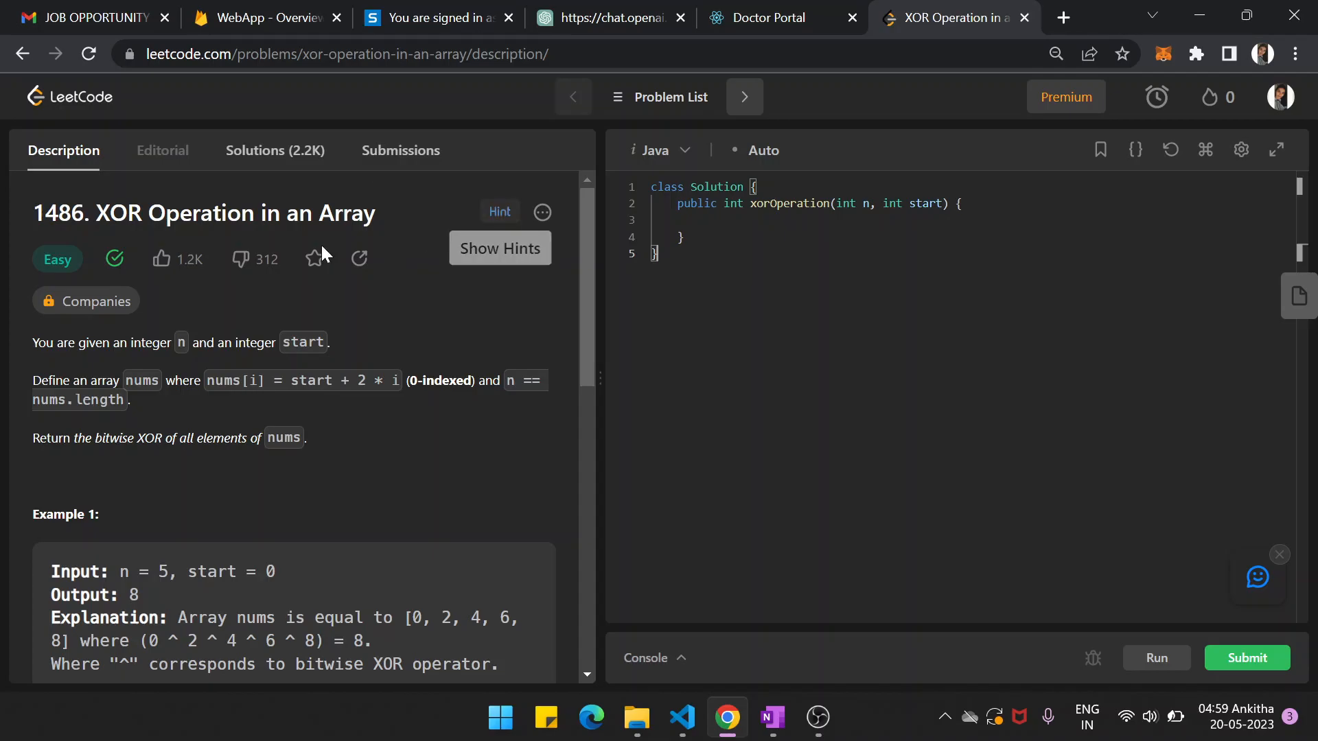
{"action": "mouse_move", "coordinate": [257, 431]}
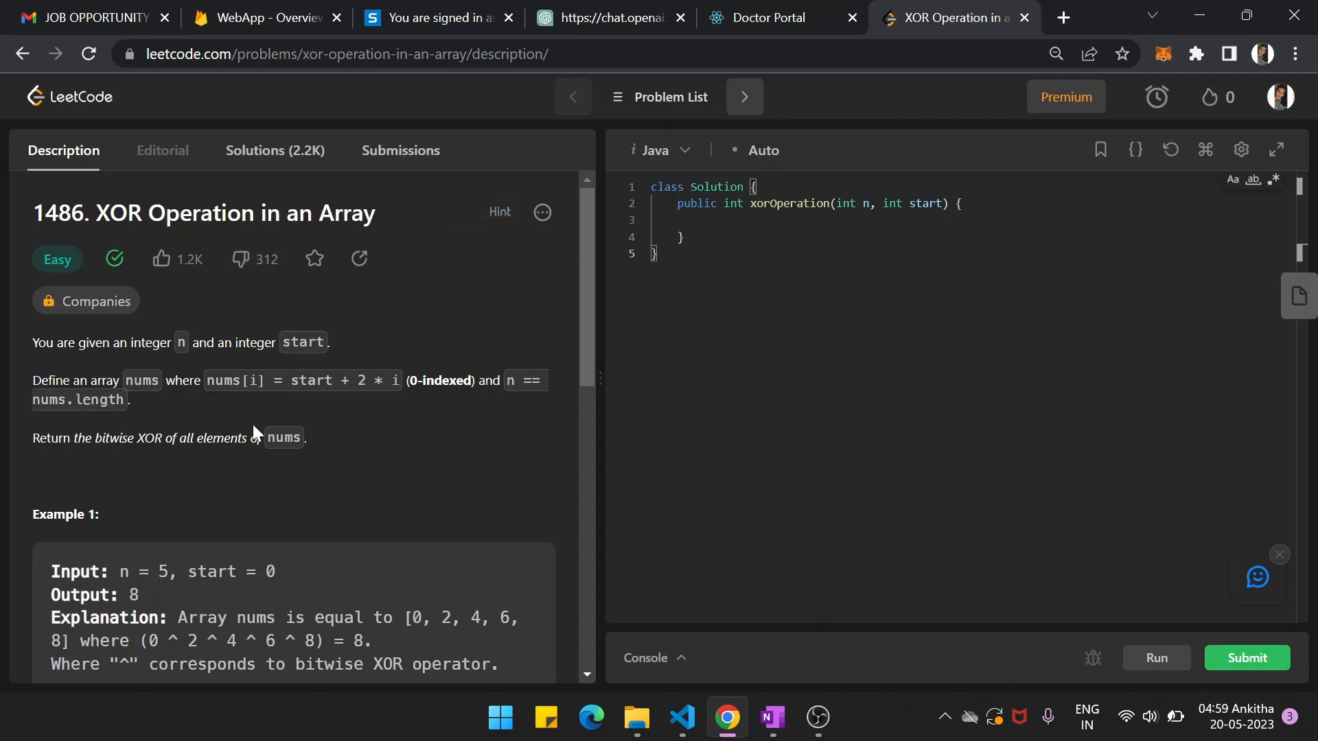
{"action": "mouse_move", "coordinate": [258, 363]}
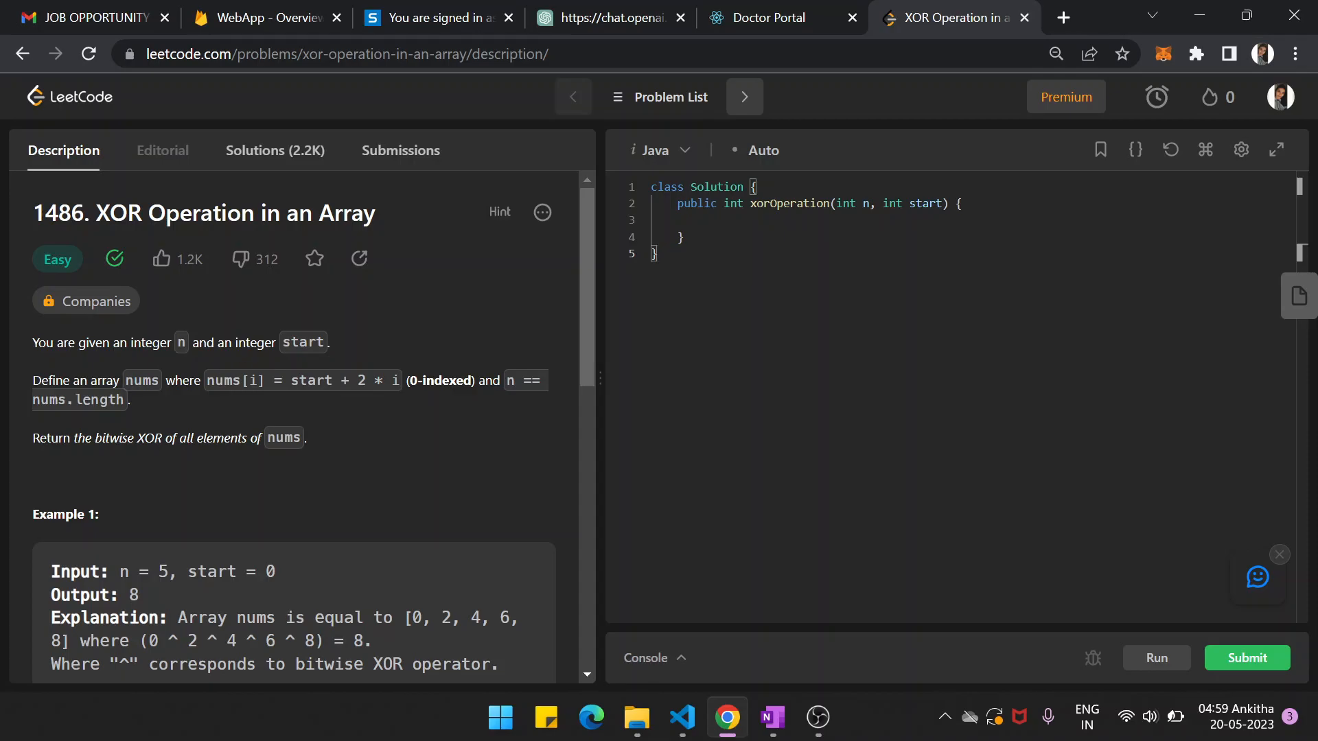
- Ink n = 5, the nums array bracket and the start of the st + 2*i formula on the notes page
{"action": "double_click", "coordinate": [238, 380]}
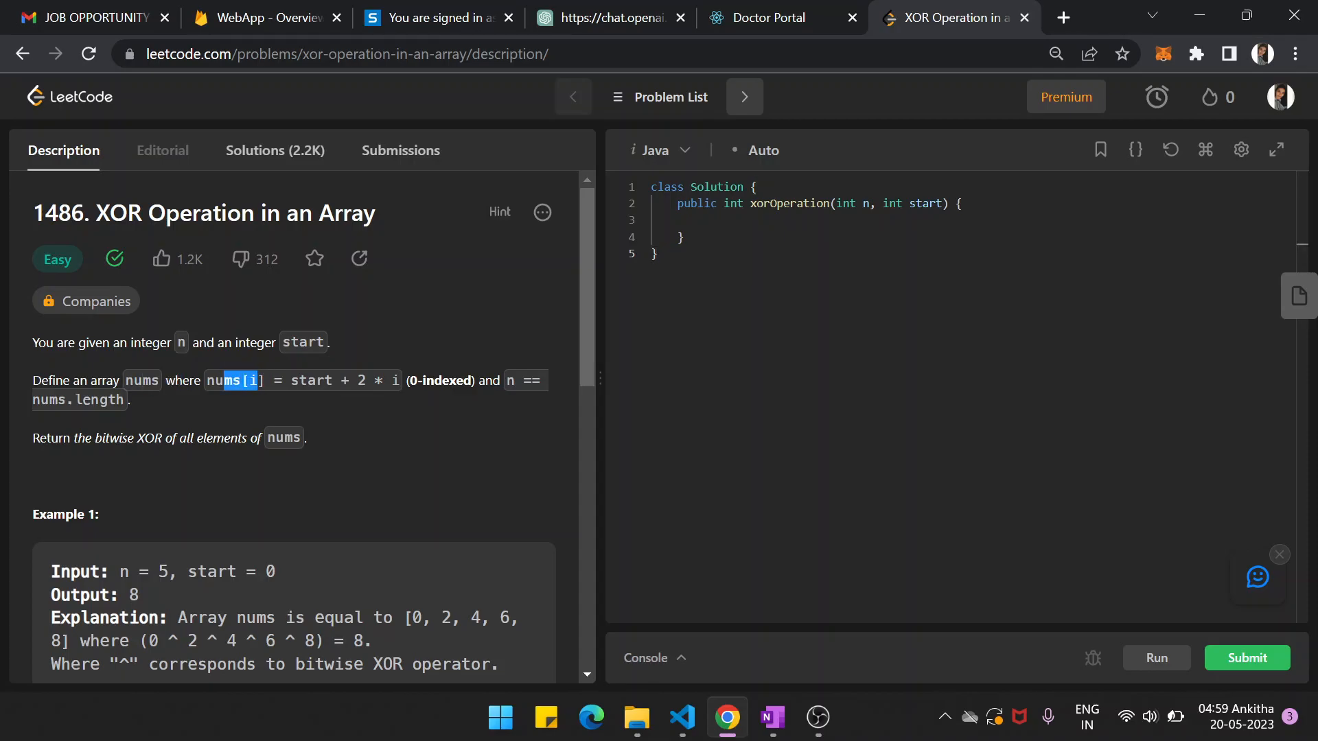
{"action": "mouse_move", "coordinate": [179, 418]}
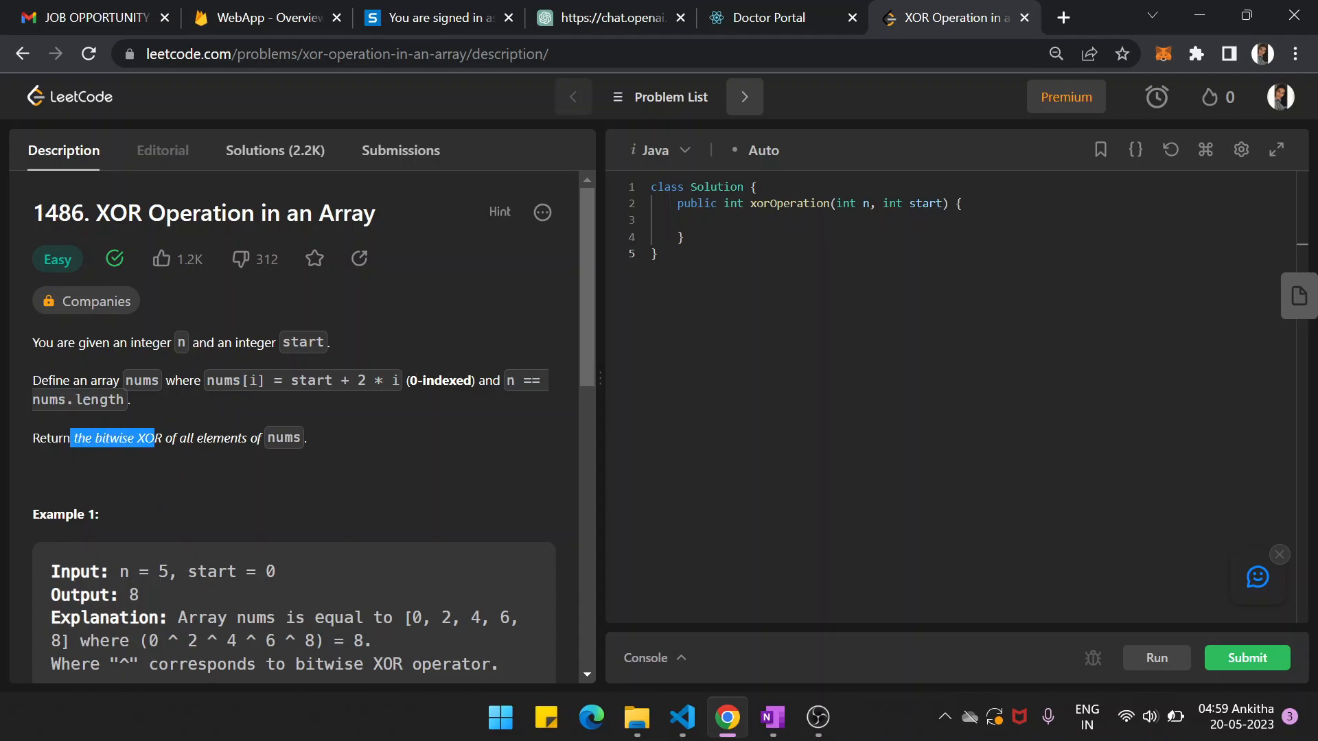
{"action": "mouse_move", "coordinate": [791, 670]}
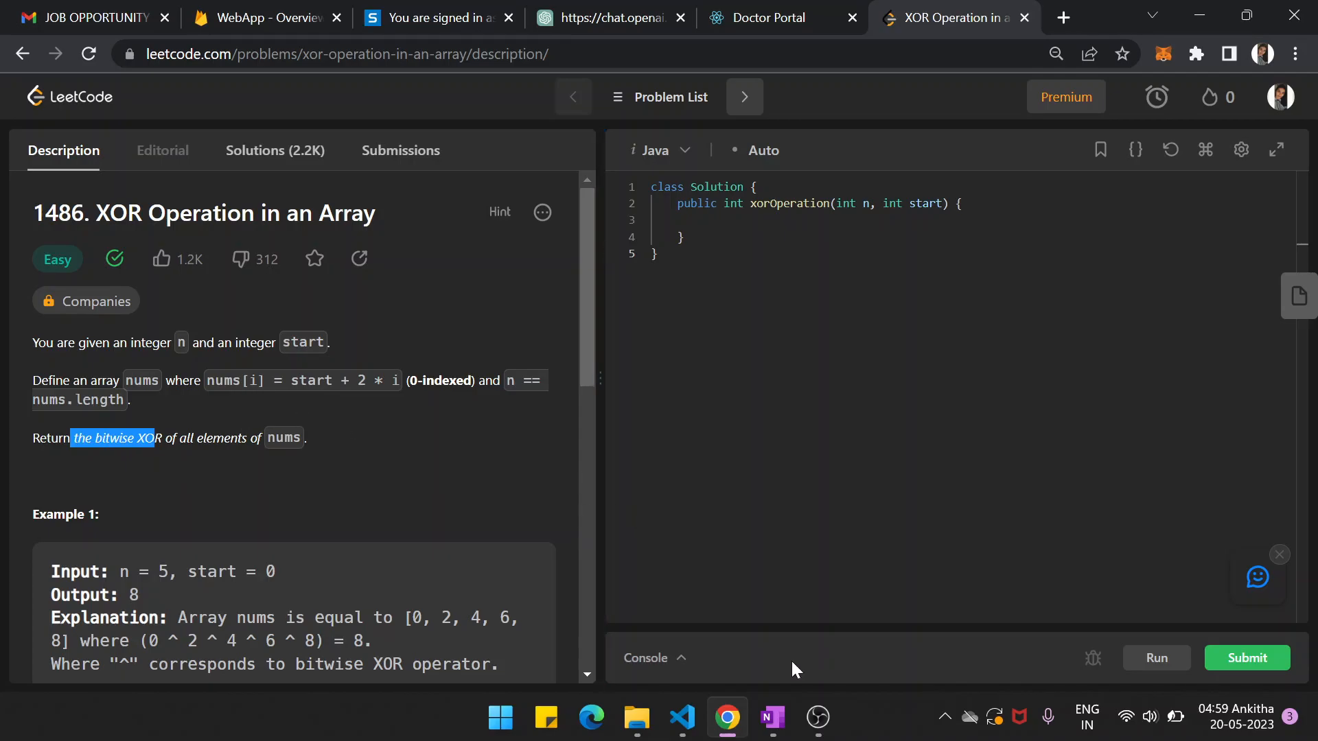
{"action": "left_click", "coordinate": [770, 718]}
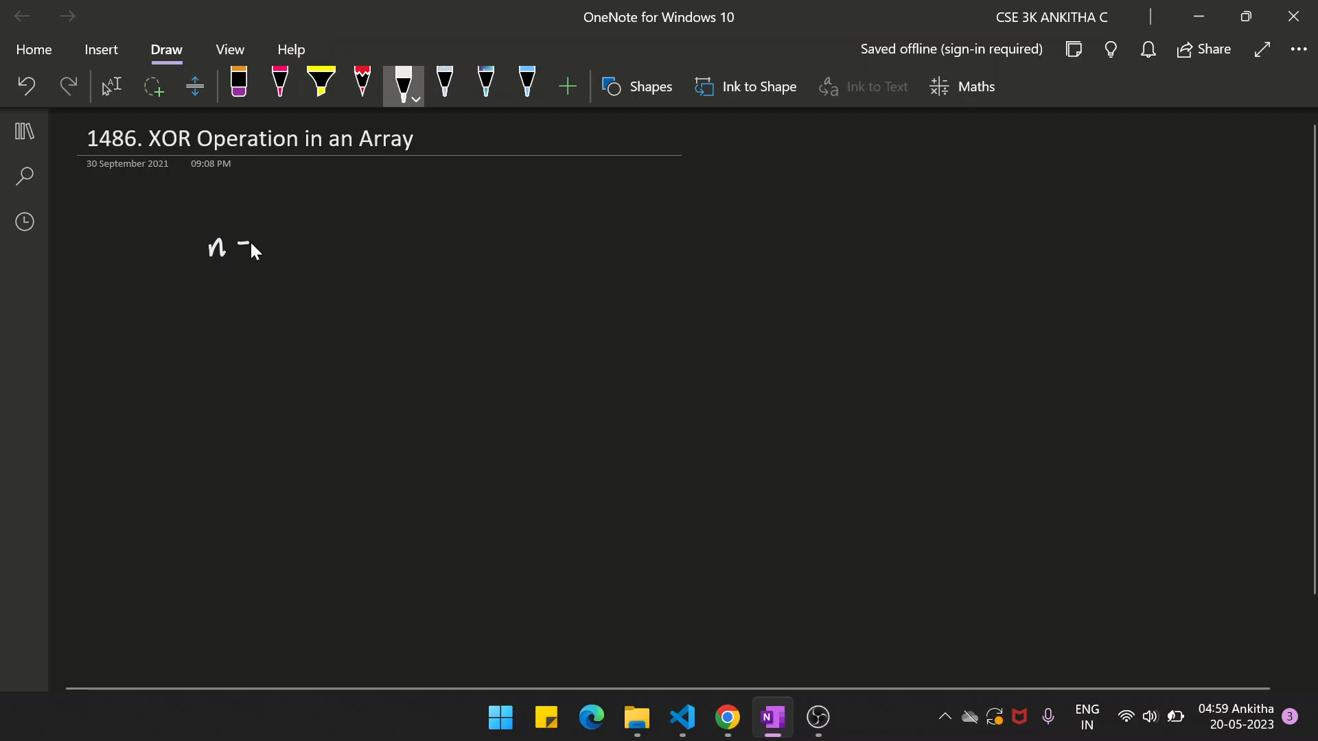
{"action": "left_click_drag", "start_coordinate": [244, 244], "coordinate": [282, 235]}
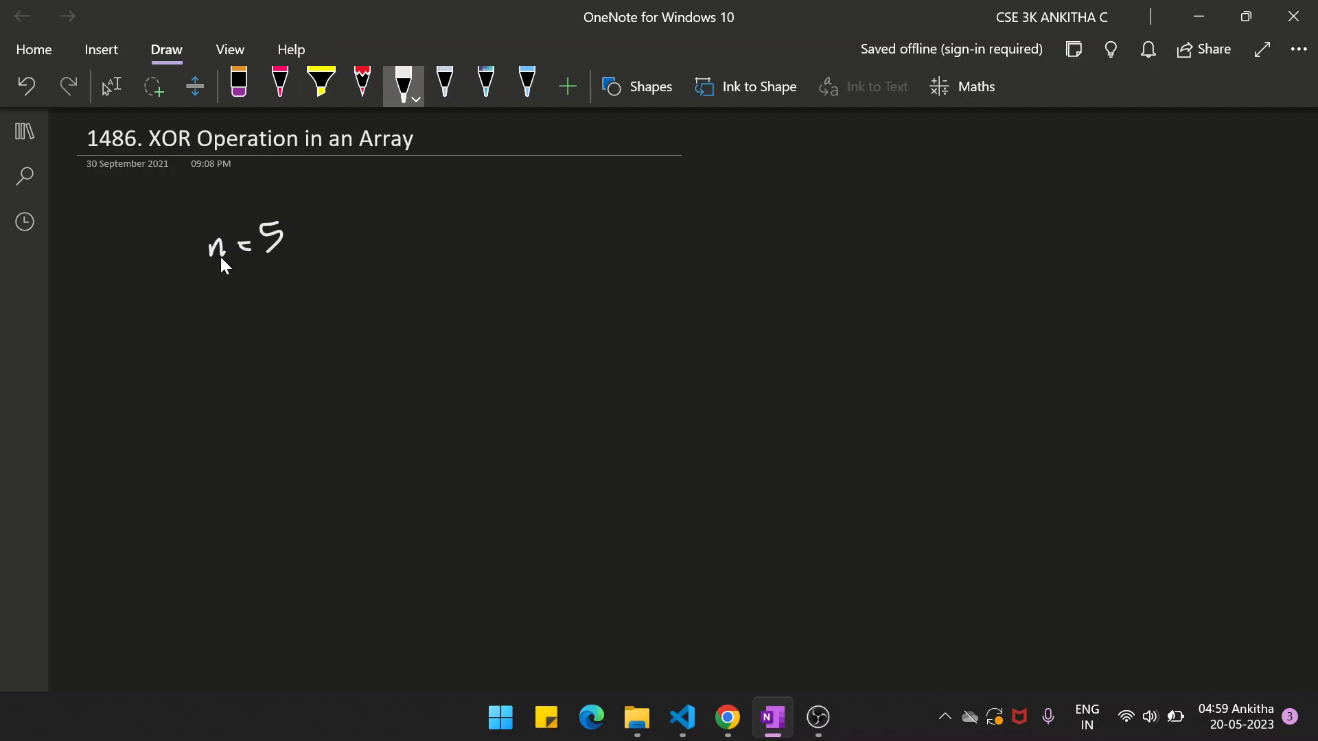
{"action": "mouse_move", "coordinate": [331, 260]}
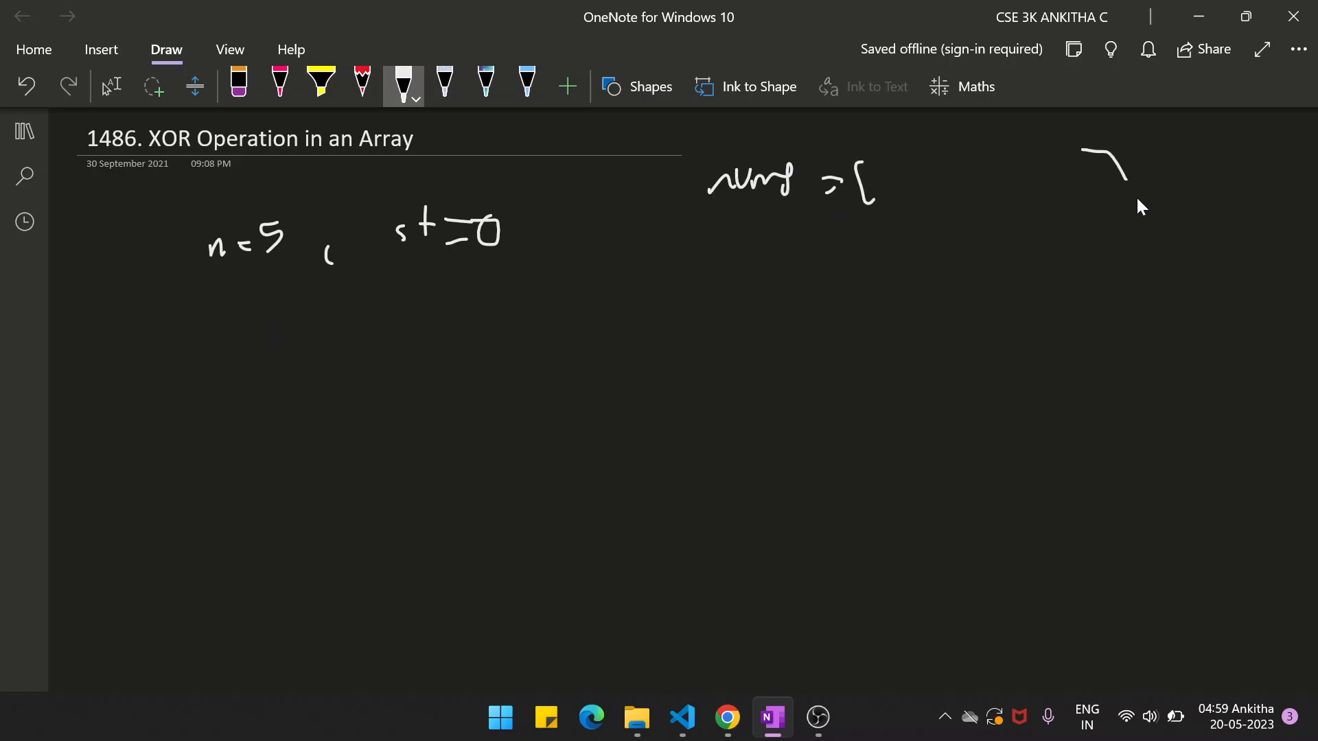
{"action": "left_click_drag", "start_coordinate": [206, 269], "coordinate": [281, 265]}
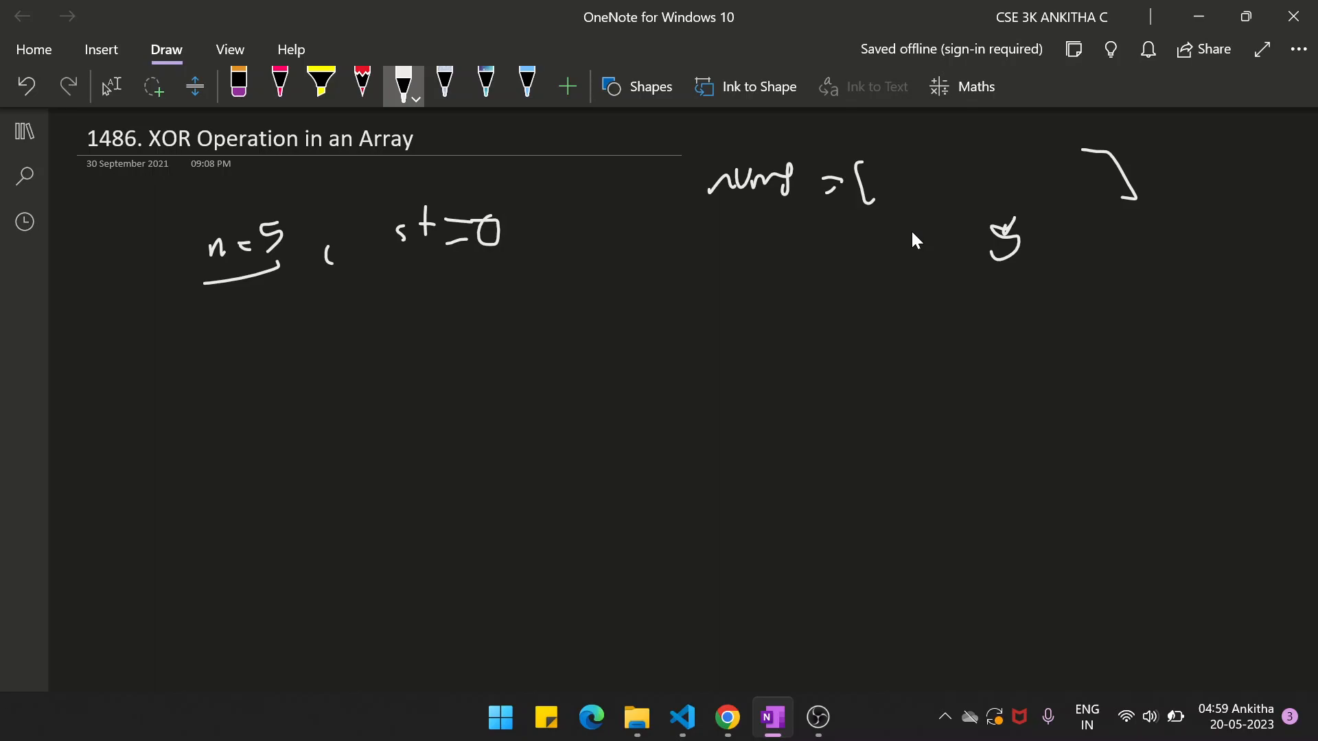
{"action": "mouse_move", "coordinate": [499, 306]}
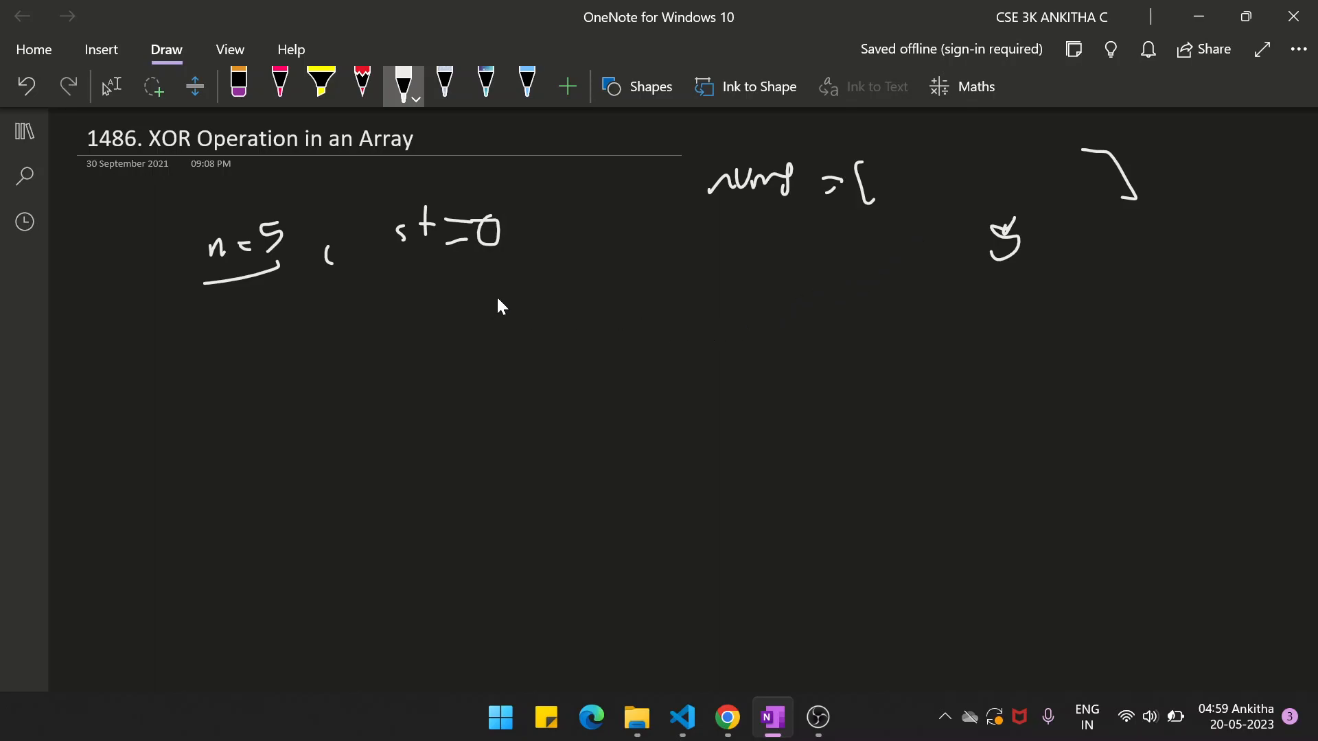
{"action": "left_click_drag", "start_coordinate": [504, 312], "coordinate": [504, 336]}
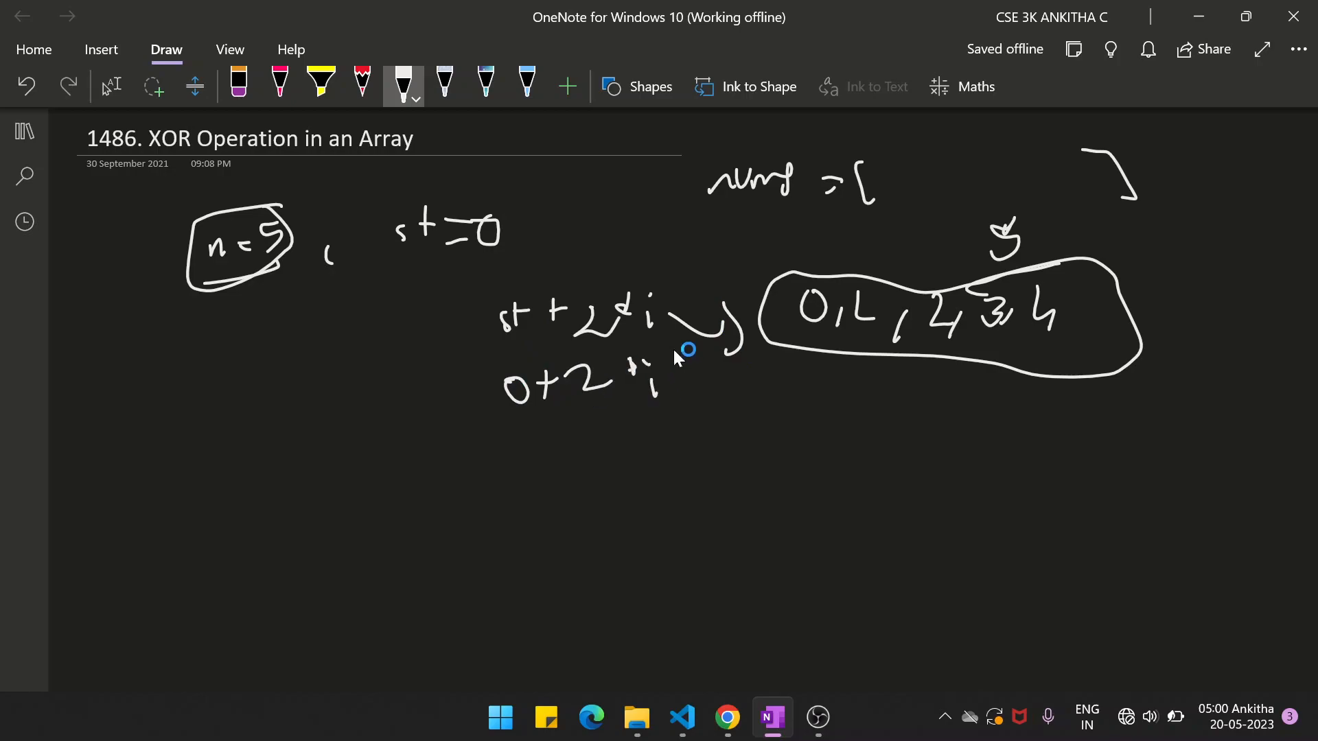
{"action": "mouse_move", "coordinate": [922, 188]}
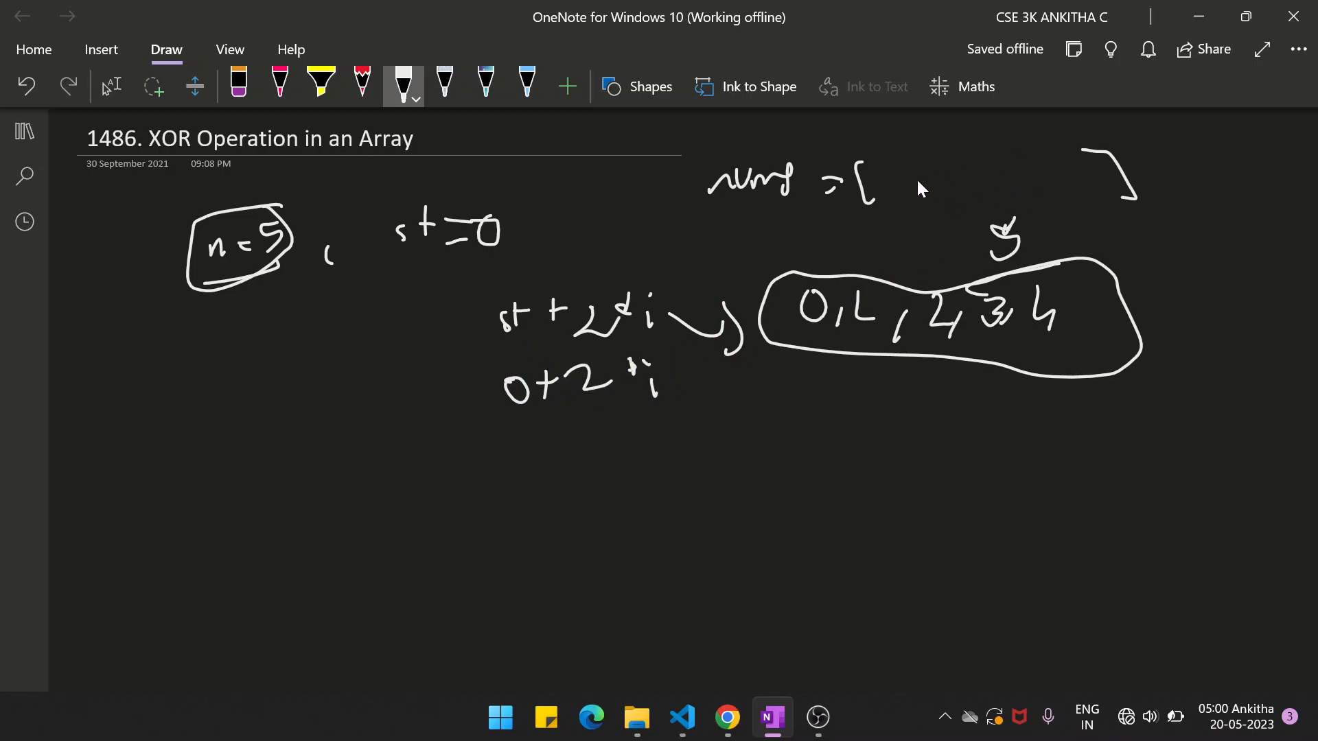
{"action": "mouse_move", "coordinate": [127, 328]}
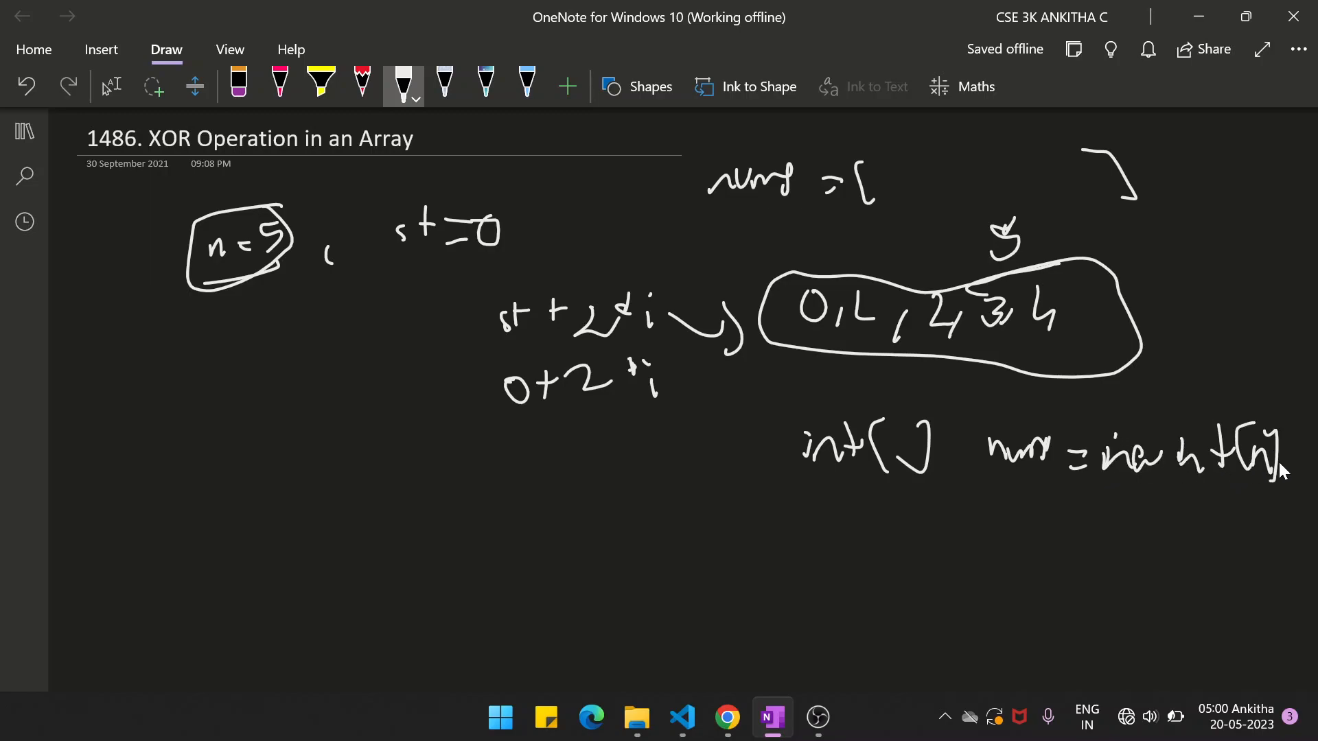
- Glance at the LeetCode problem description, then return to the OneNote notes
{"action": "left_click", "coordinate": [727, 718]}
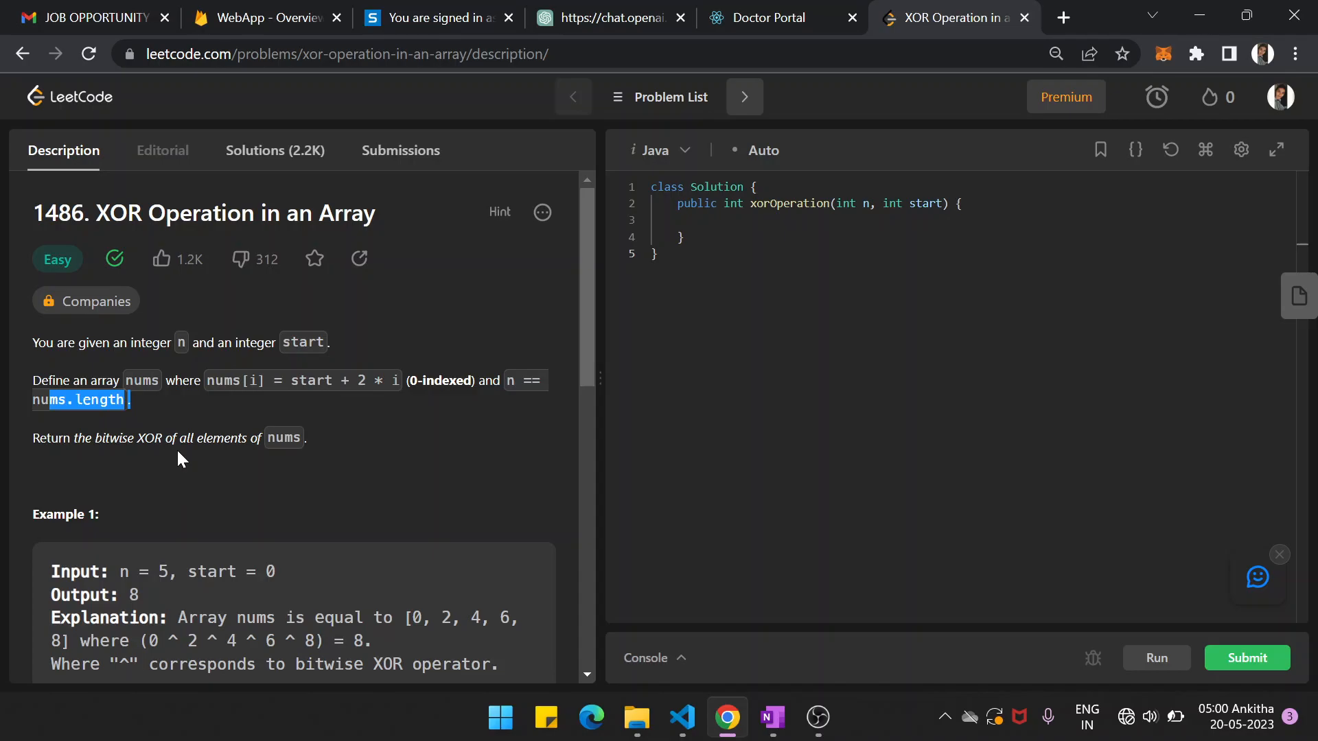
{"action": "left_click", "coordinate": [770, 718]}
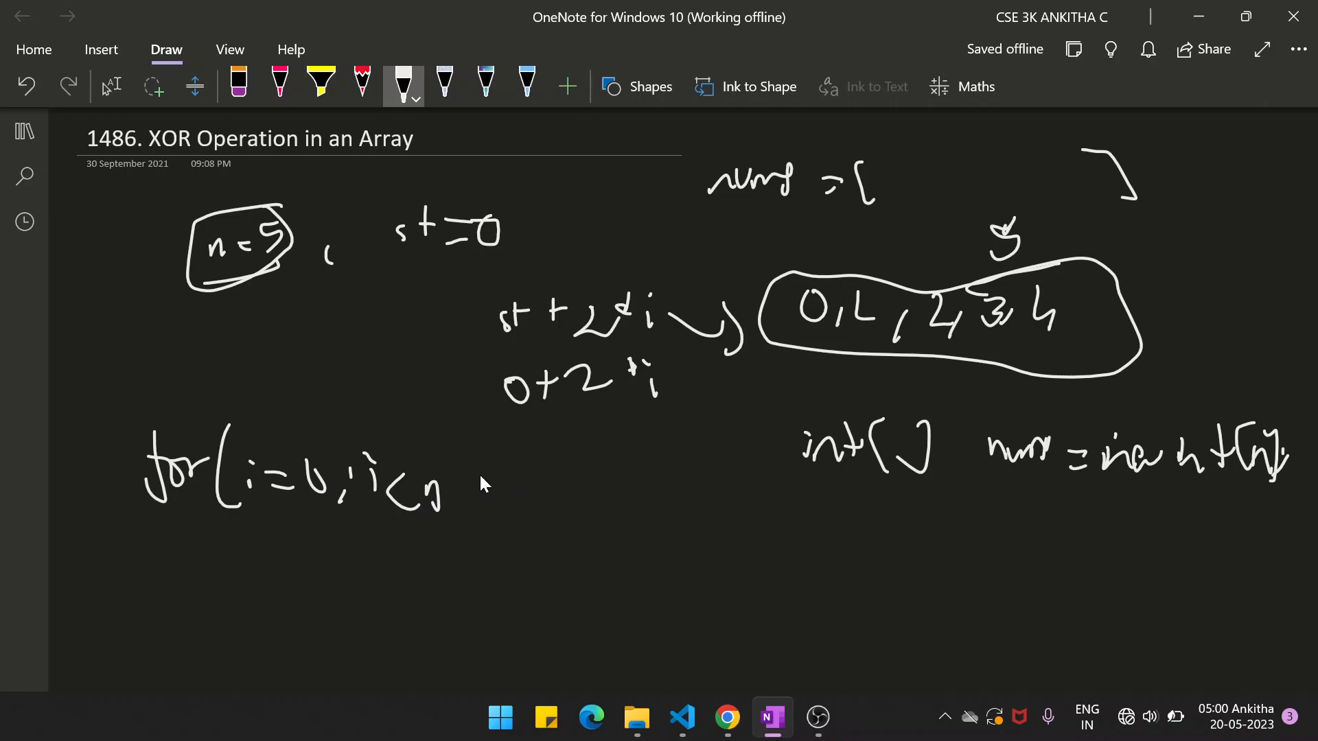
{"action": "mouse_move", "coordinate": [475, 487]}
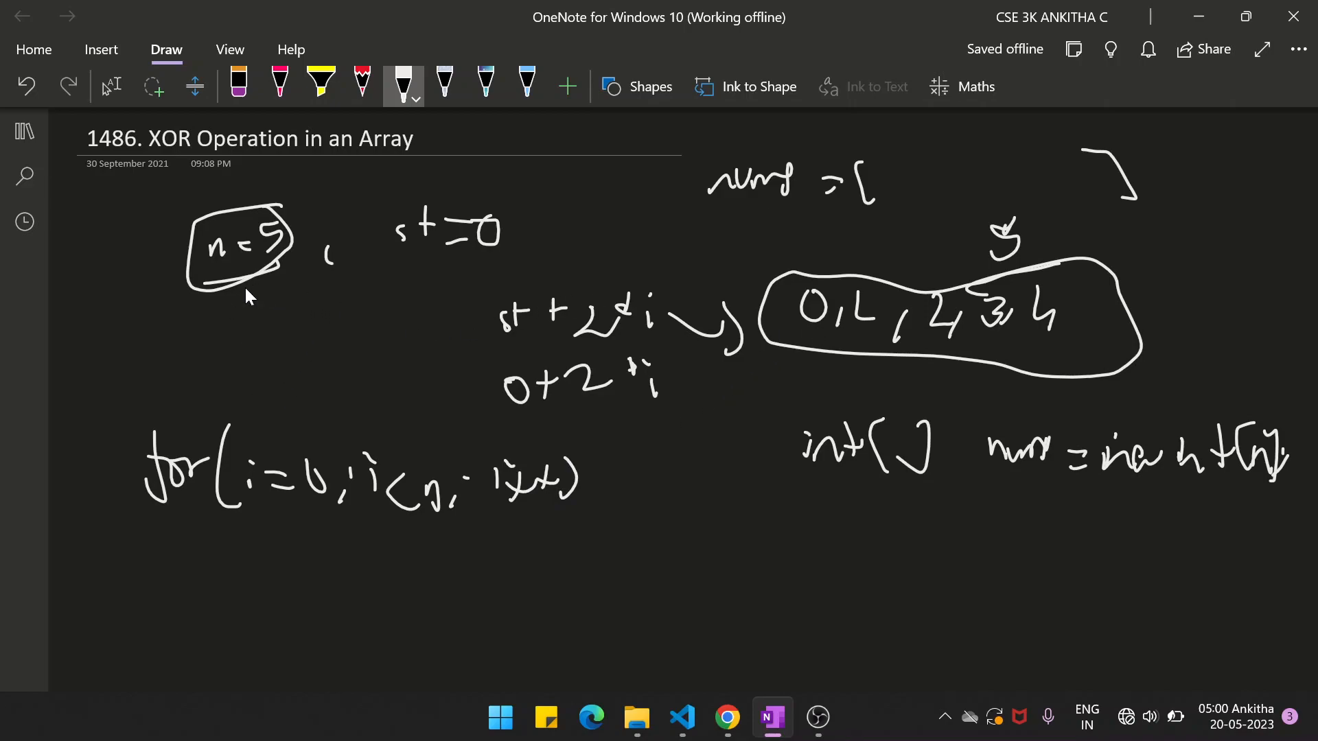
{"action": "mouse_move", "coordinate": [1101, 305]}
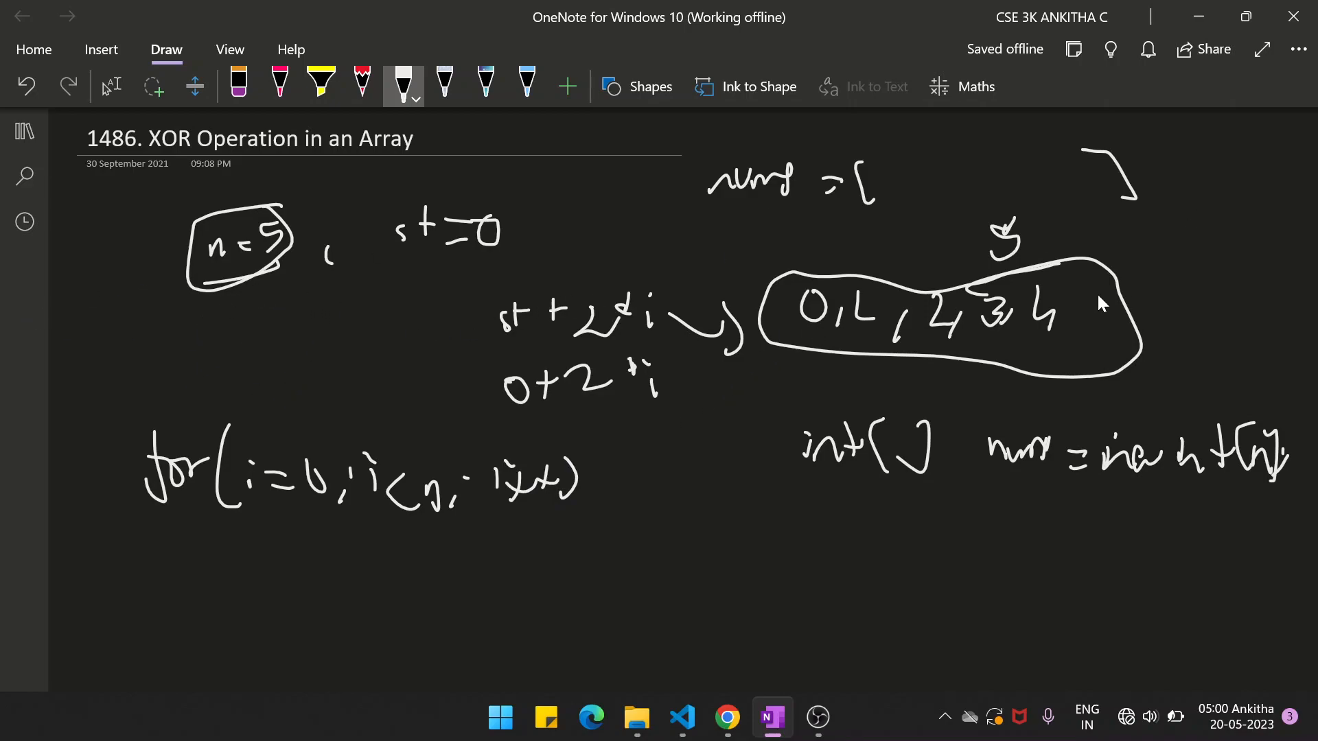
{"action": "mouse_move", "coordinate": [883, 504]}
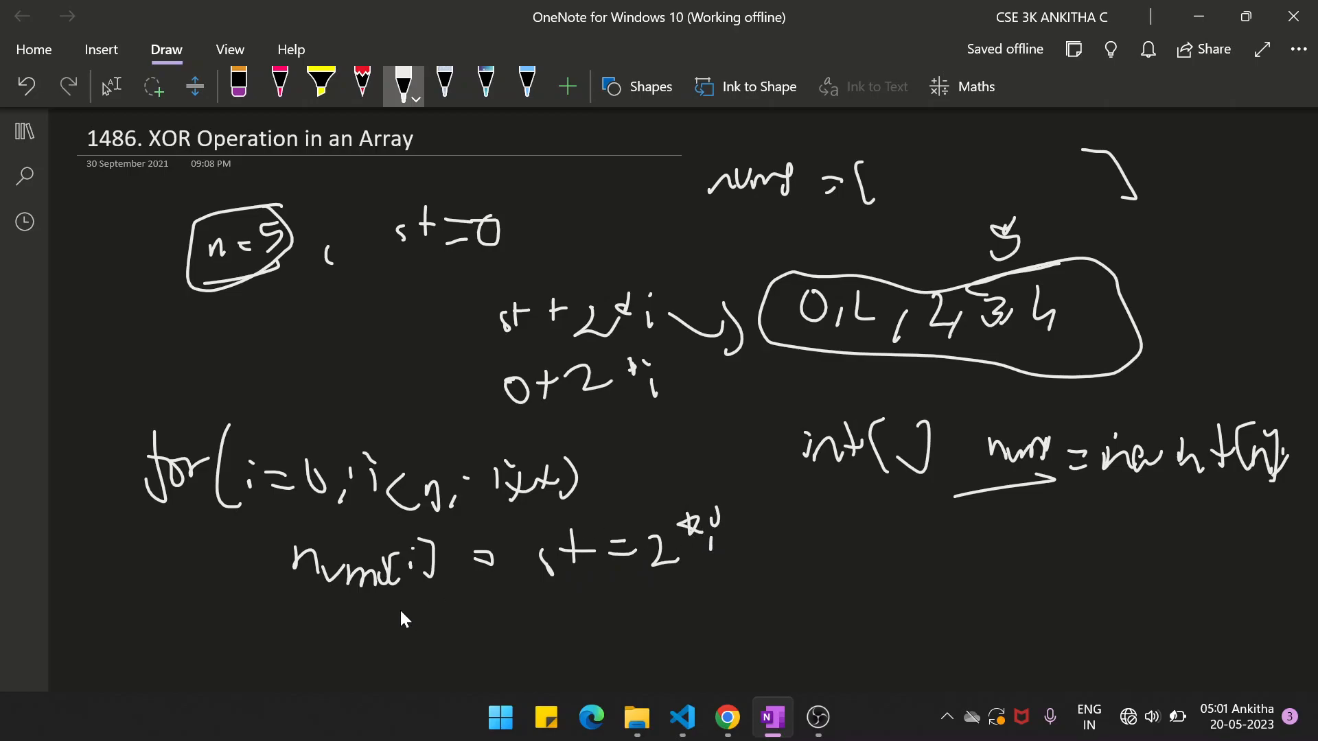
{"action": "mouse_move", "coordinate": [341, 528]}
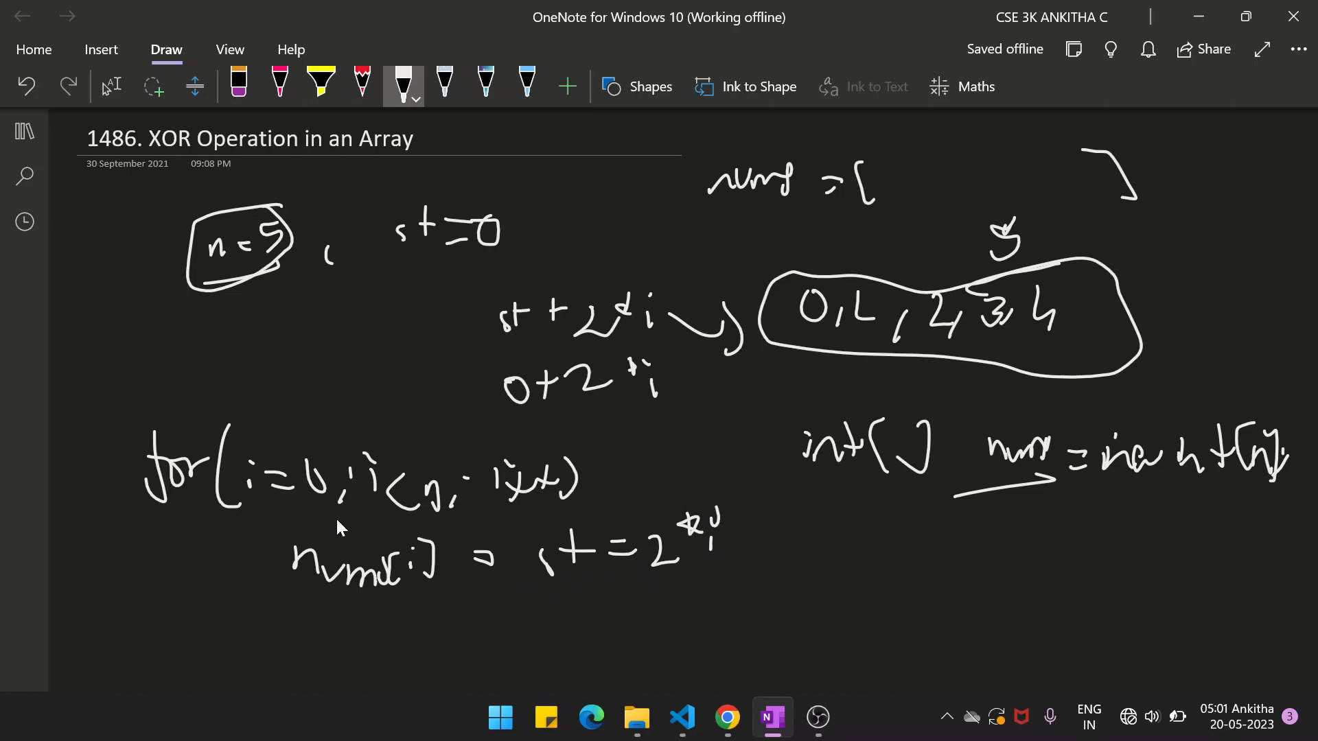
{"action": "mouse_move", "coordinate": [146, 340]}
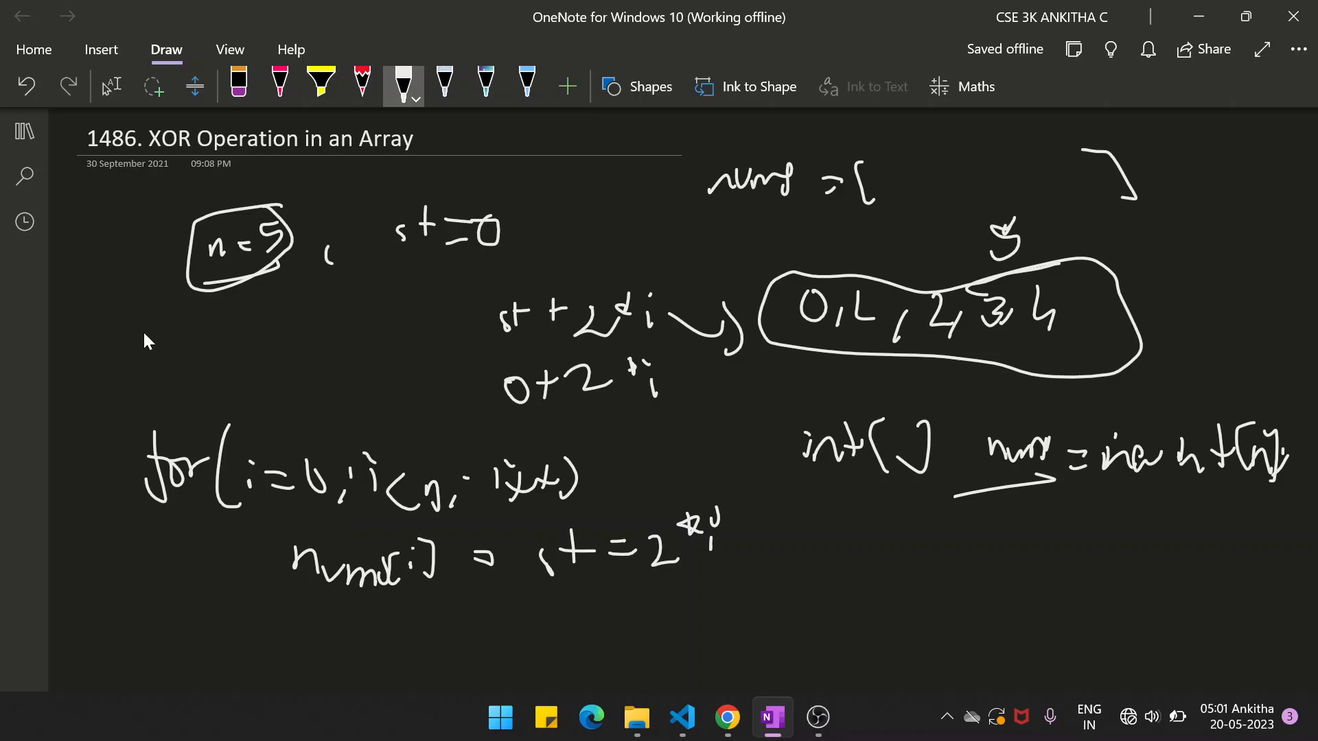
{"action": "mouse_move", "coordinate": [234, 334]}
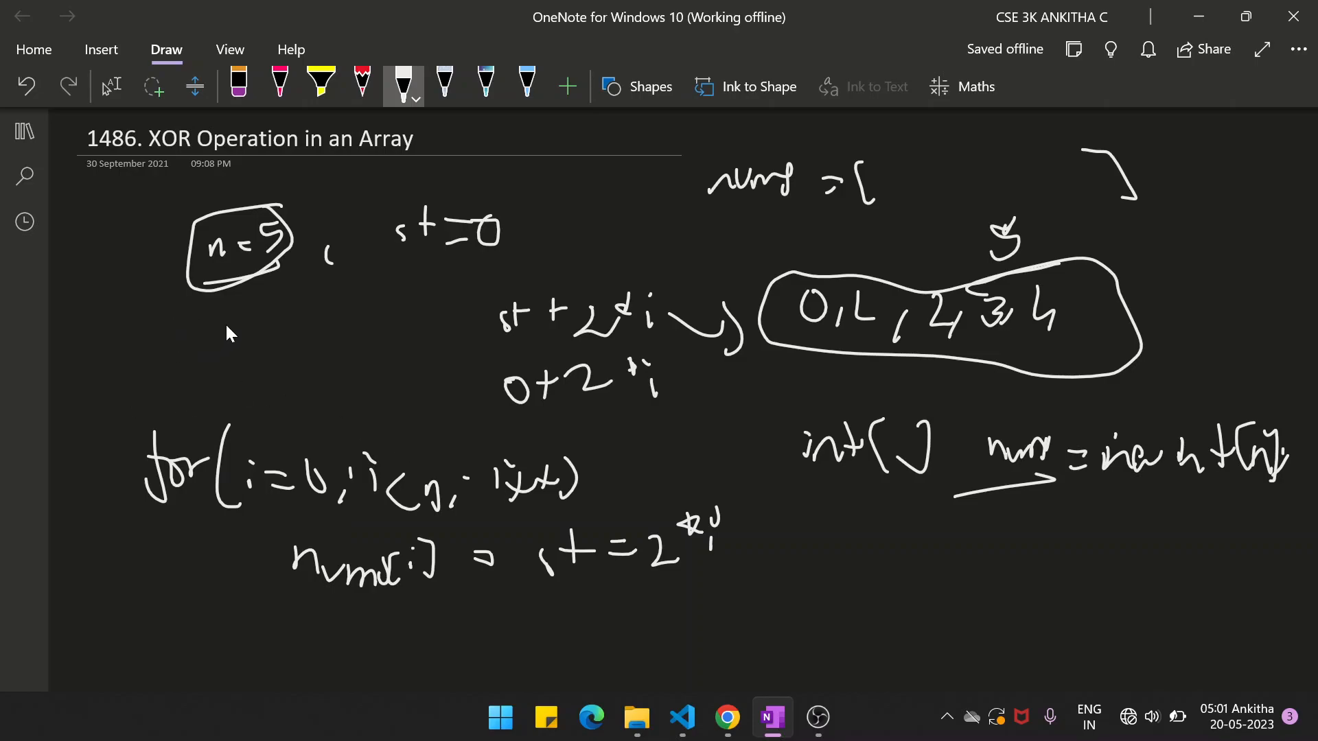
- Switch from the pen to the Lasso Select tool after inking the for loop
{"action": "left_click", "coordinate": [111, 85]}
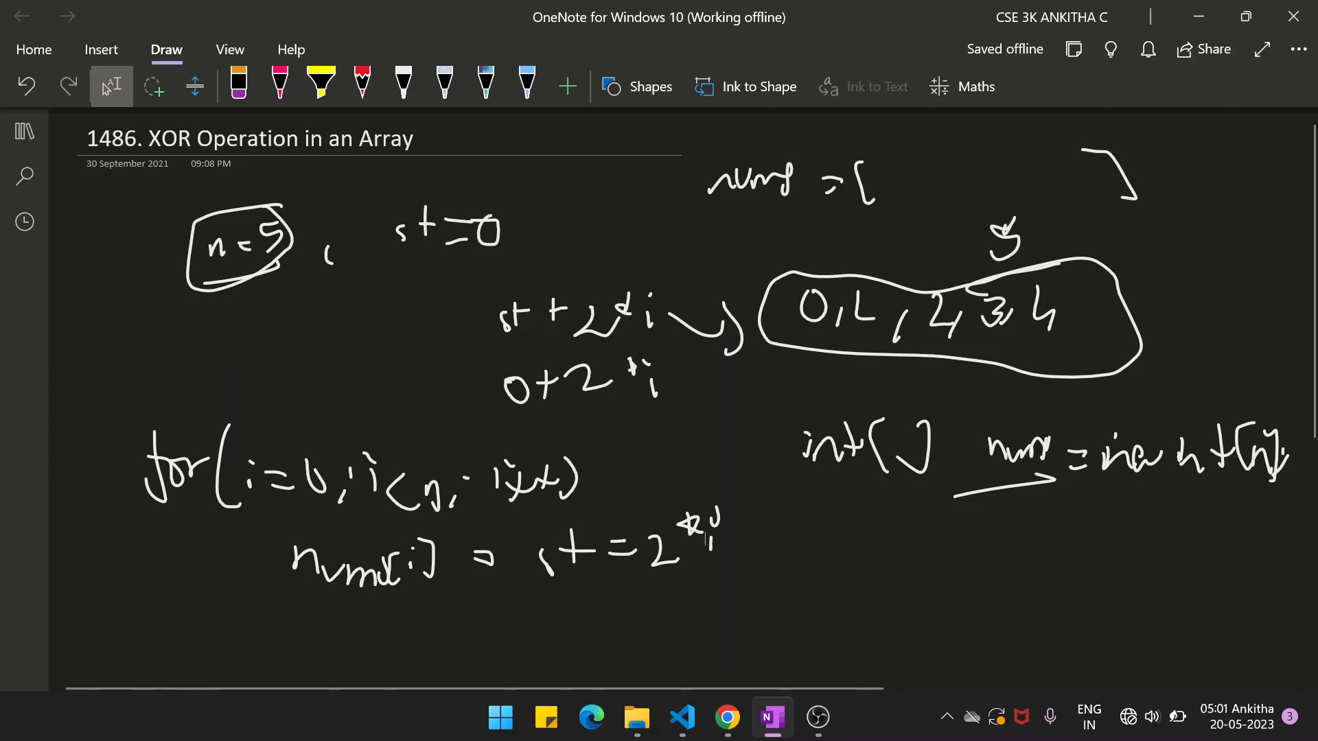
- Return to the pen to handwrite the xorResult accumulation notes
{"action": "left_click", "coordinate": [402, 81]}
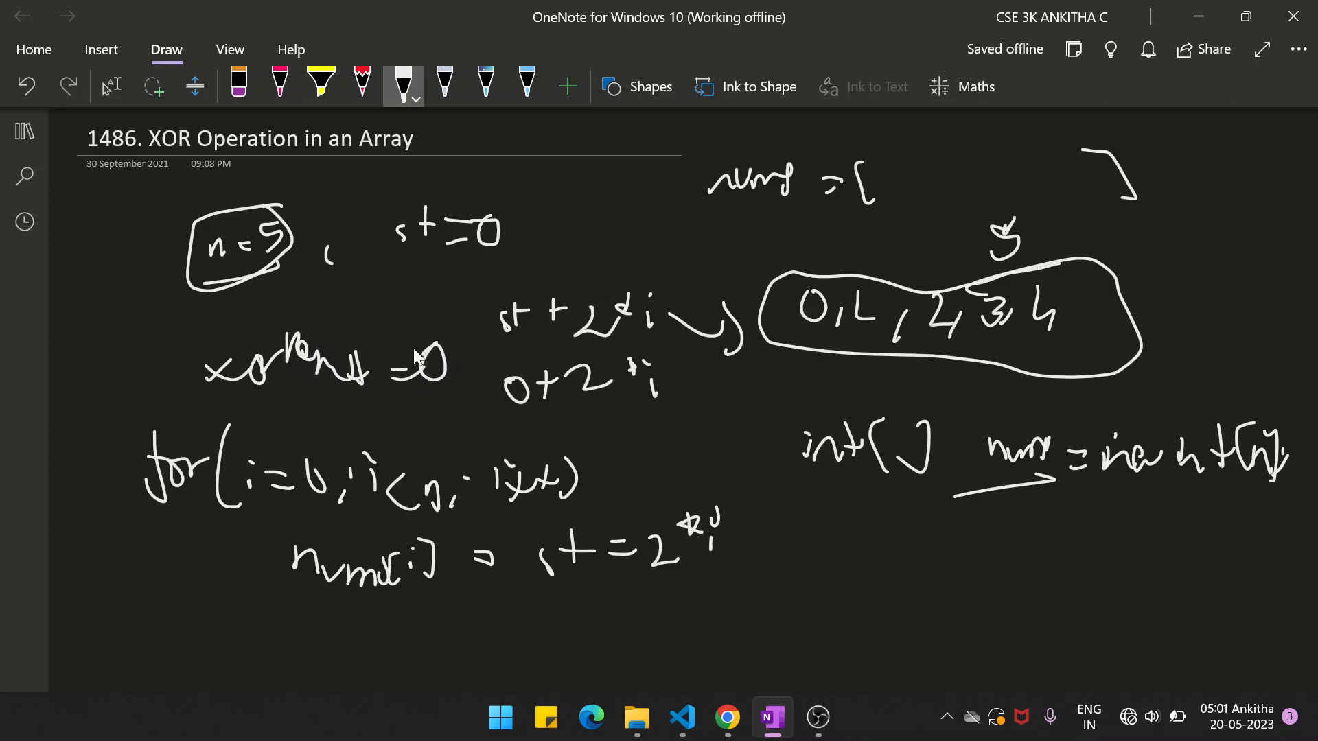
{"action": "mouse_move", "coordinate": [972, 590]}
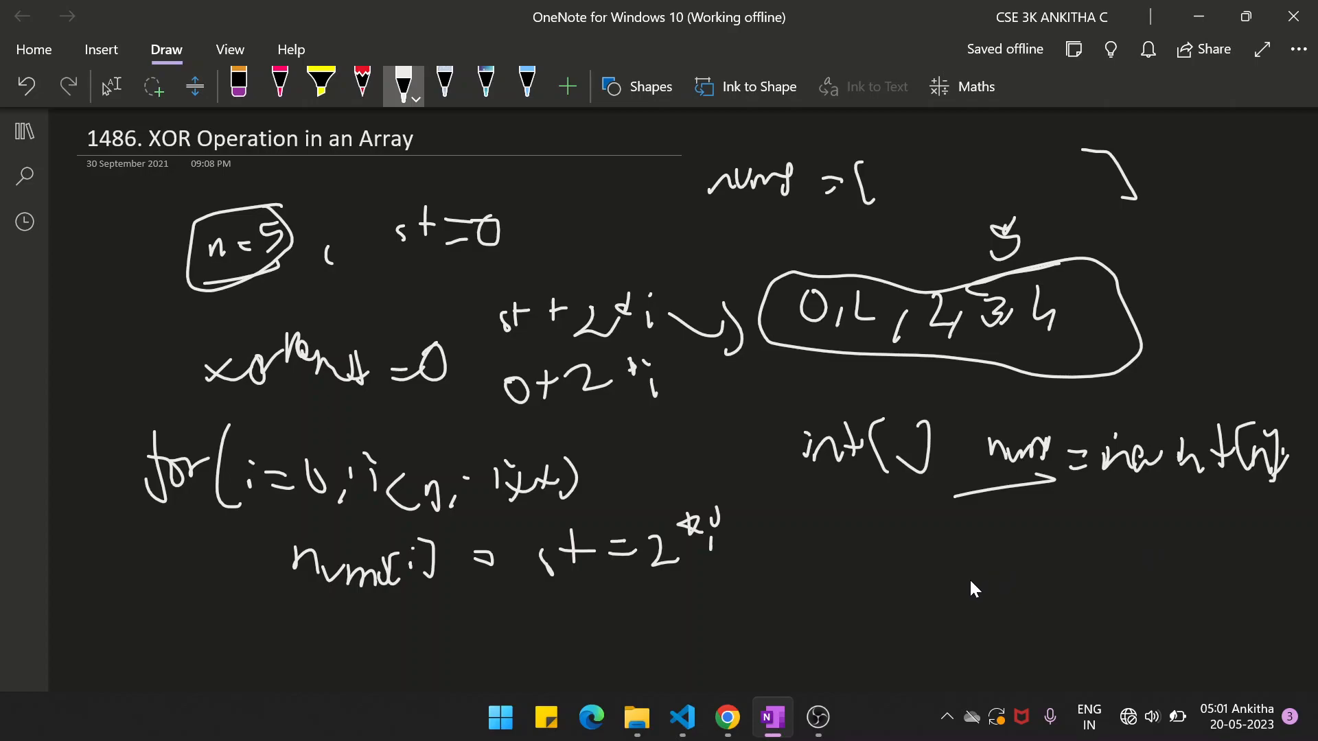
{"action": "mouse_move", "coordinate": [938, 565]}
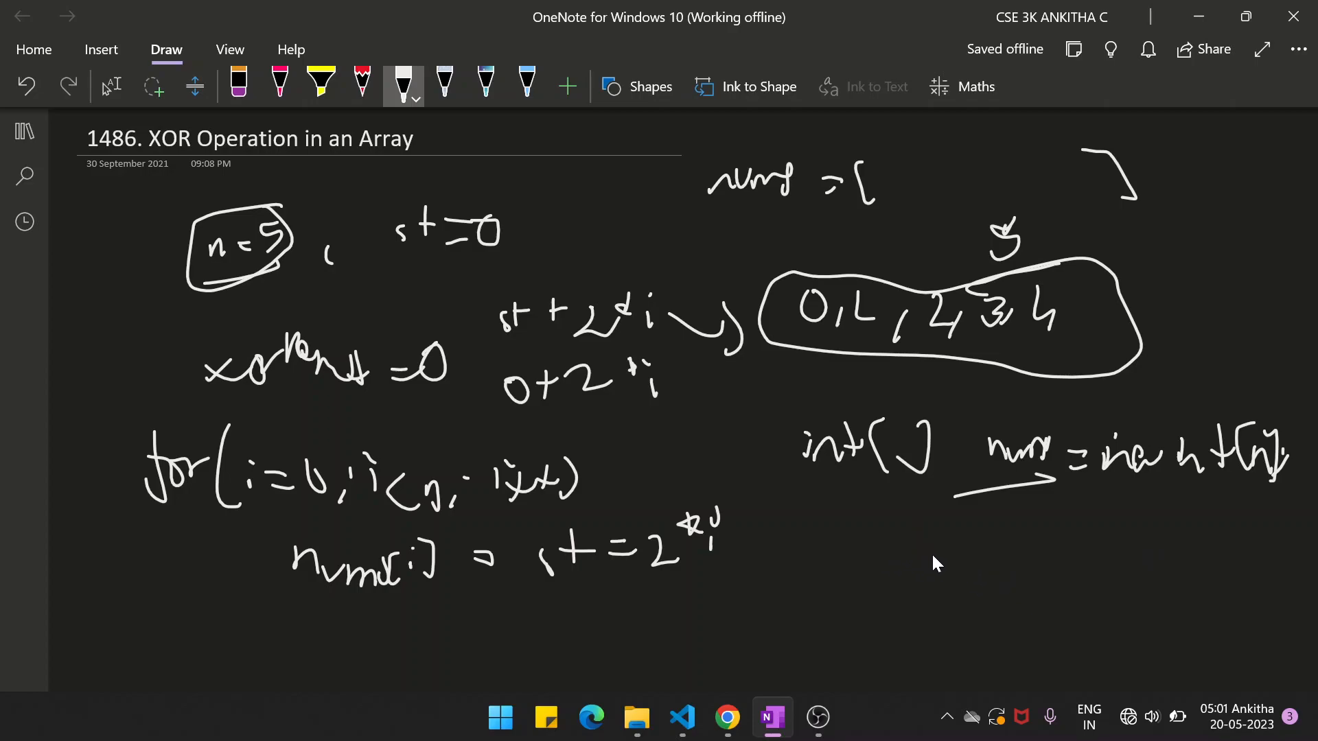
{"action": "mouse_move", "coordinate": [912, 537]}
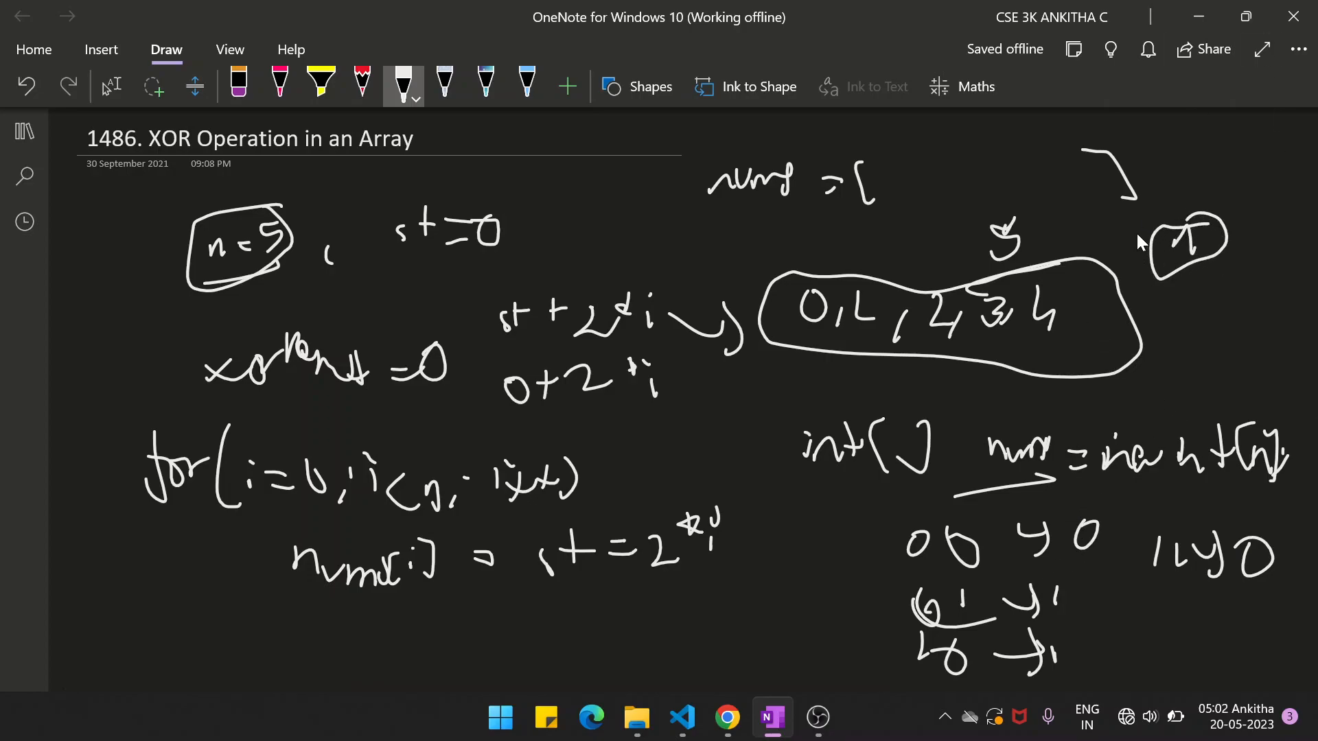
{"action": "mouse_move", "coordinate": [915, 250]}
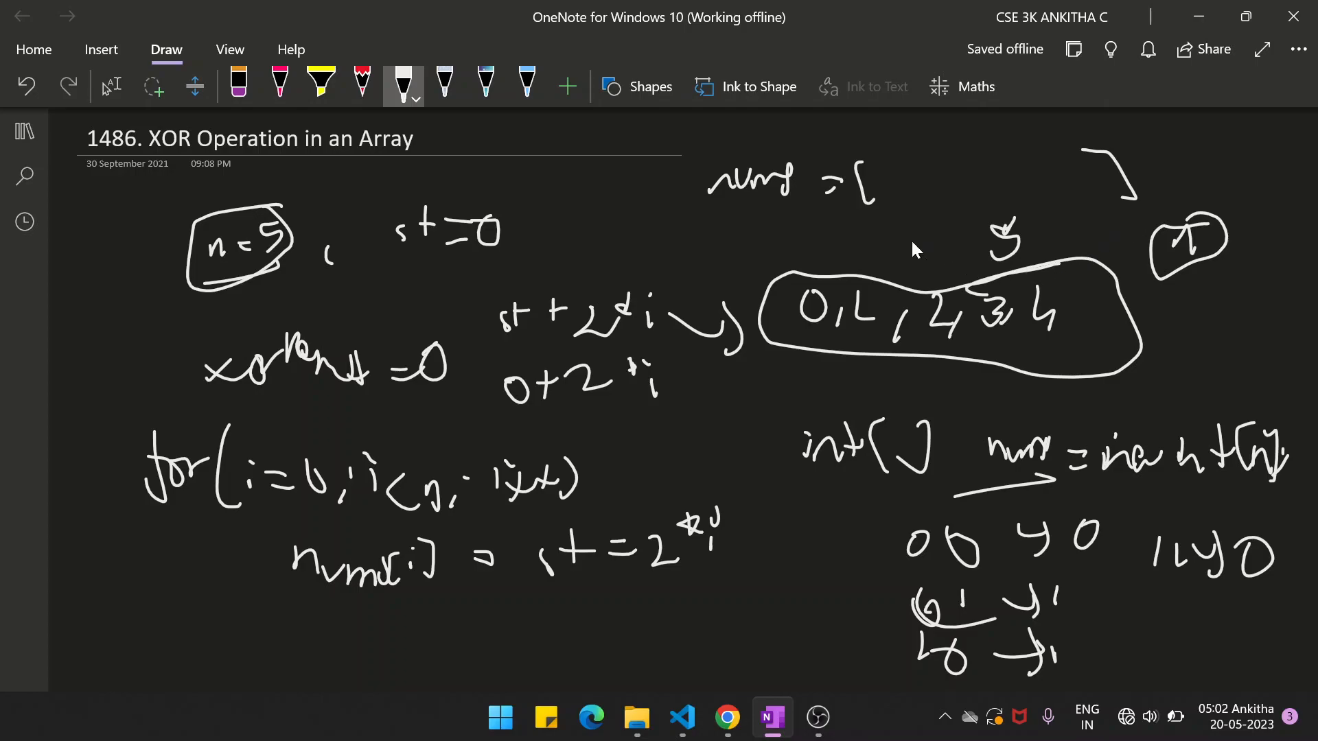
{"action": "mouse_move", "coordinate": [259, 368]}
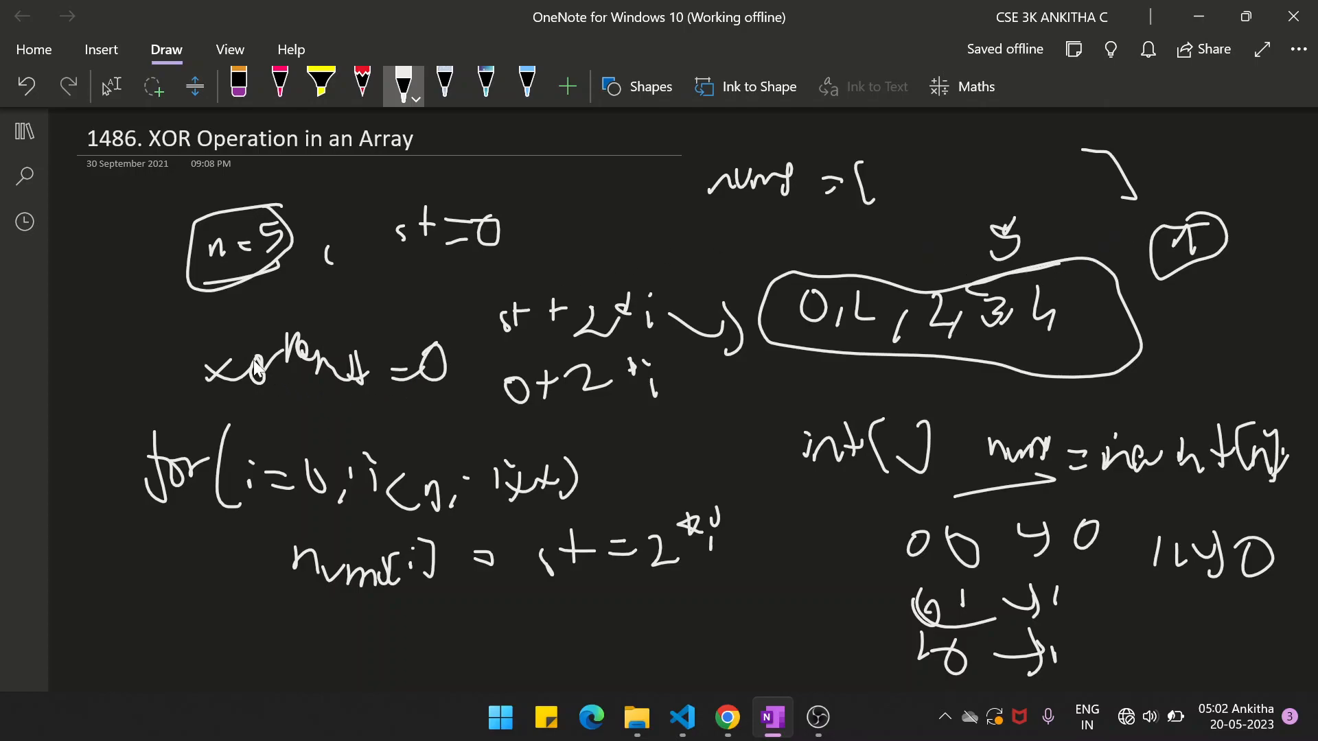
{"action": "mouse_move", "coordinate": [435, 420]}
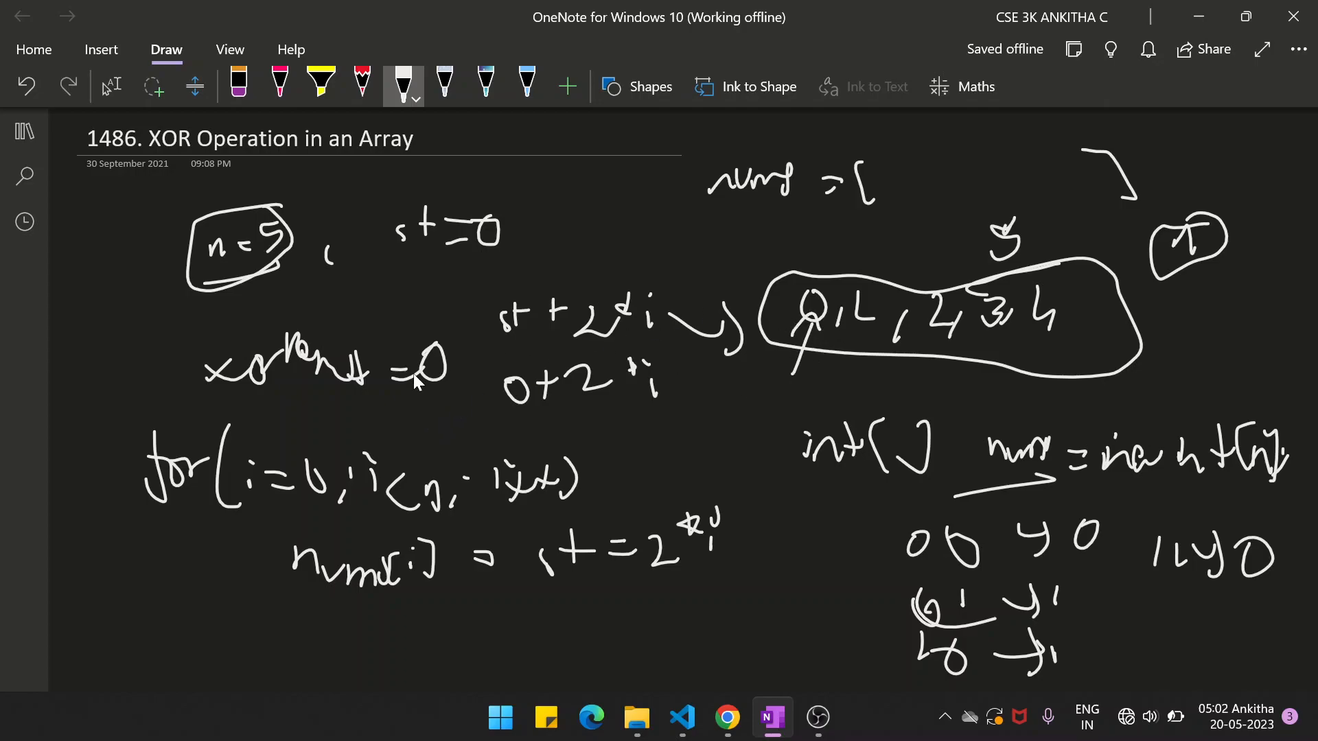
{"action": "mouse_move", "coordinate": [475, 197]}
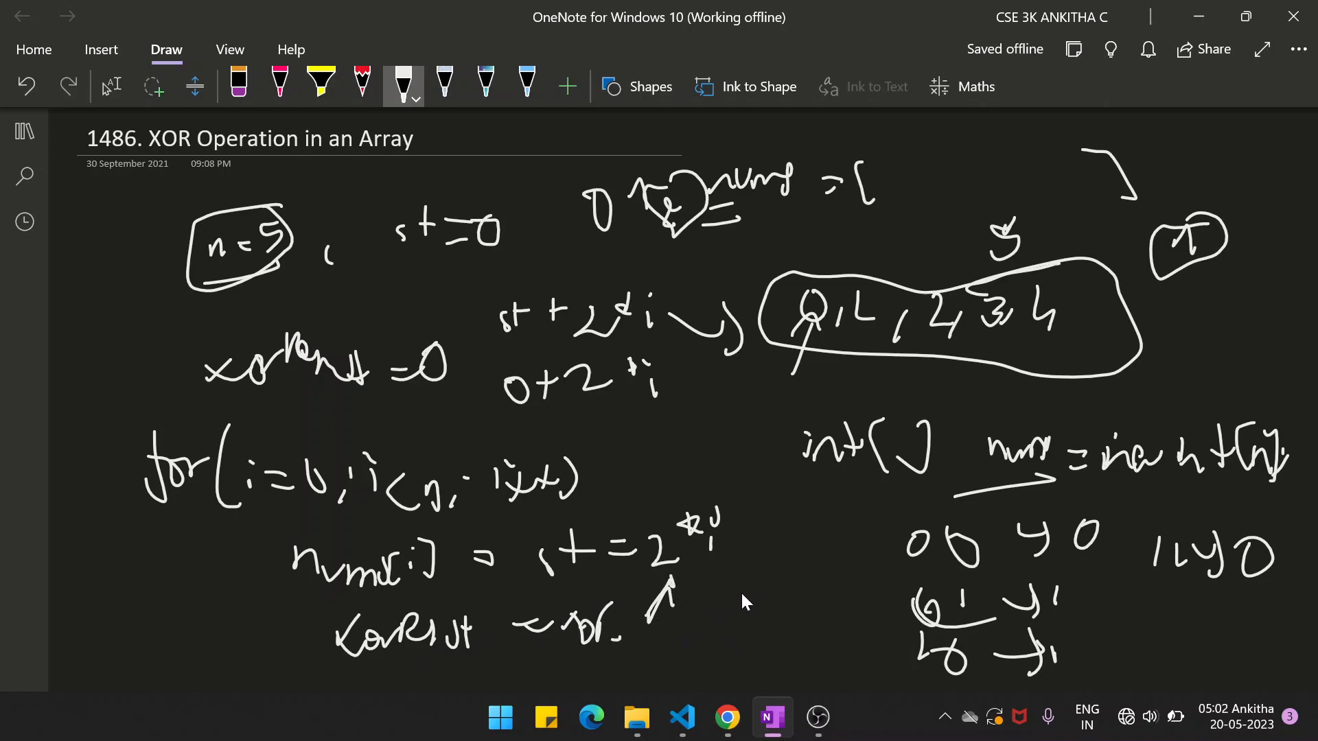
{"action": "mouse_move", "coordinate": [697, 622]}
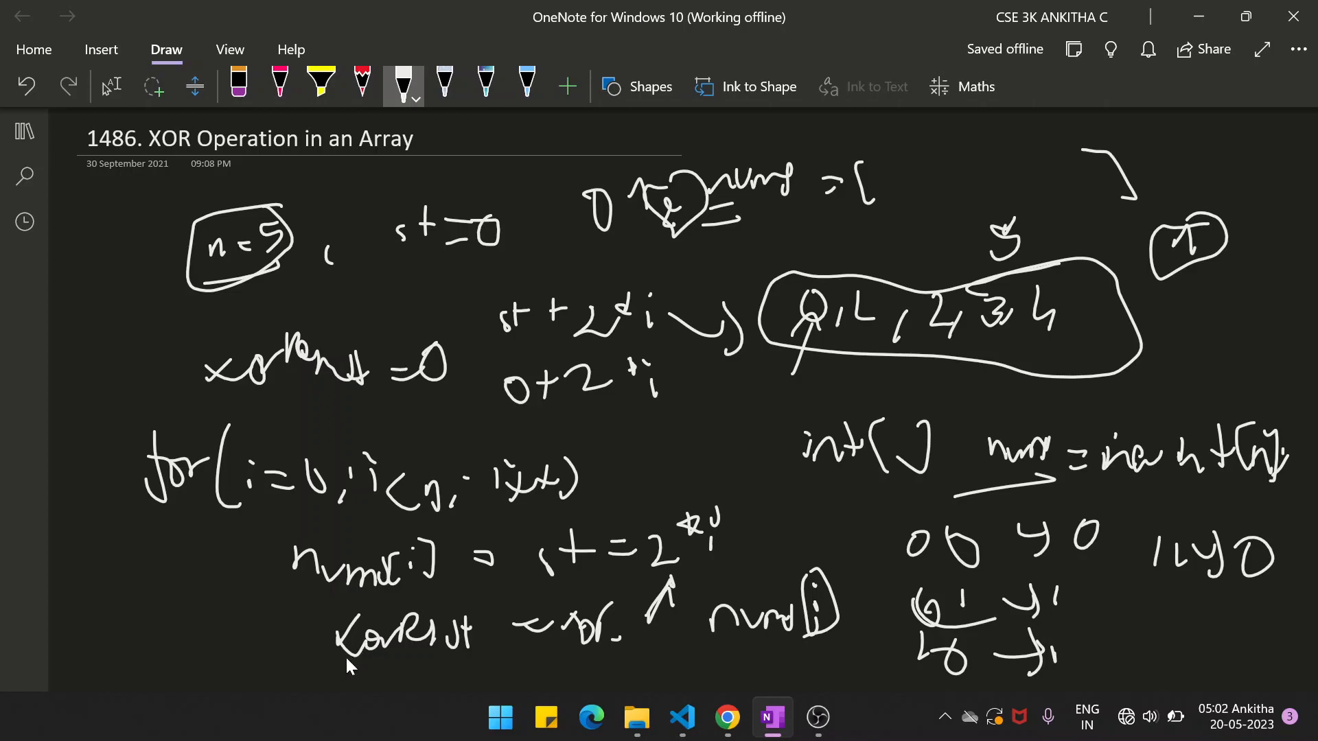
{"action": "mouse_move", "coordinate": [445, 662]}
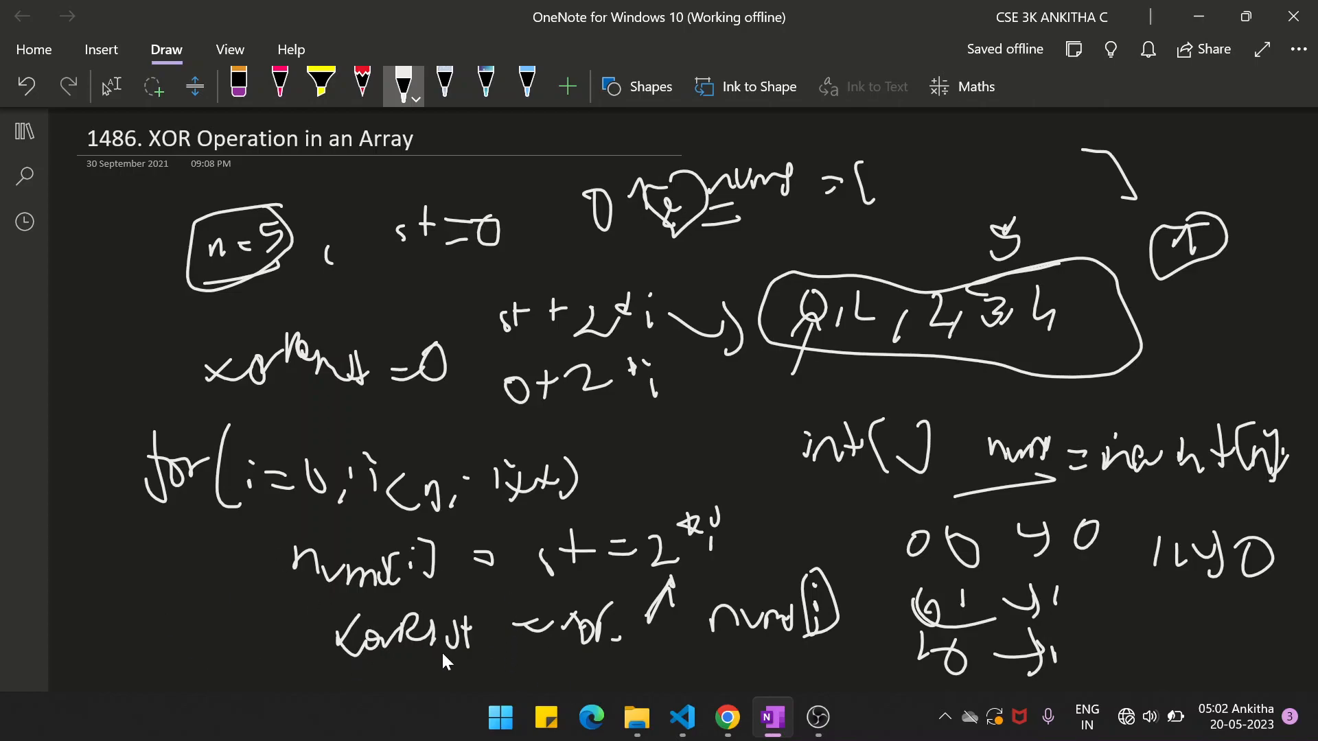
{"action": "mouse_move", "coordinate": [868, 341]}
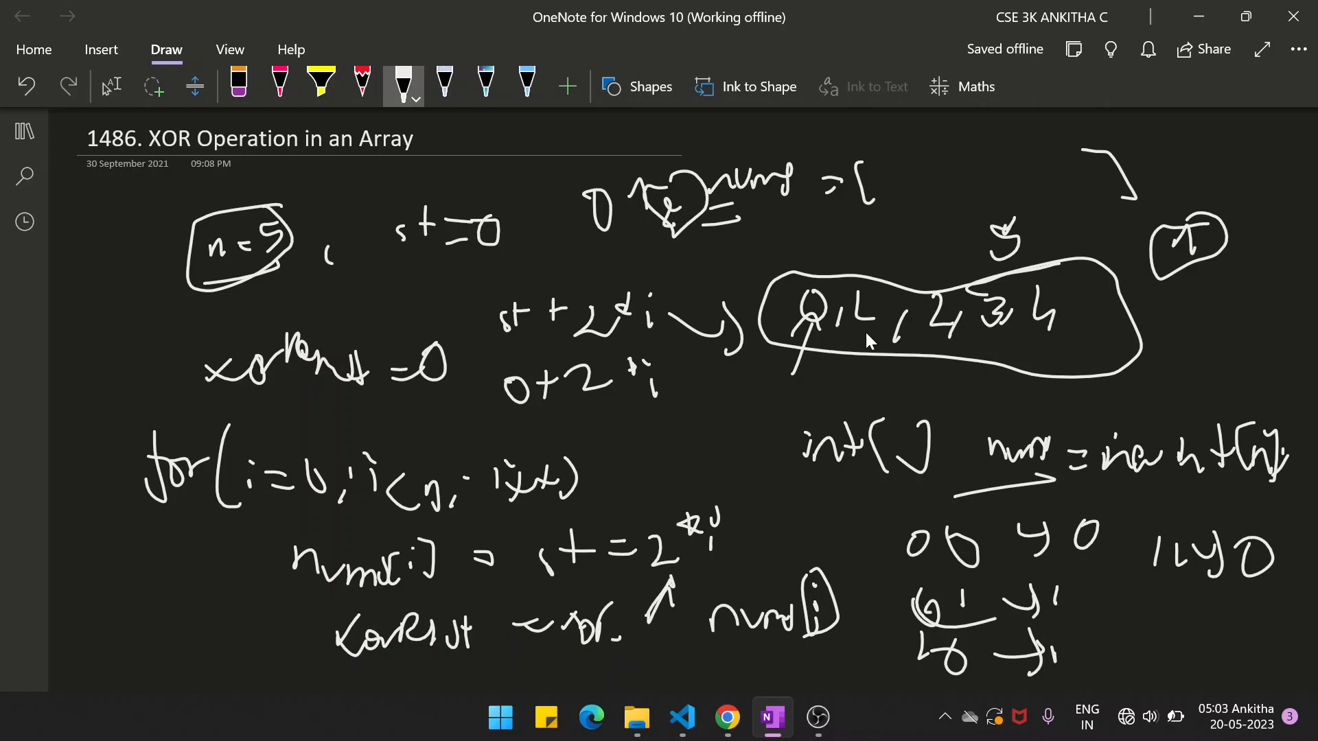
{"action": "mouse_move", "coordinate": [658, 409]}
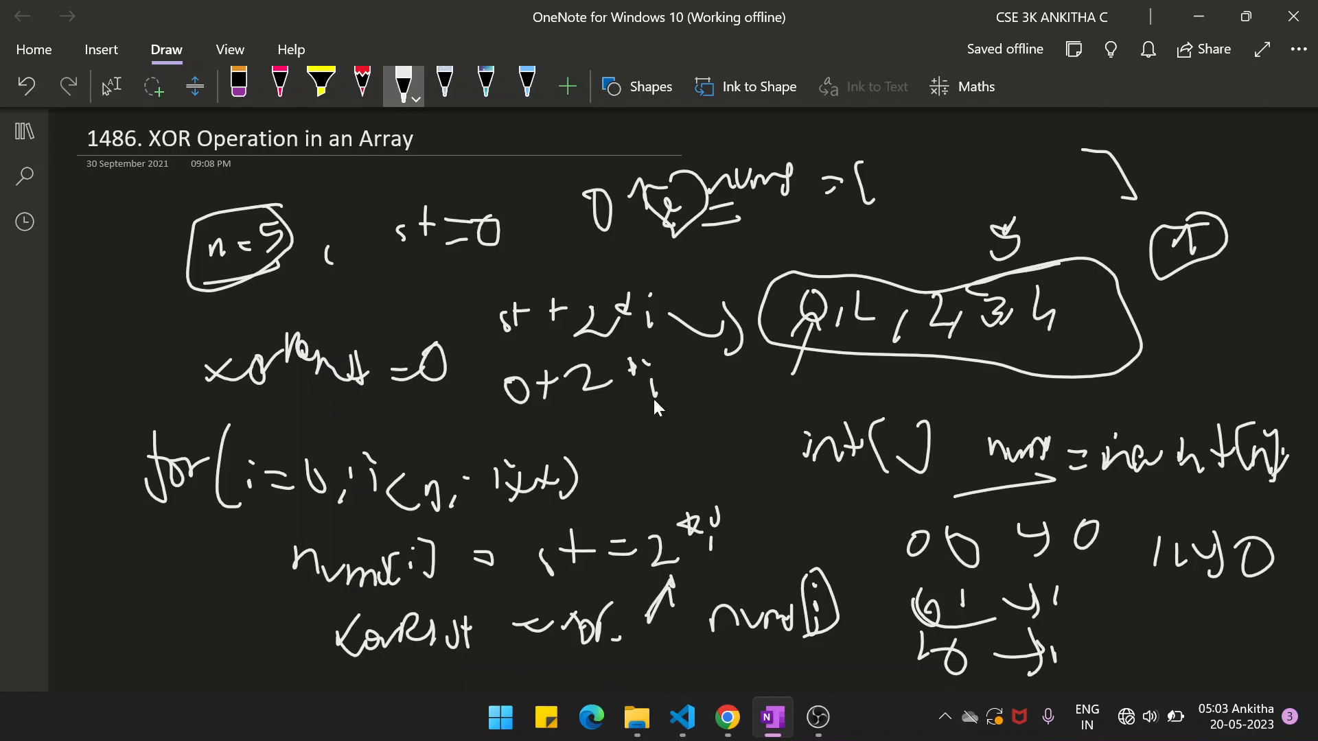
- Review Example 1 on the LeetCode page, then go back to the handwritten notes
{"action": "left_click", "coordinate": [725, 718]}
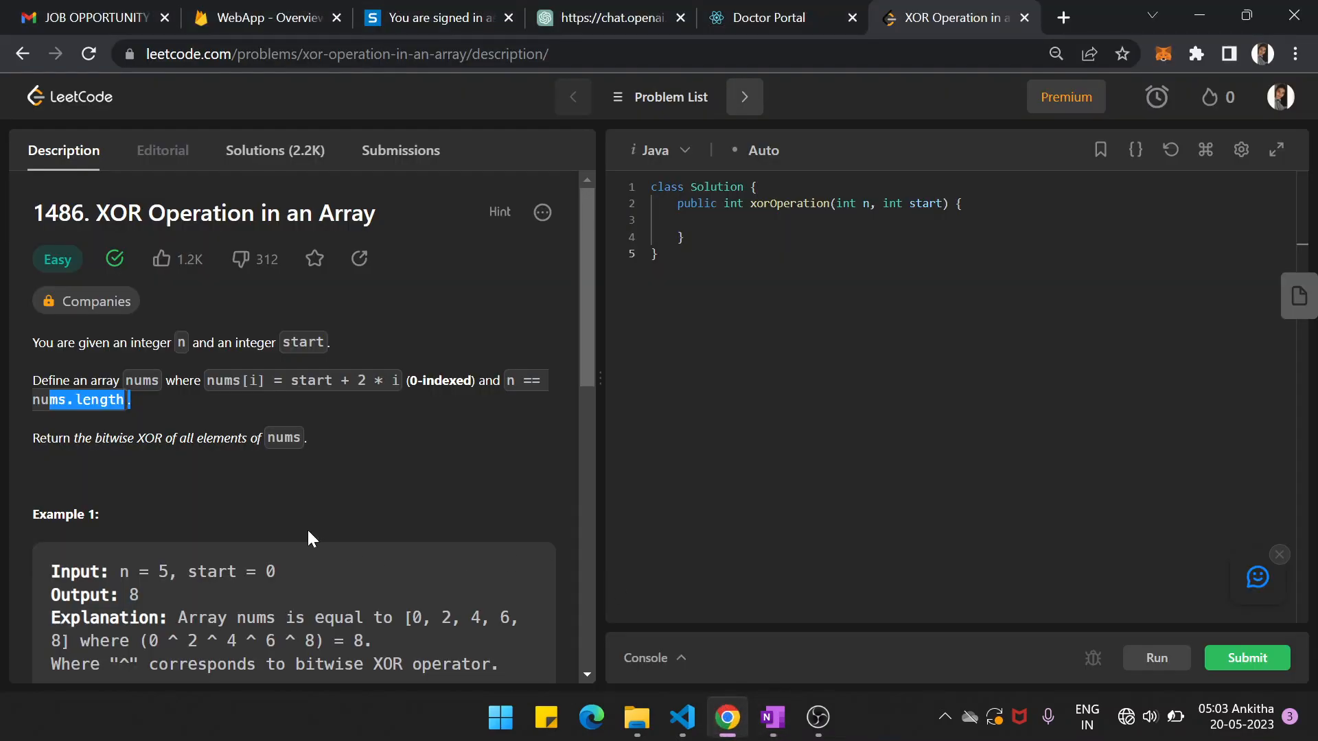
{"action": "scroll", "scroll_direction": "down", "scroll_amount": 3}
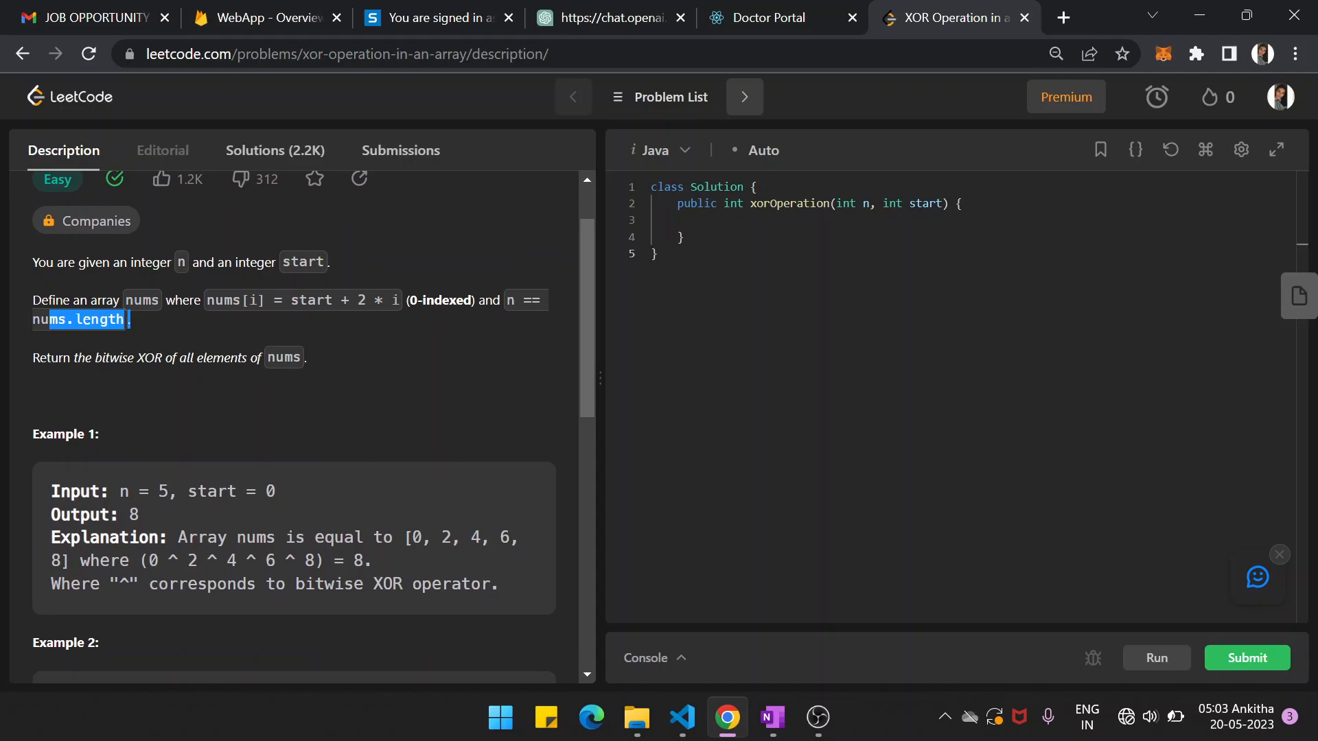
{"action": "mouse_move", "coordinate": [502, 532]}
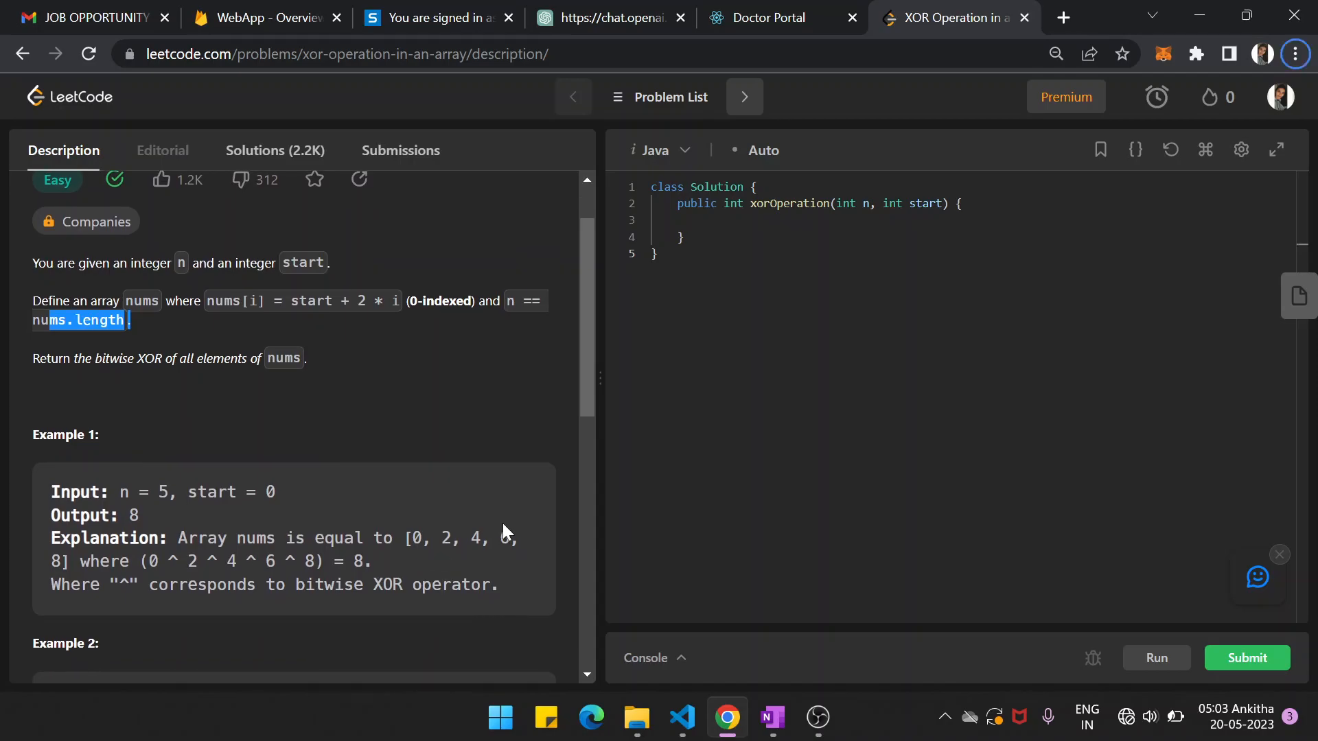
{"action": "left_click", "coordinate": [769, 718]}
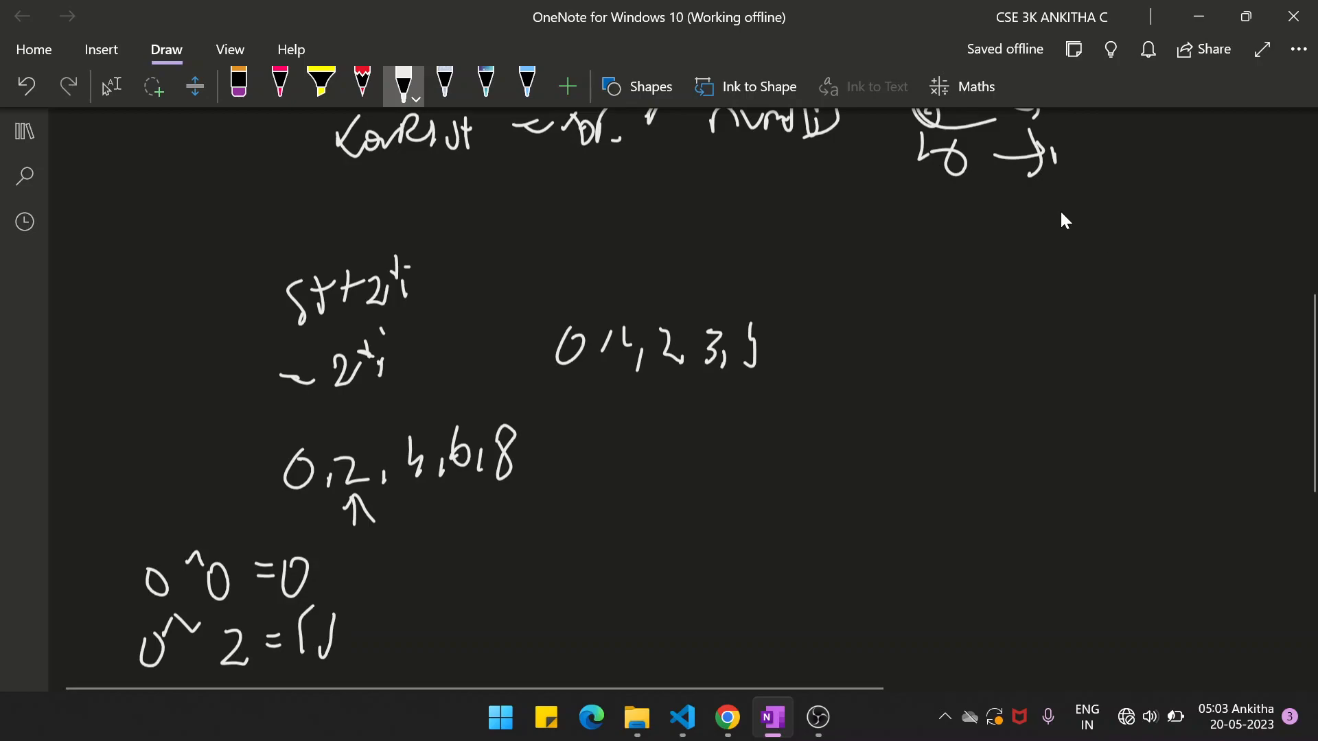
{"action": "mouse_move", "coordinate": [249, 669]}
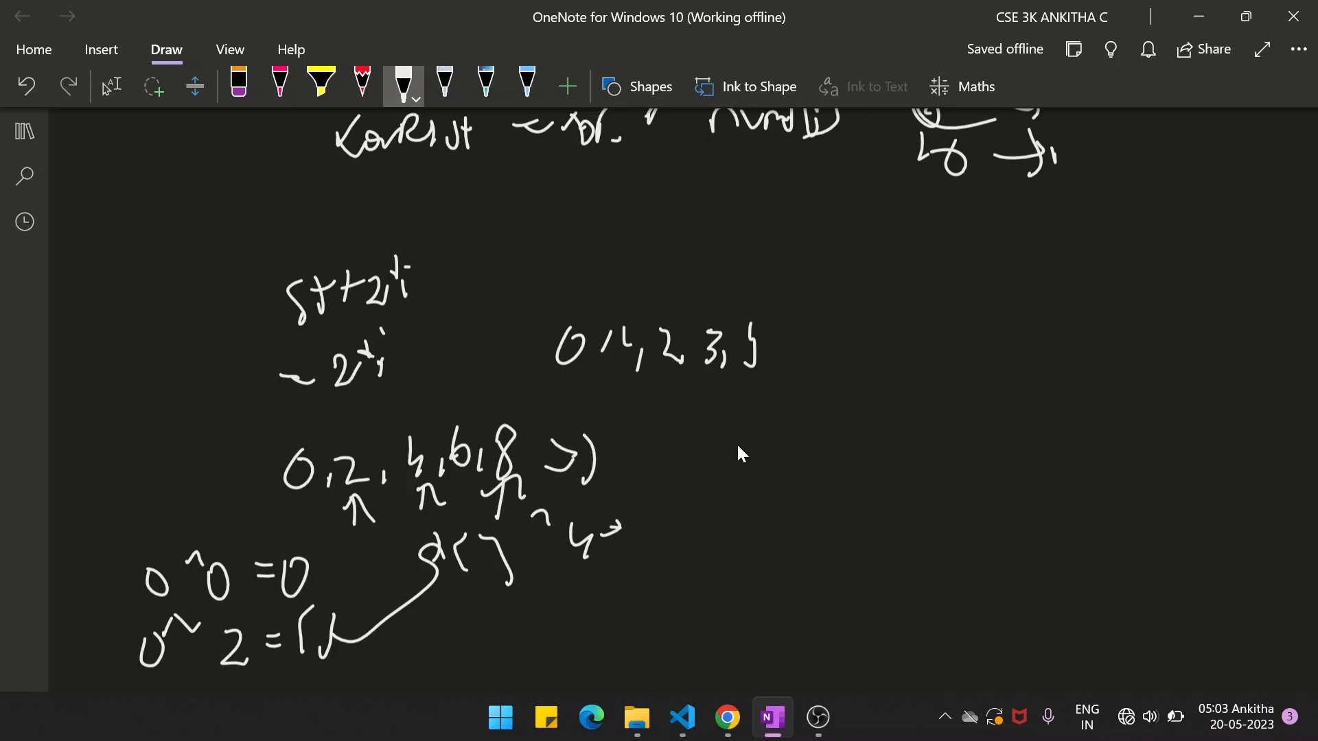
{"action": "mouse_move", "coordinate": [975, 249]}
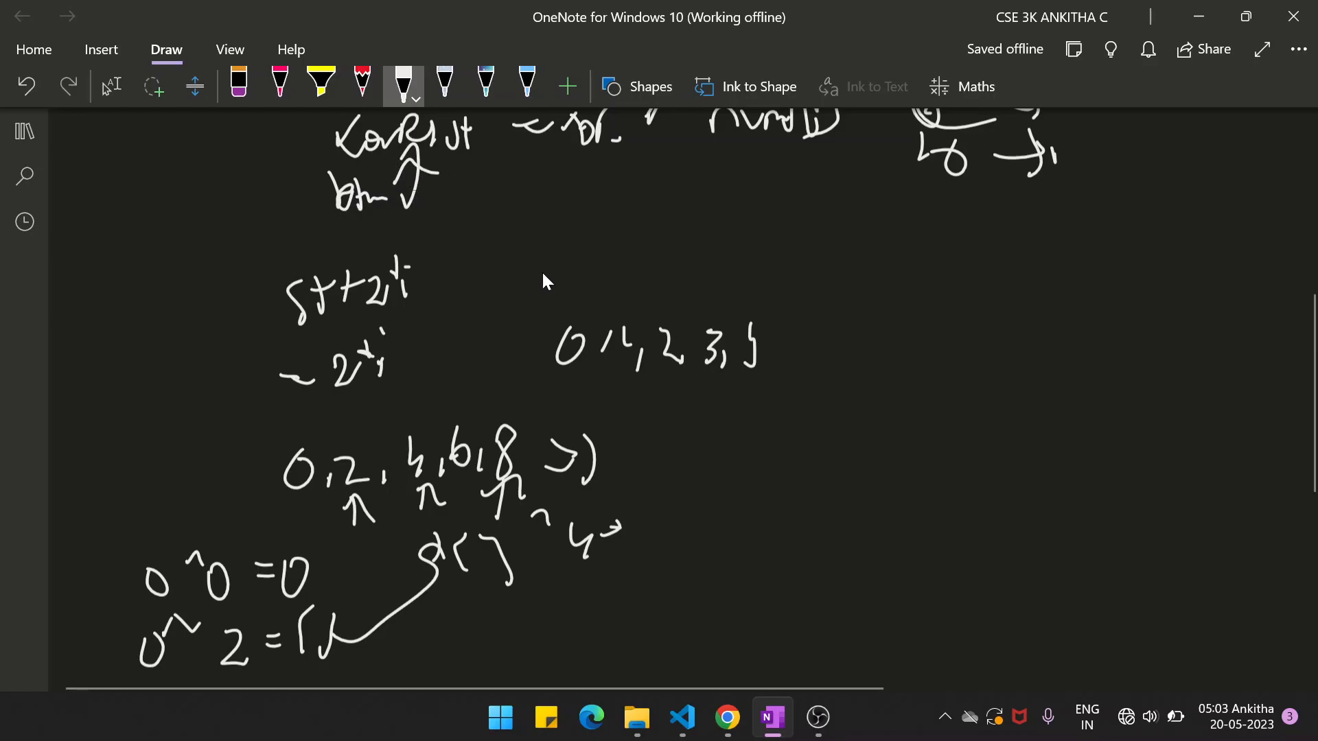
- Inside xorOperation, declare int[] nums = new int[n]
{"action": "left_click", "coordinate": [725, 718]}
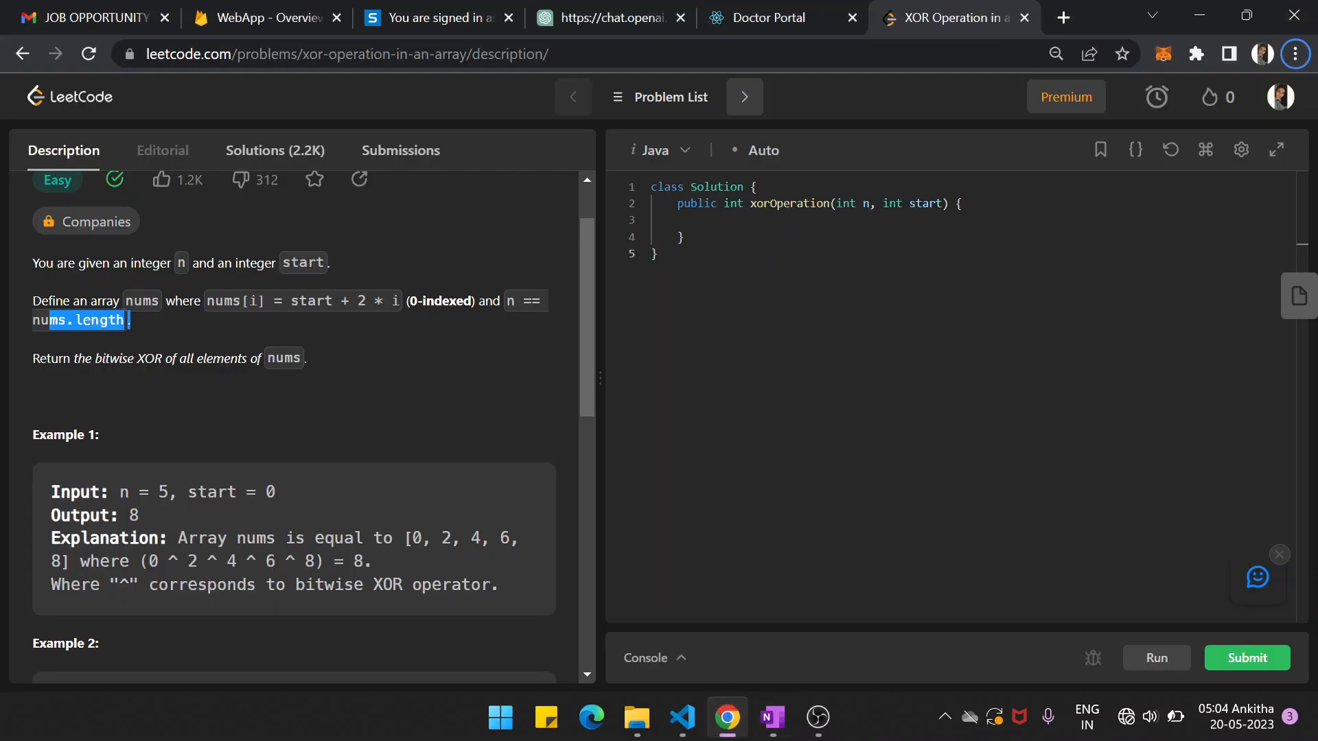
{"action": "left_click", "coordinate": [704, 219]}
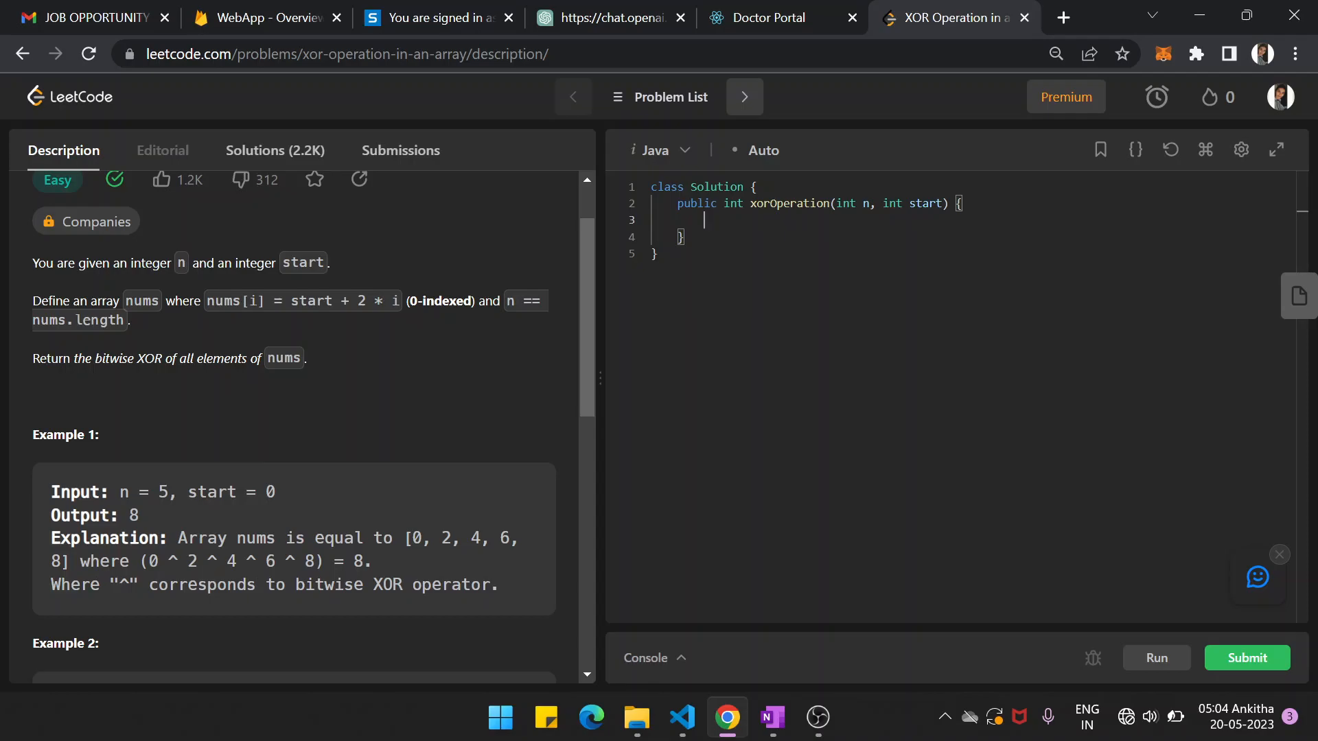
{"action": "type", "text": "int[]"}
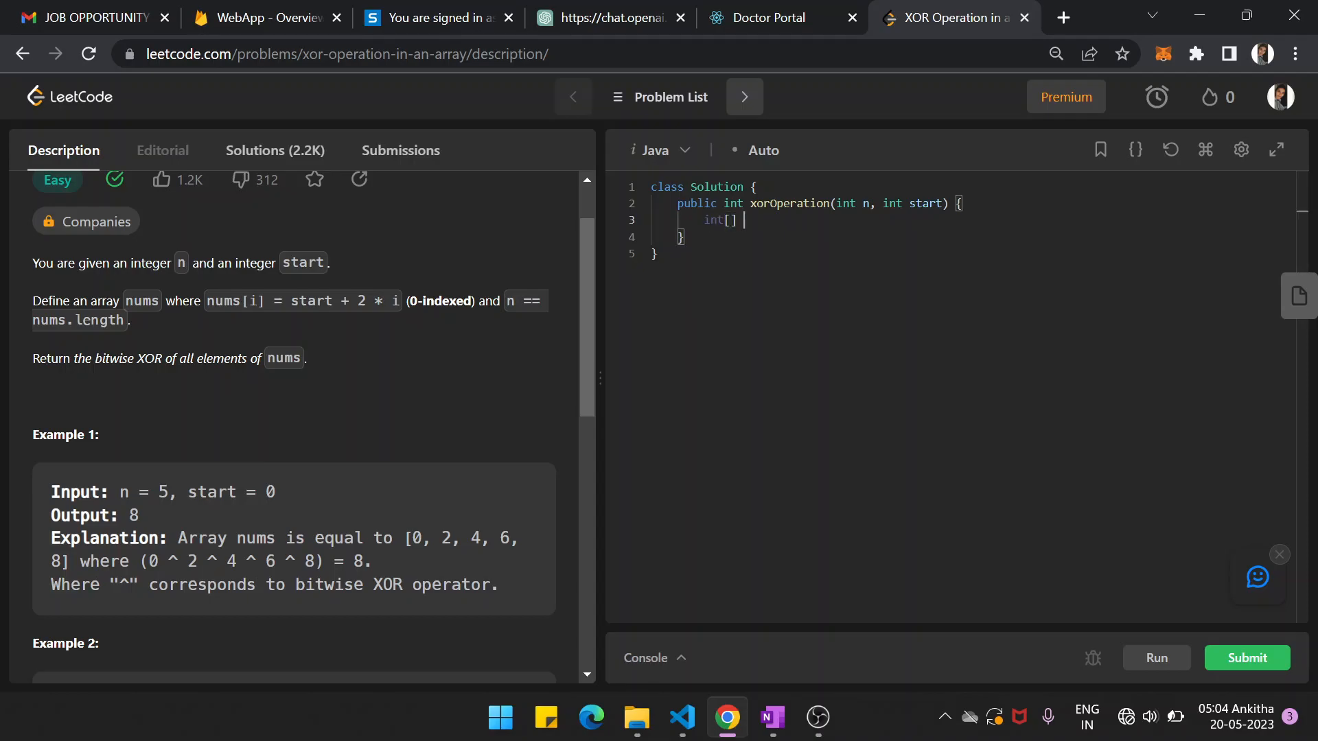
{"action": "type", "text": "nums"}
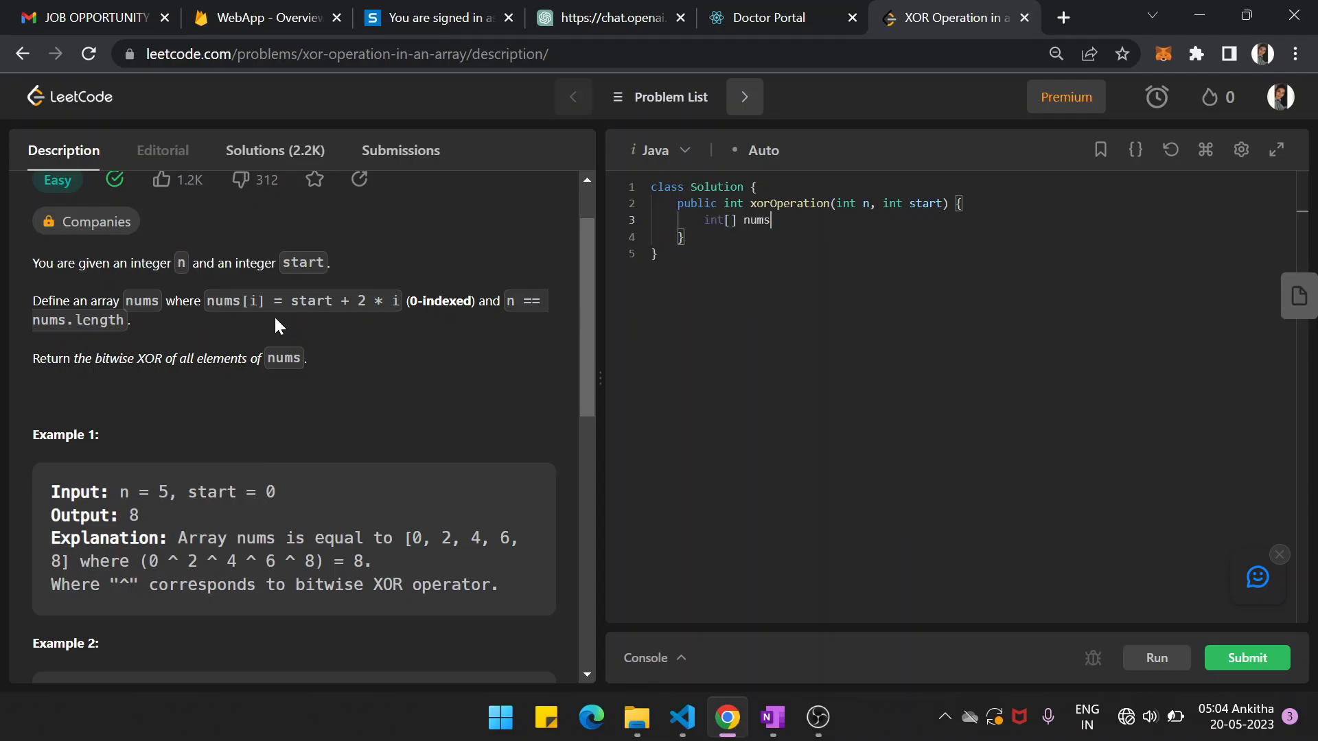
{"action": "type", "text": "= n"}
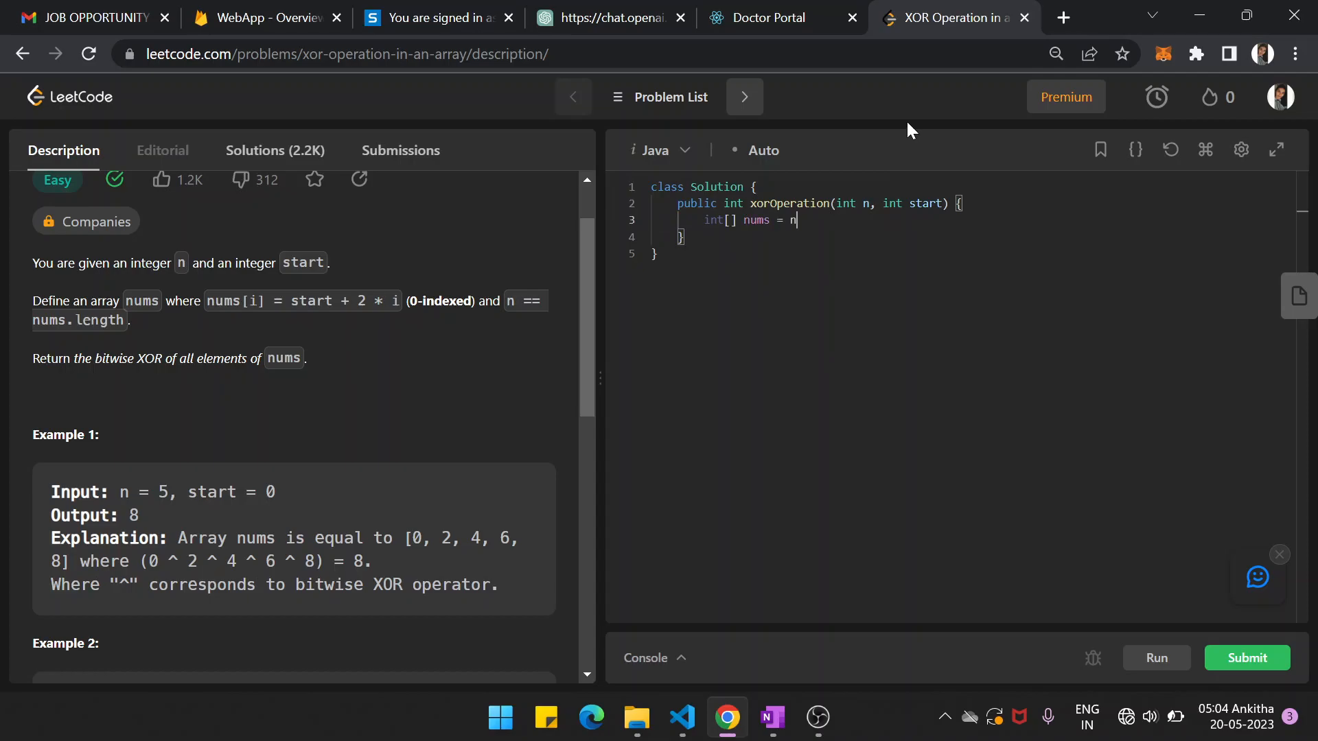
{"action": "type", "text": "ew int[n];"}
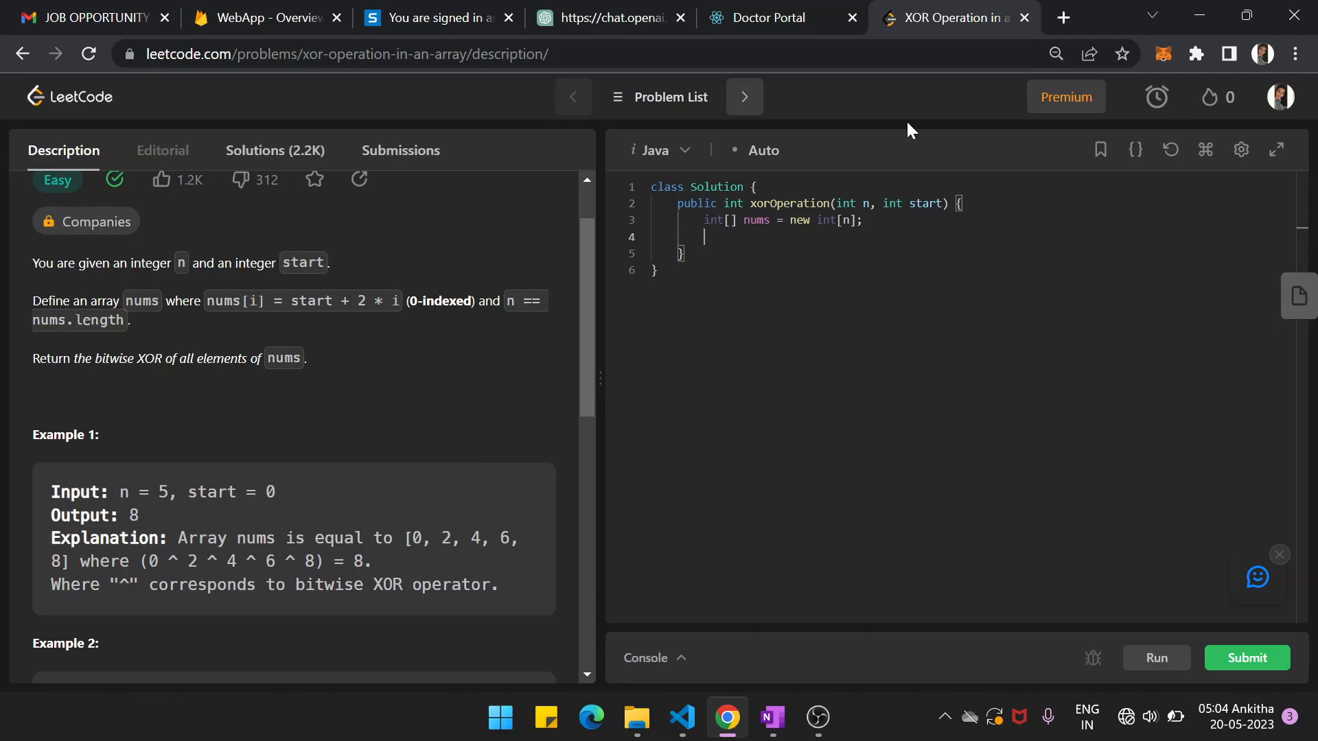
- Declare the int xorResult accumulator variable
{"action": "type", "text": "int"}
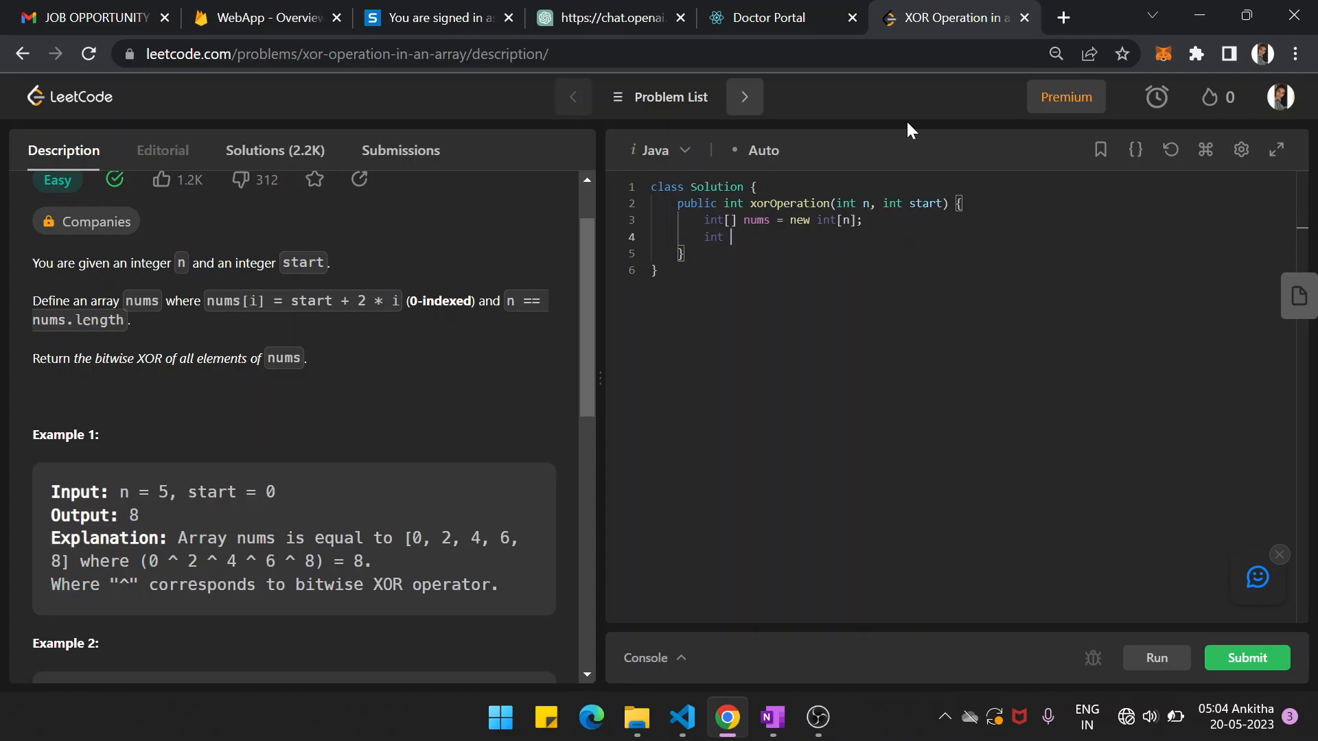
{"action": "type", "text": "xor"}
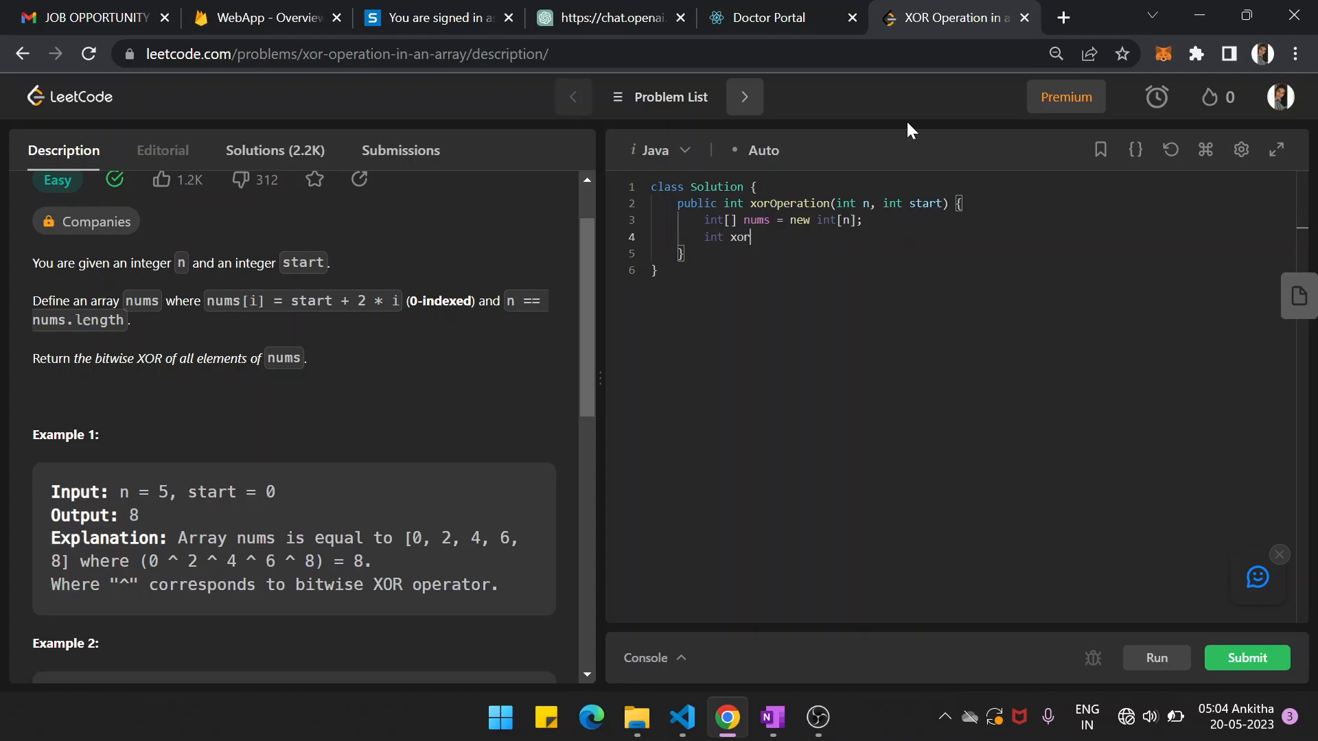
{"action": "type", "text": "Result =0;"}
{"action": "type", "text": "for(int i=0;"}
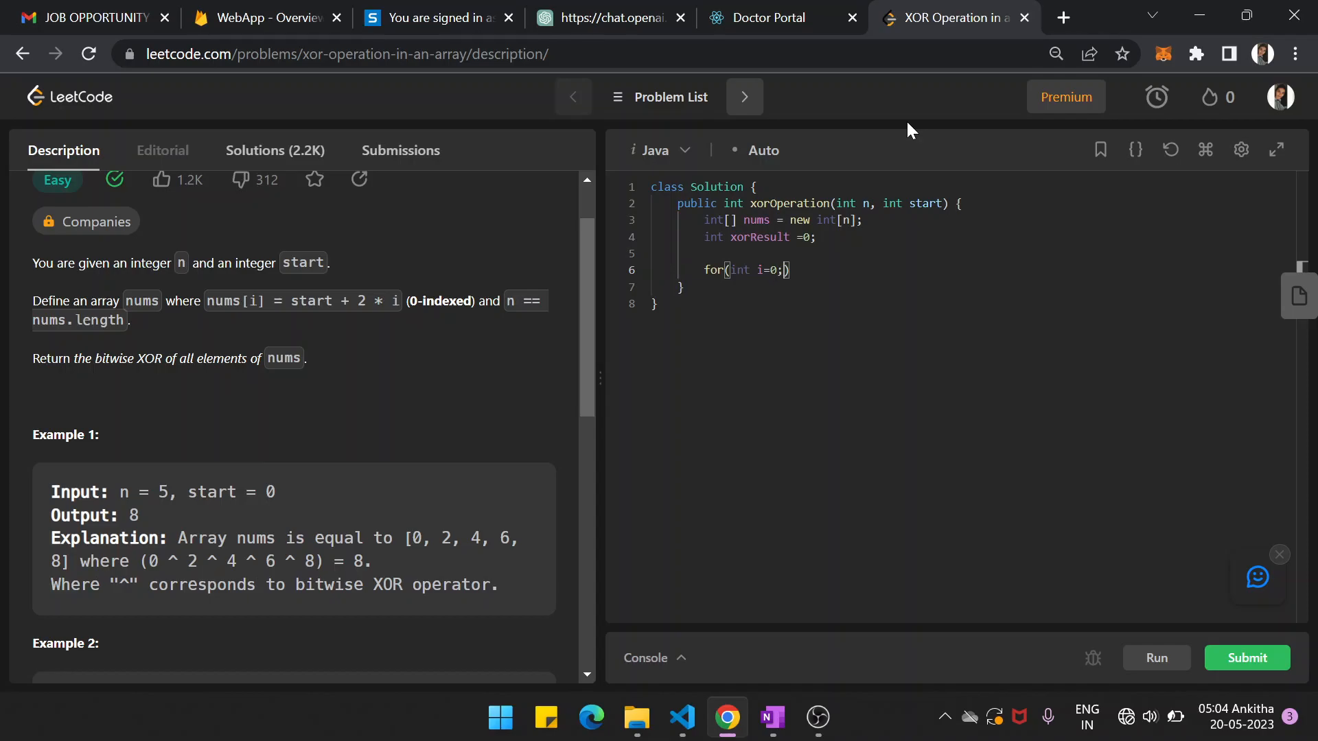
- Finish the loop header i<n;i++ and assign nums[i]=start+2*i;
{"action": "type", "text": "i<n;i++"}
{"action": "type", "text": "nums"}
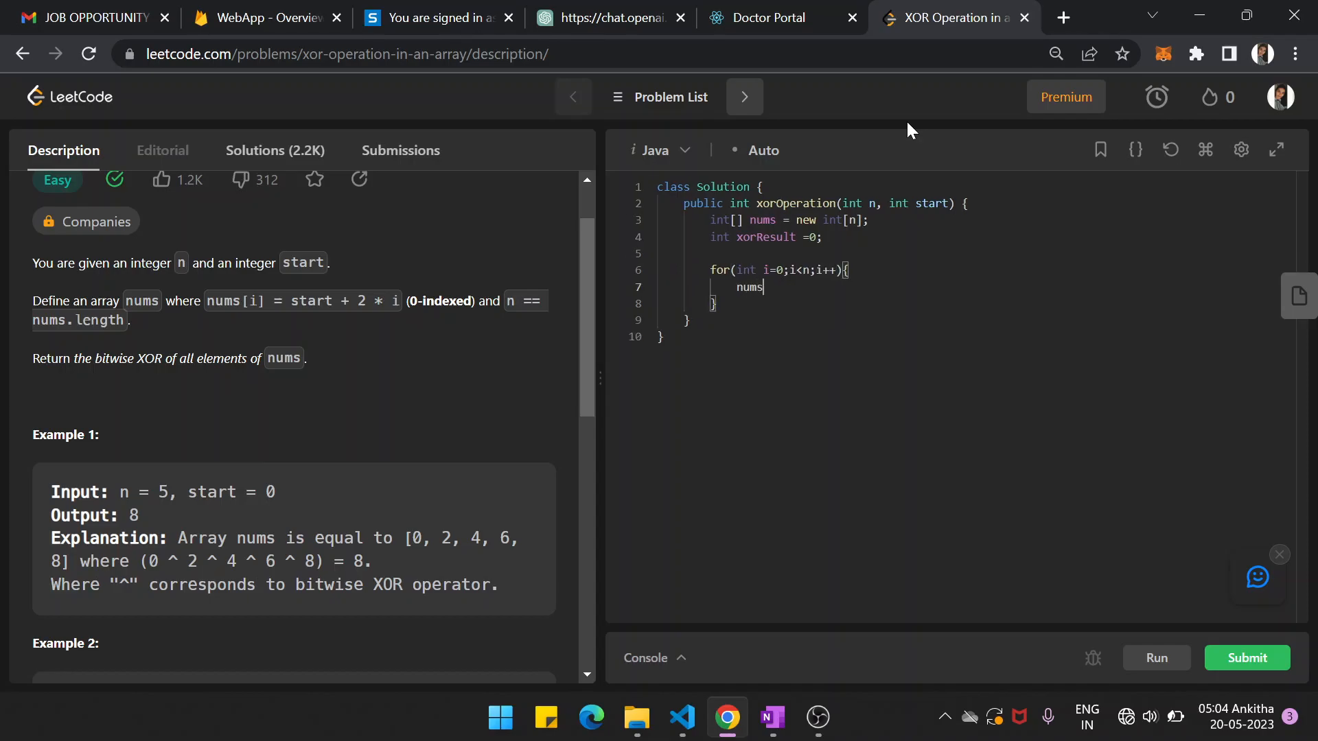
{"action": "type", "text": "[i]="}
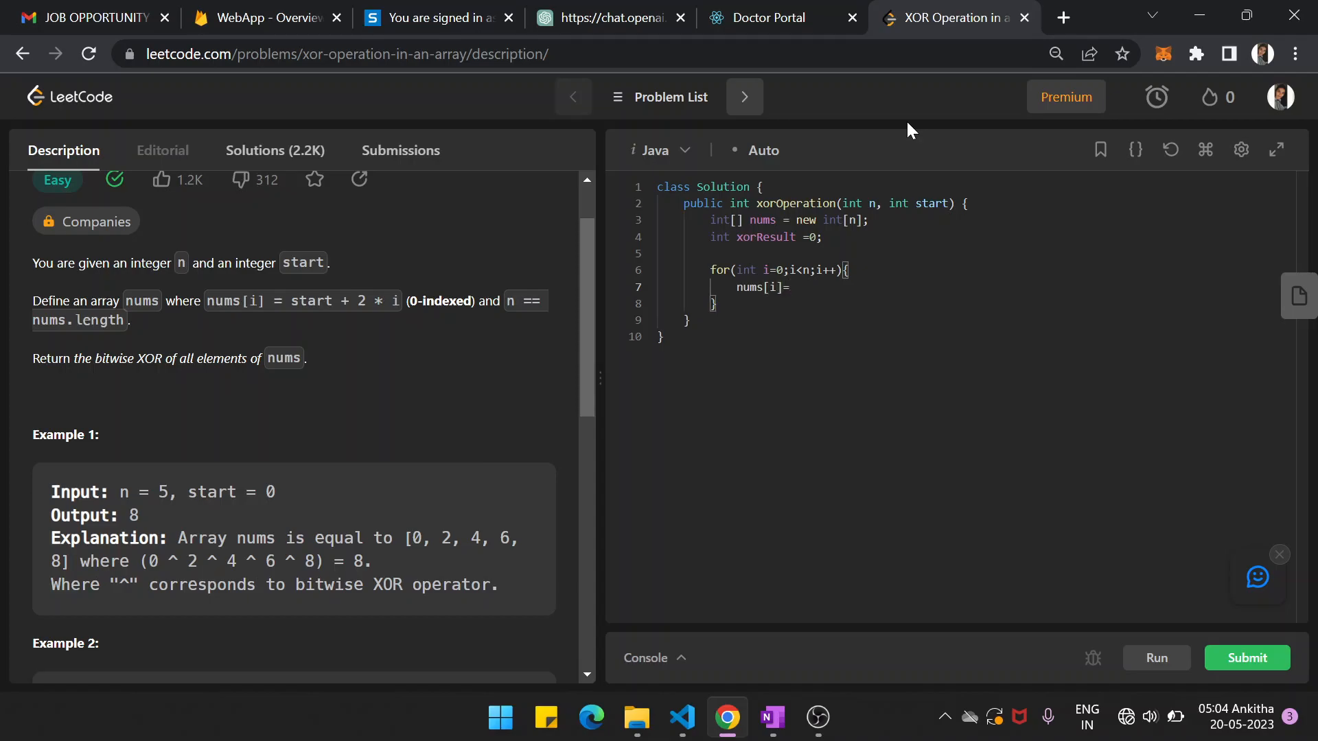
{"action": "type", "text": "start"}
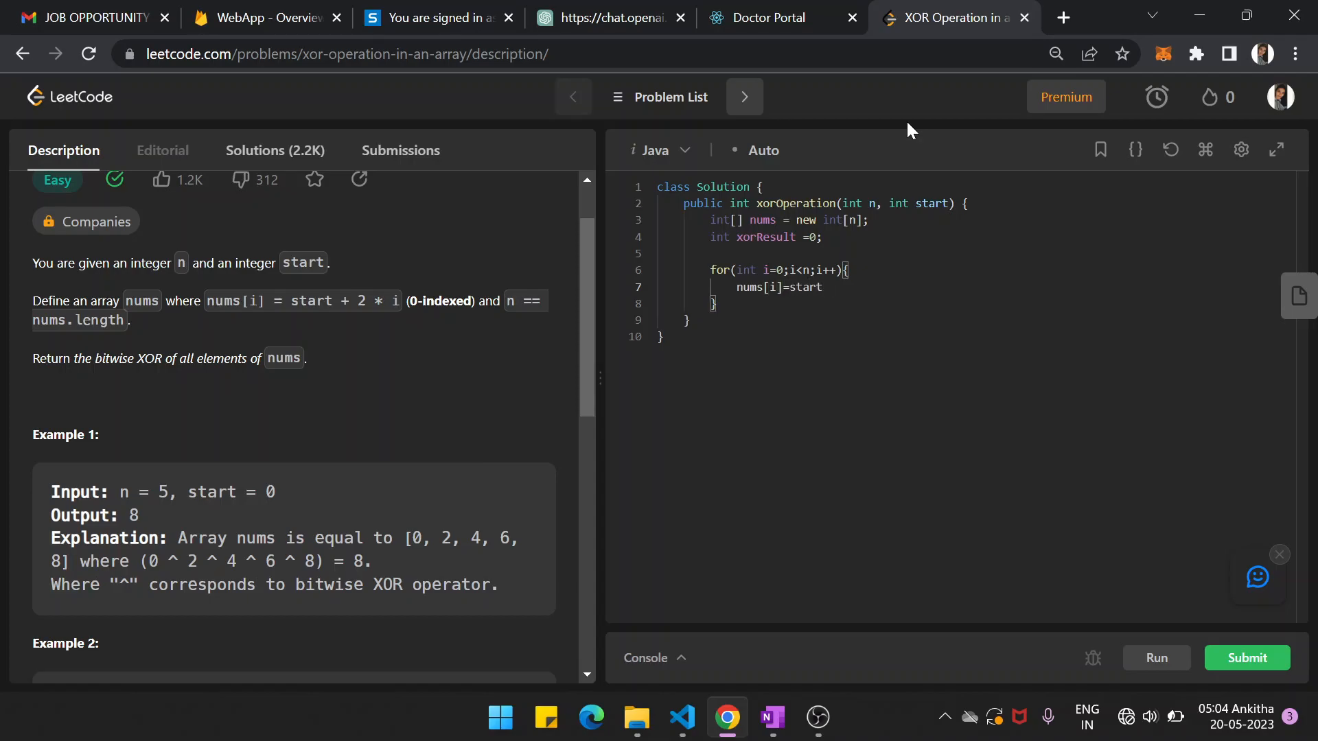
{"action": "type", "text": "+2*"}
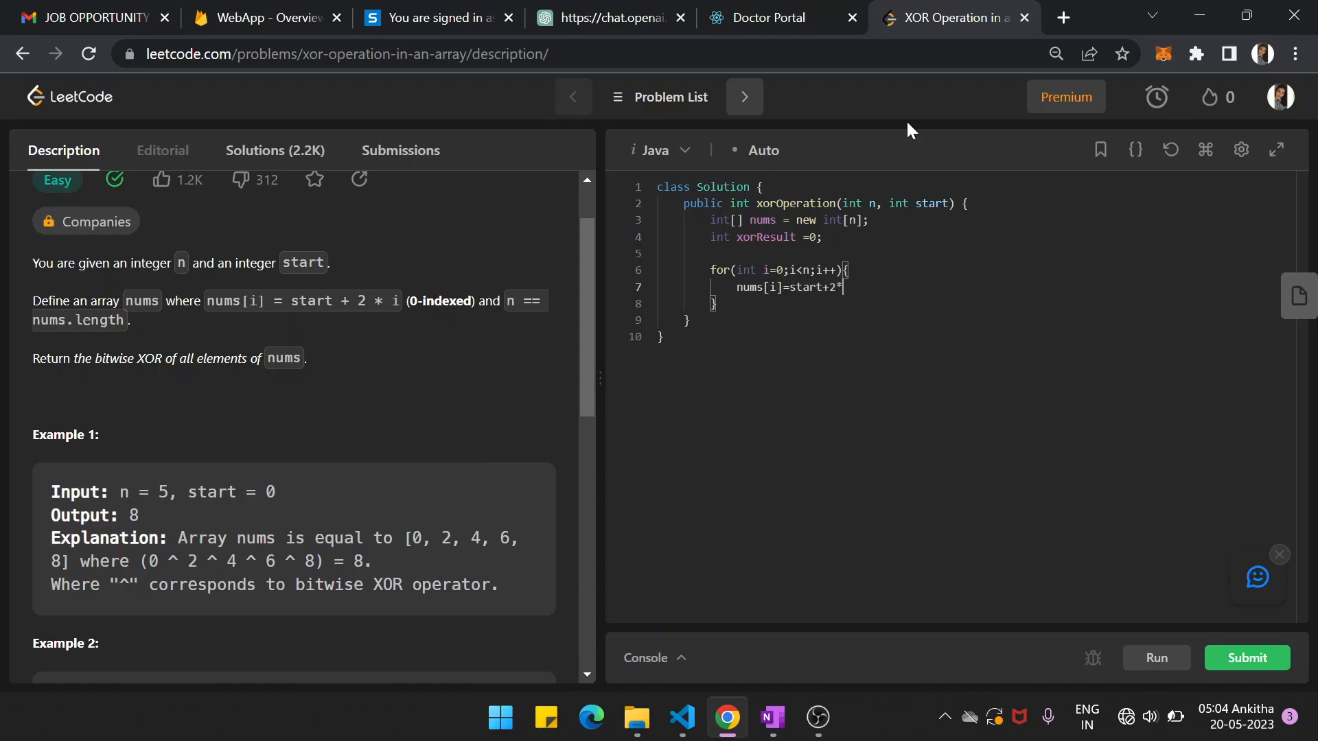
{"action": "type", "text": "i;"}
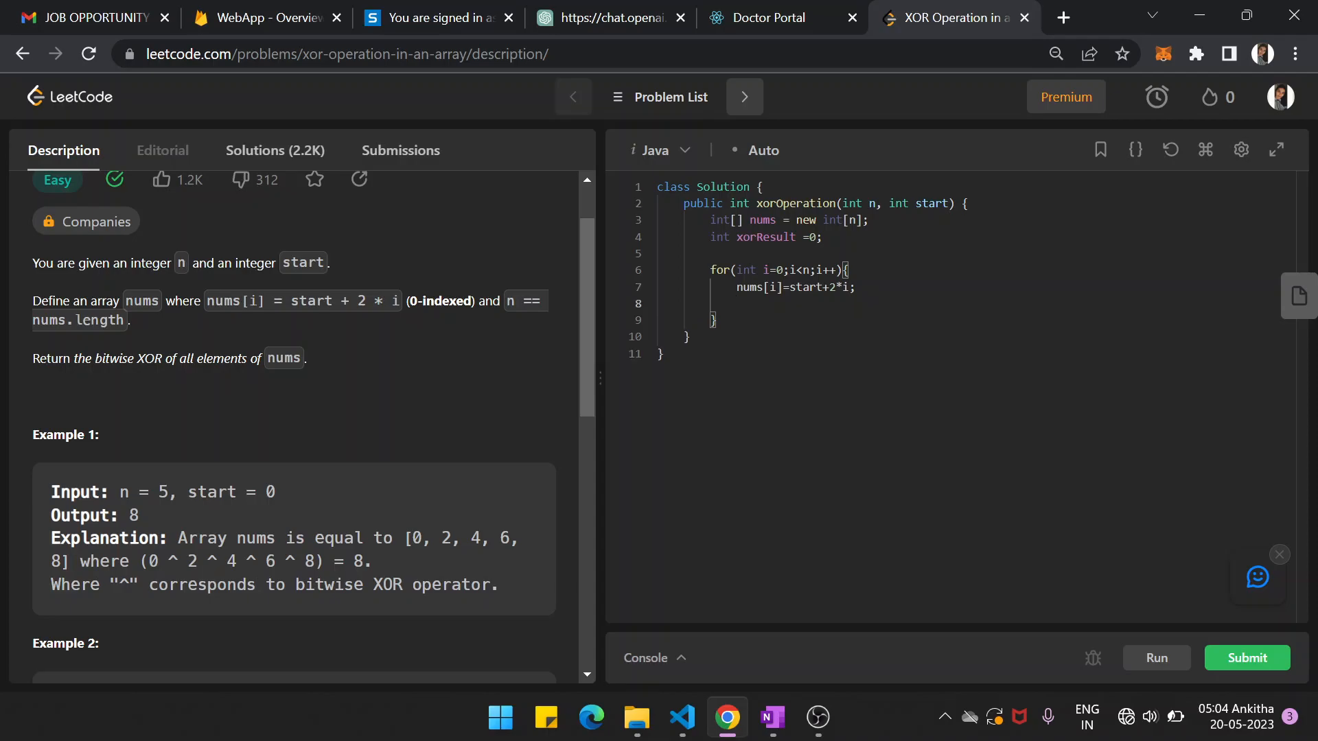
- Write the update xorResult=xorResult^nums[] in the loop body
{"action": "type", "text": "or"}
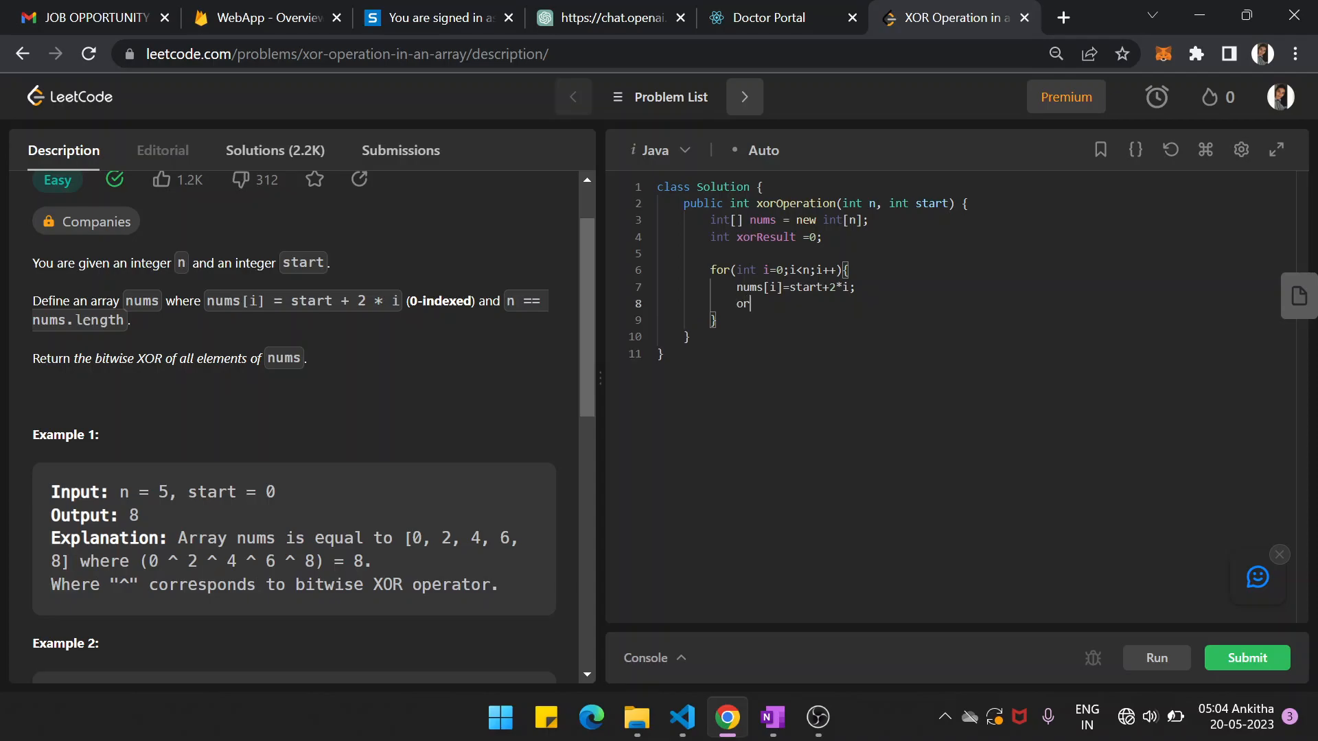
{"action": "type", "text": "xor"}
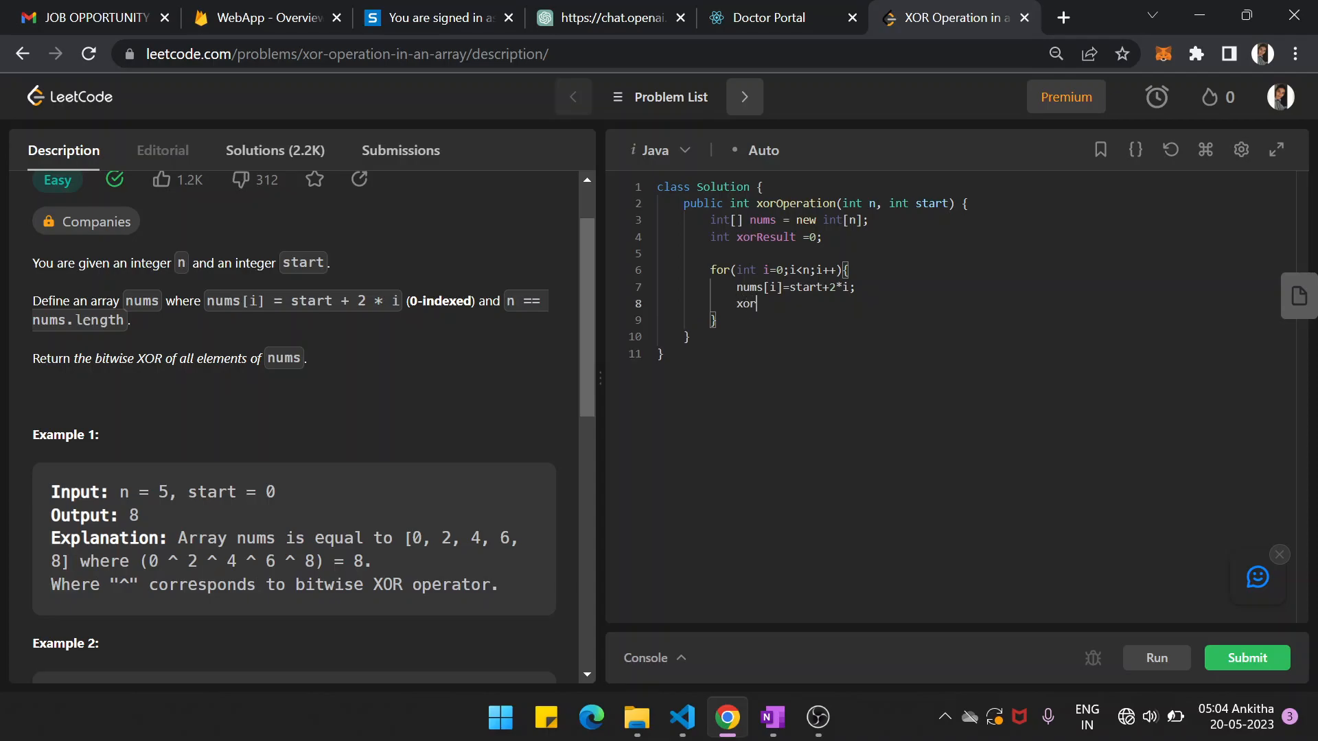
{"action": "type", "text": "Result"}
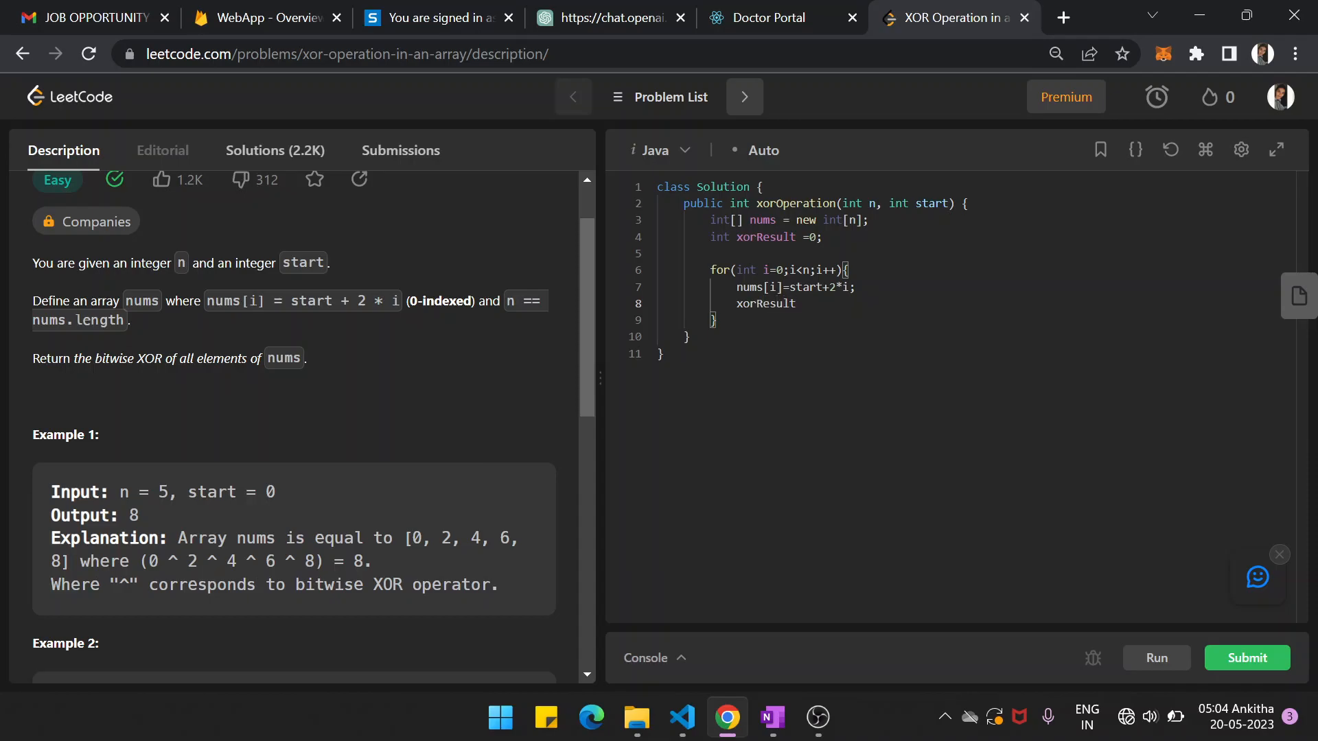
{"action": "type", "text": "=xor"}
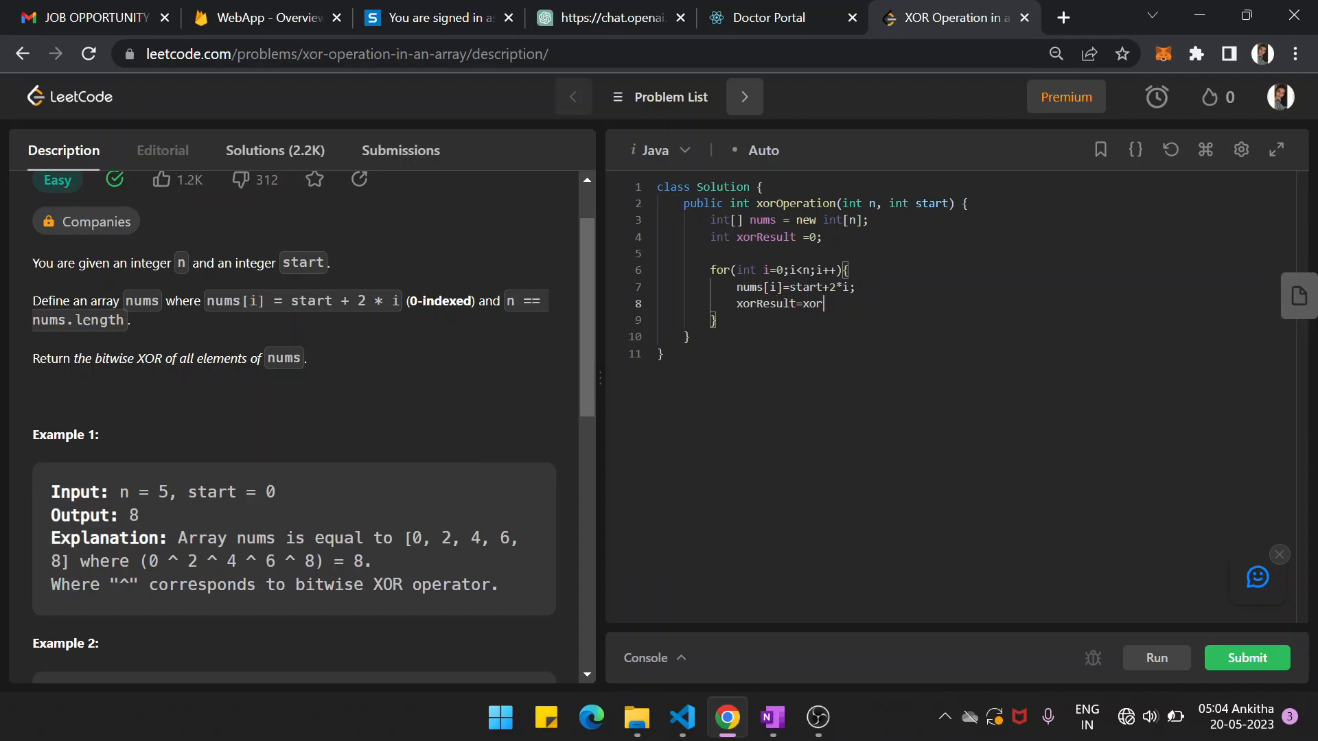
{"action": "type", "text": "Result"}
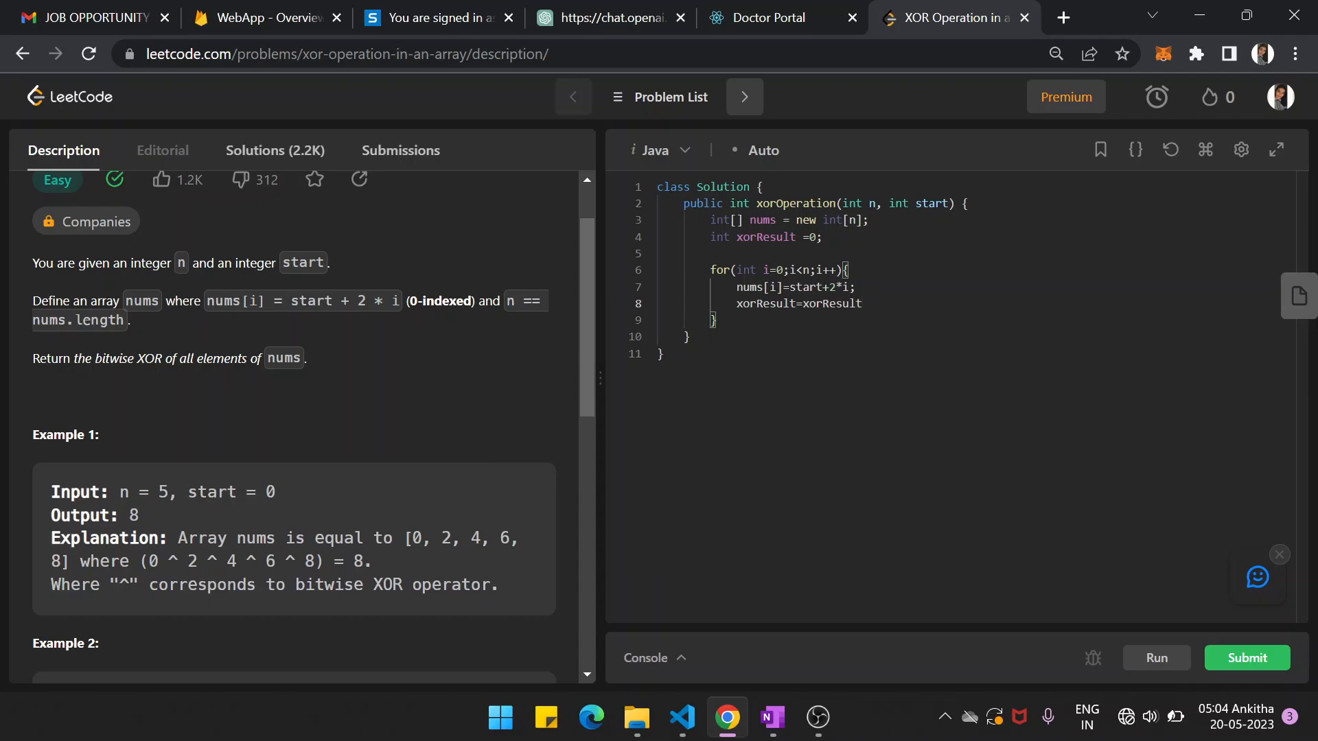
{"action": "type", "text": "^"}
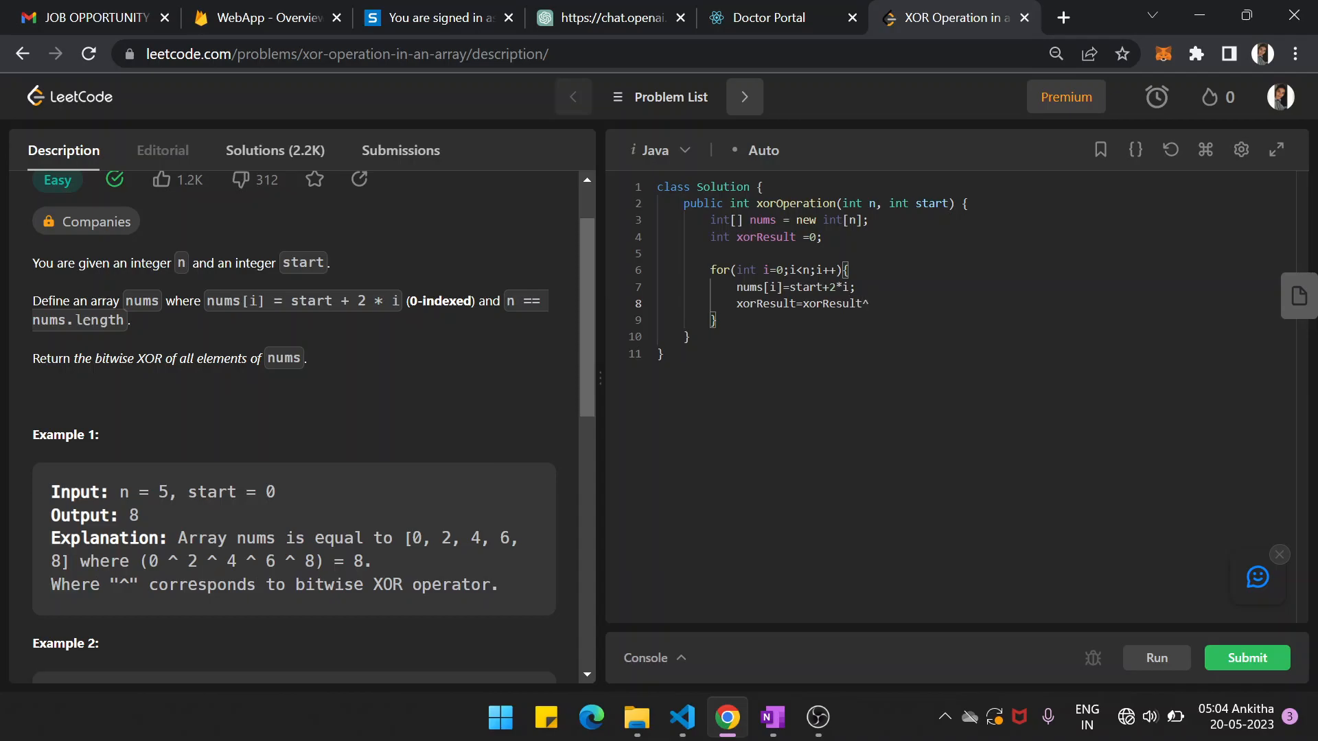
{"action": "type", "text": "nums[]"}
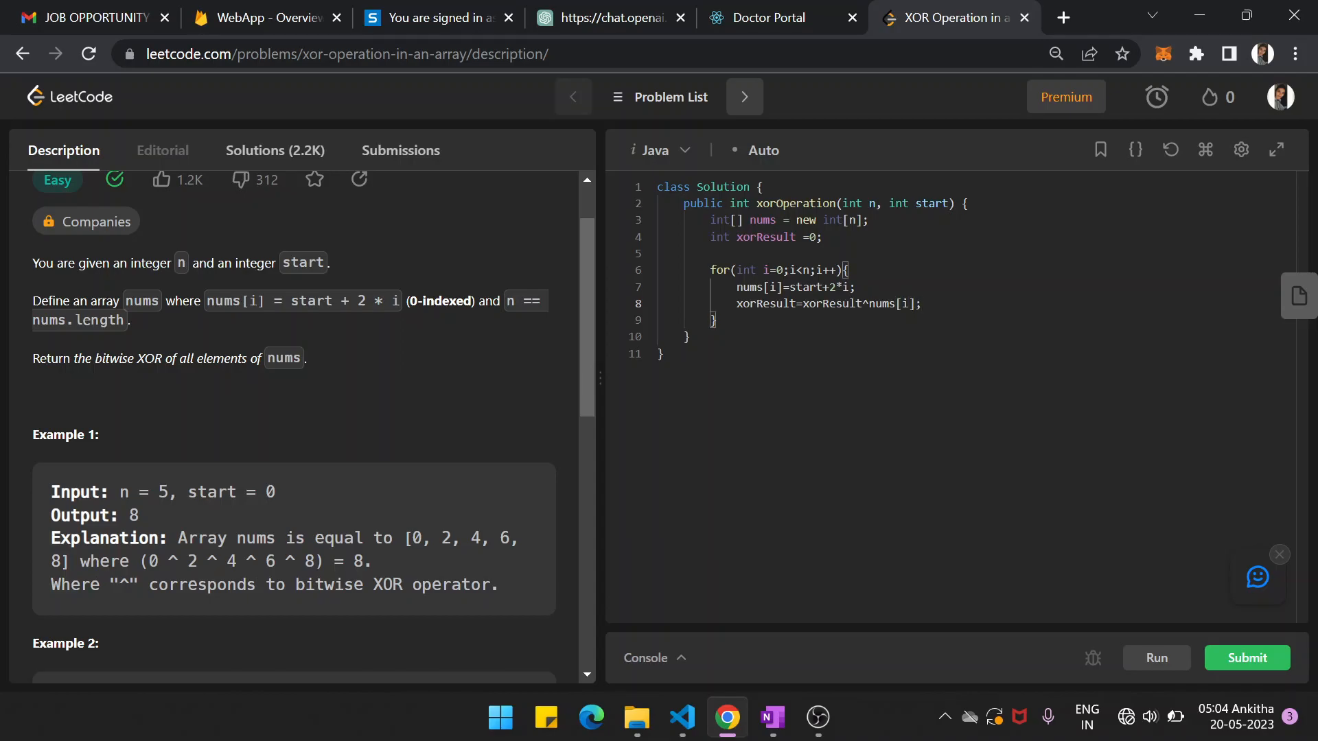
- Rewrite the update in compound form, xorResult ^= nums[i]
{"action": "double_click", "coordinate": [818, 303]}
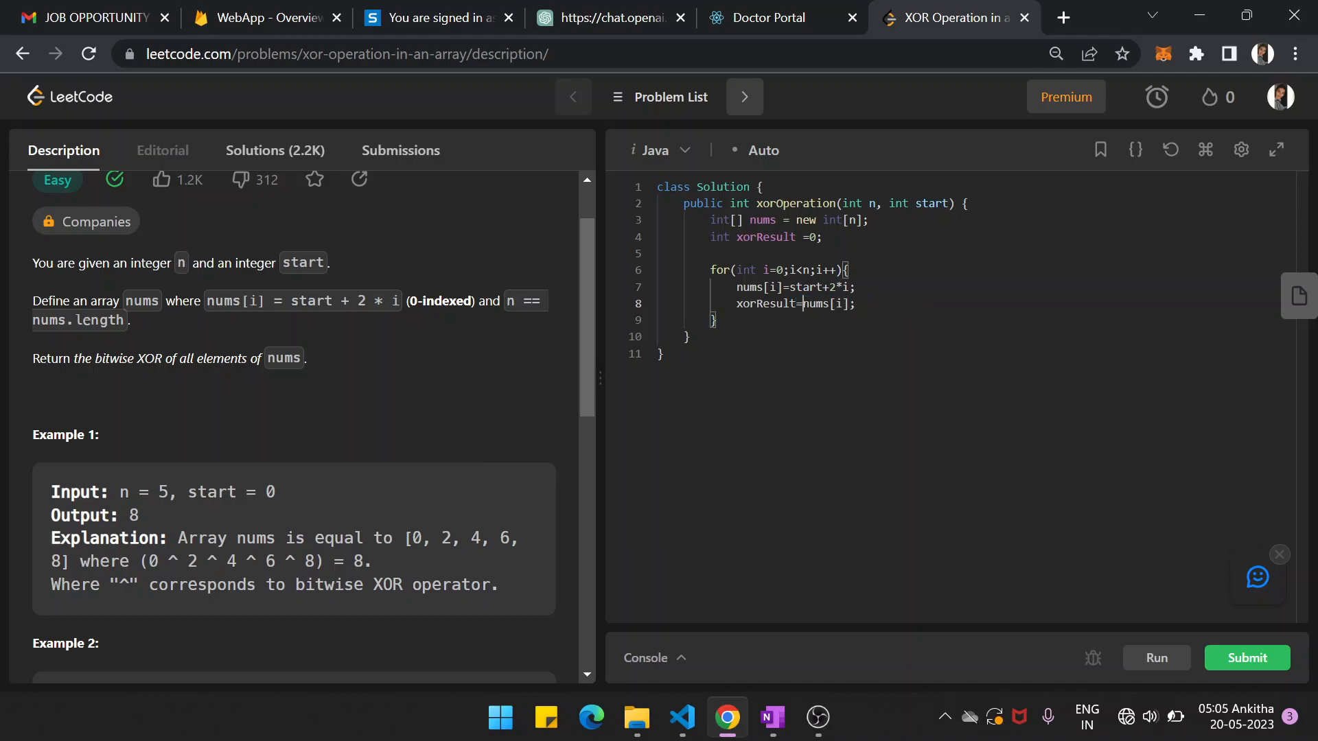
{"action": "key", "text": "Backspace"}
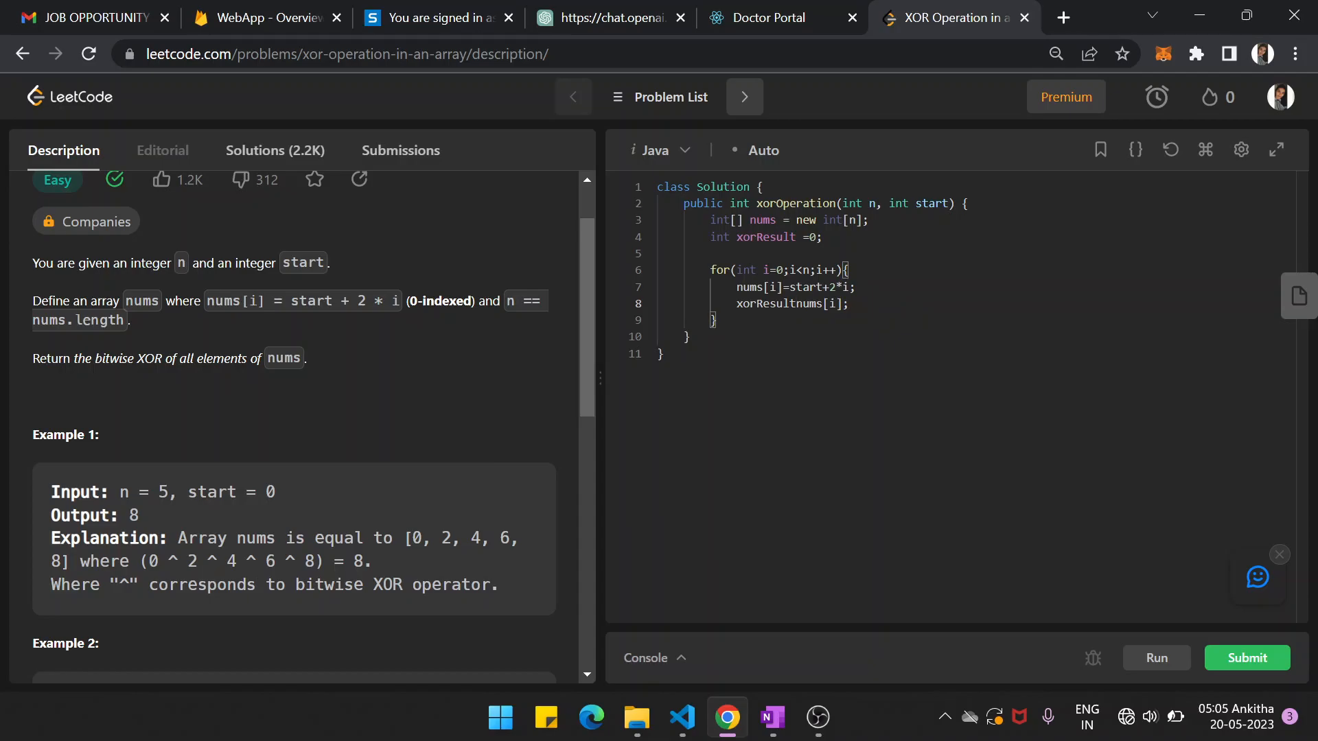
{"action": "type", "text": "^="}
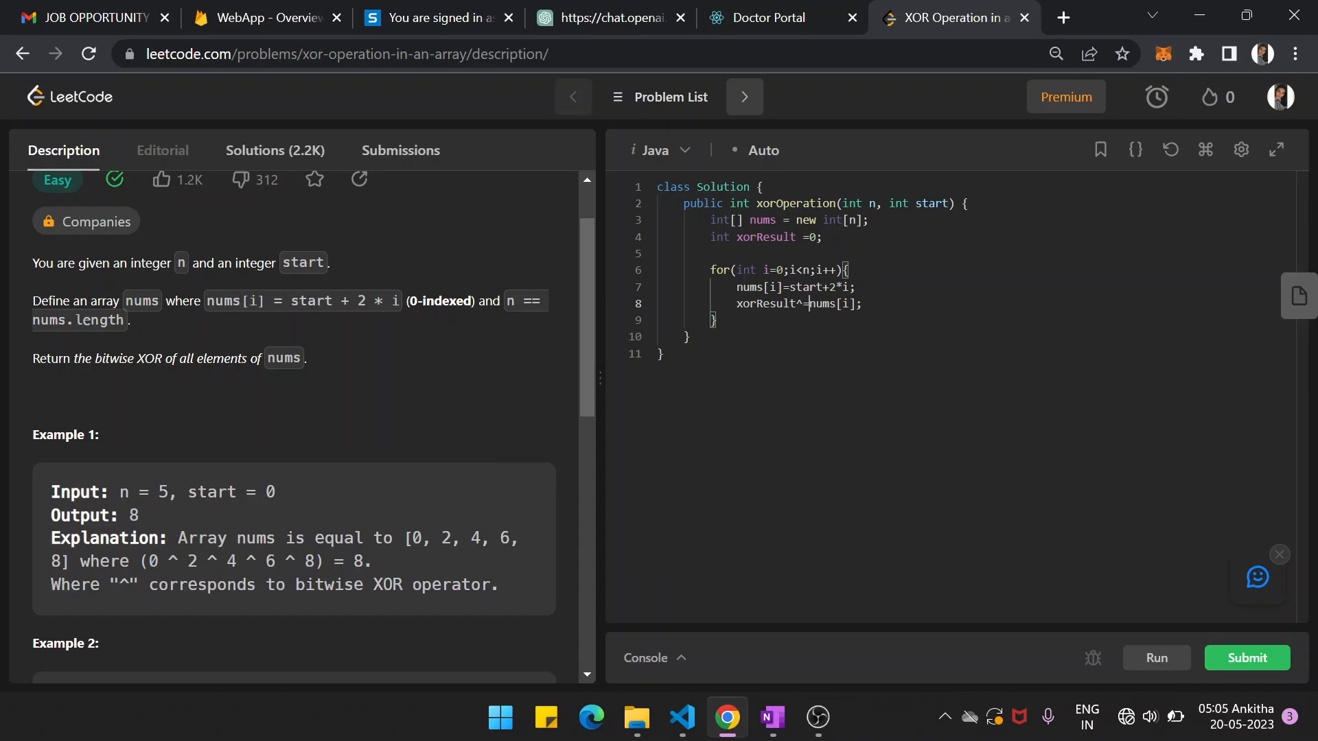
- After the loop, add return xorResult; to finish the method
{"action": "key", "text": "enter"}
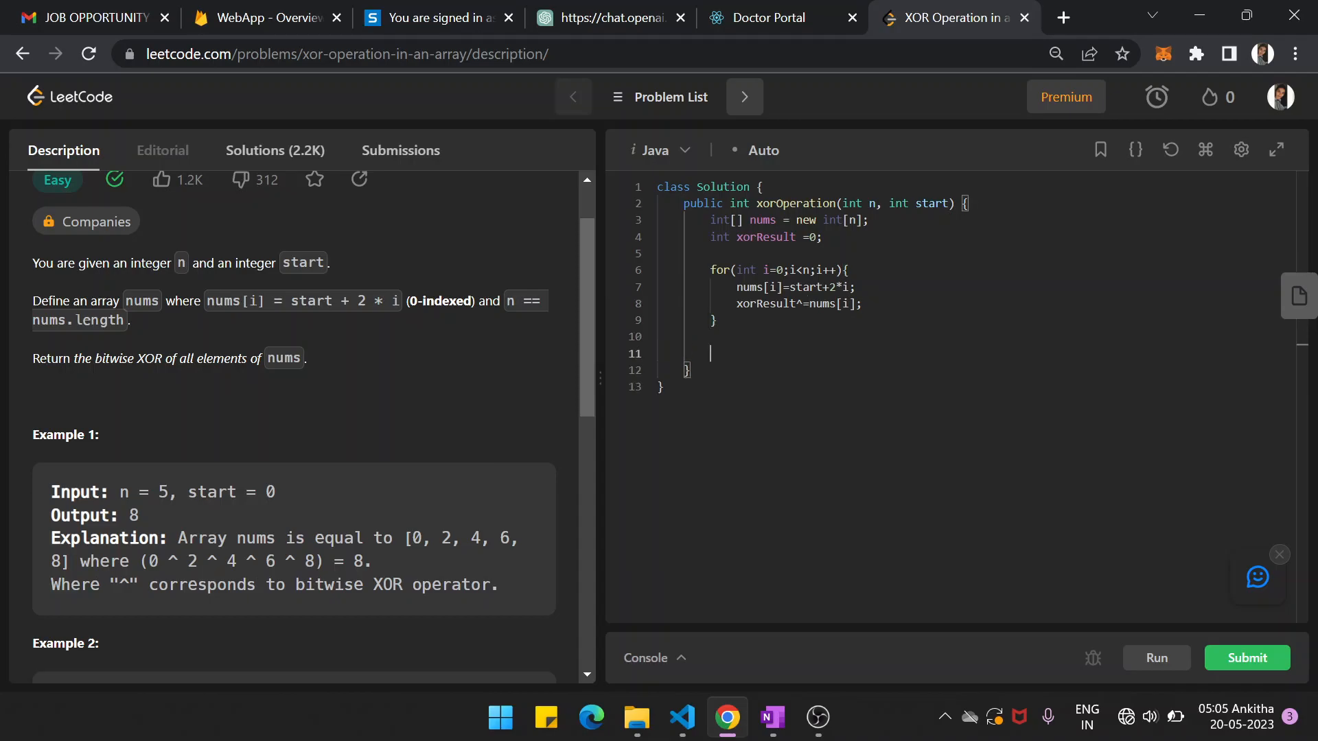
{"action": "type", "text": "return"}
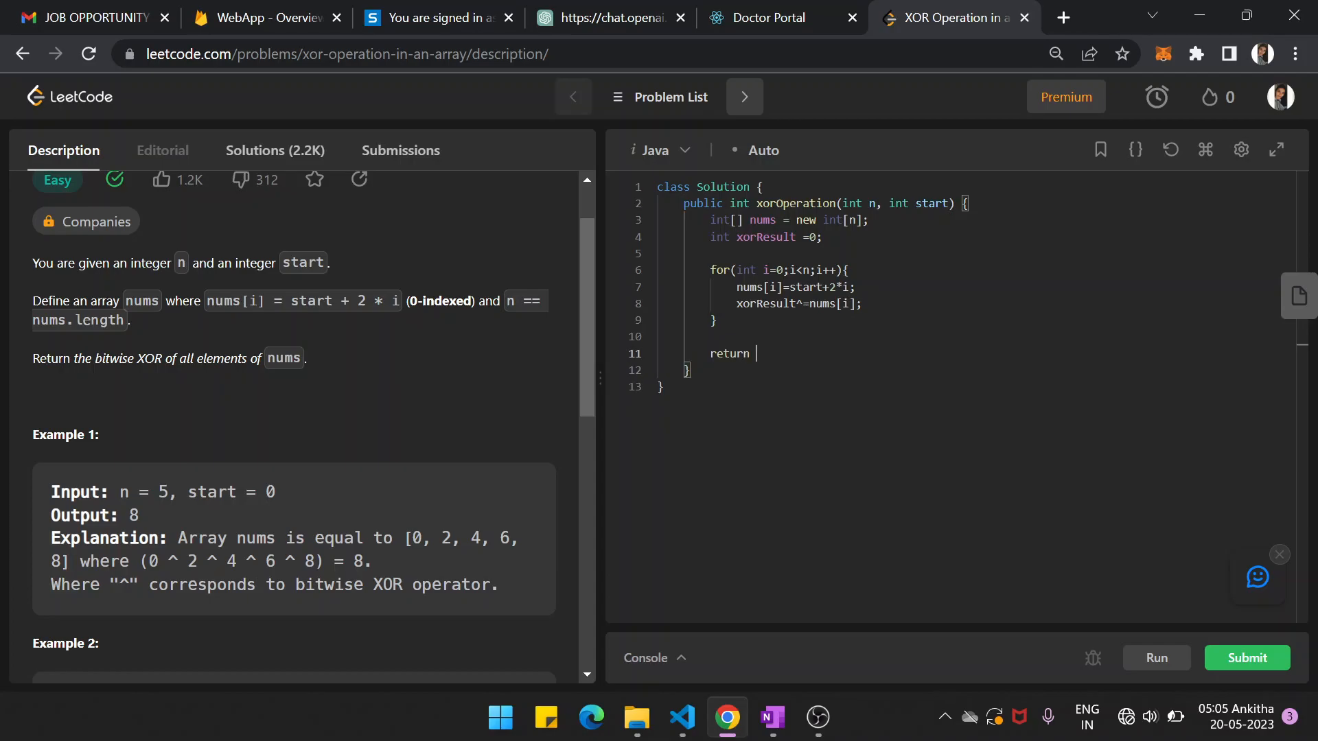
{"action": "type", "text": "xor"}
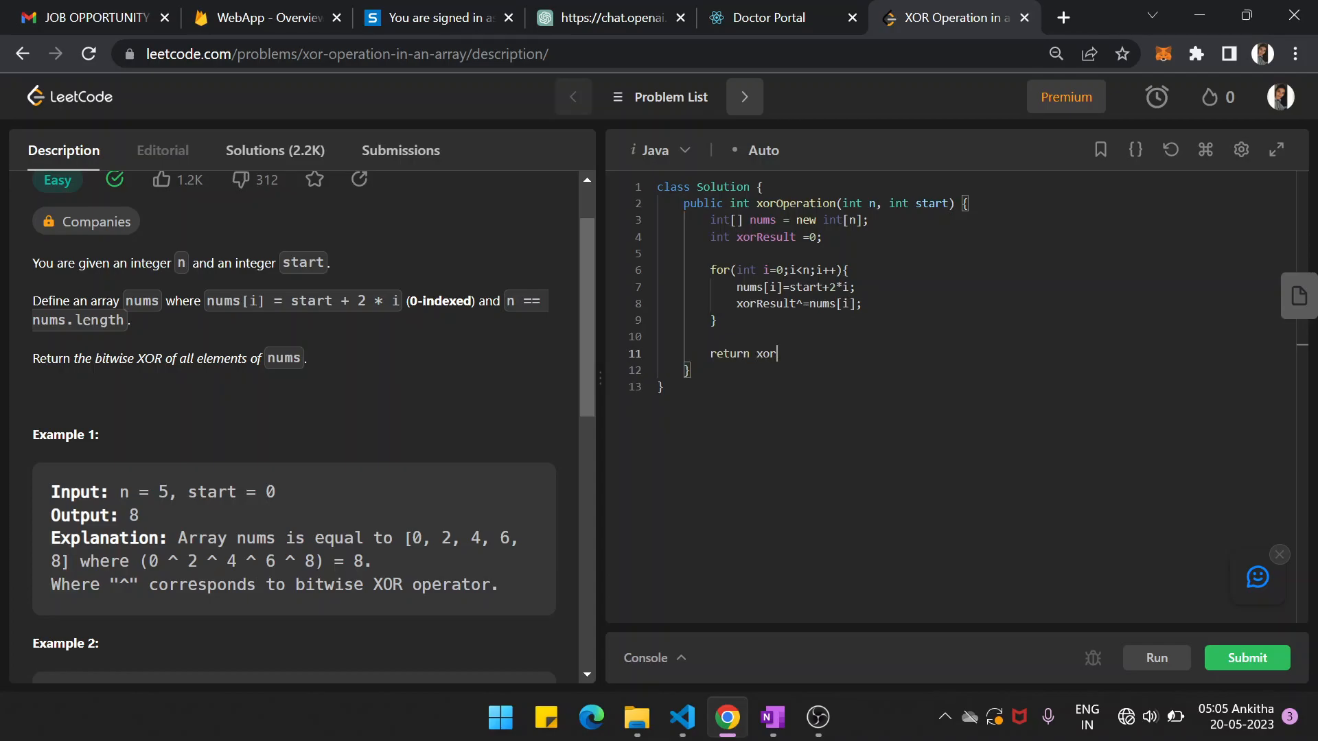
{"action": "type", "text": "Result;;"}
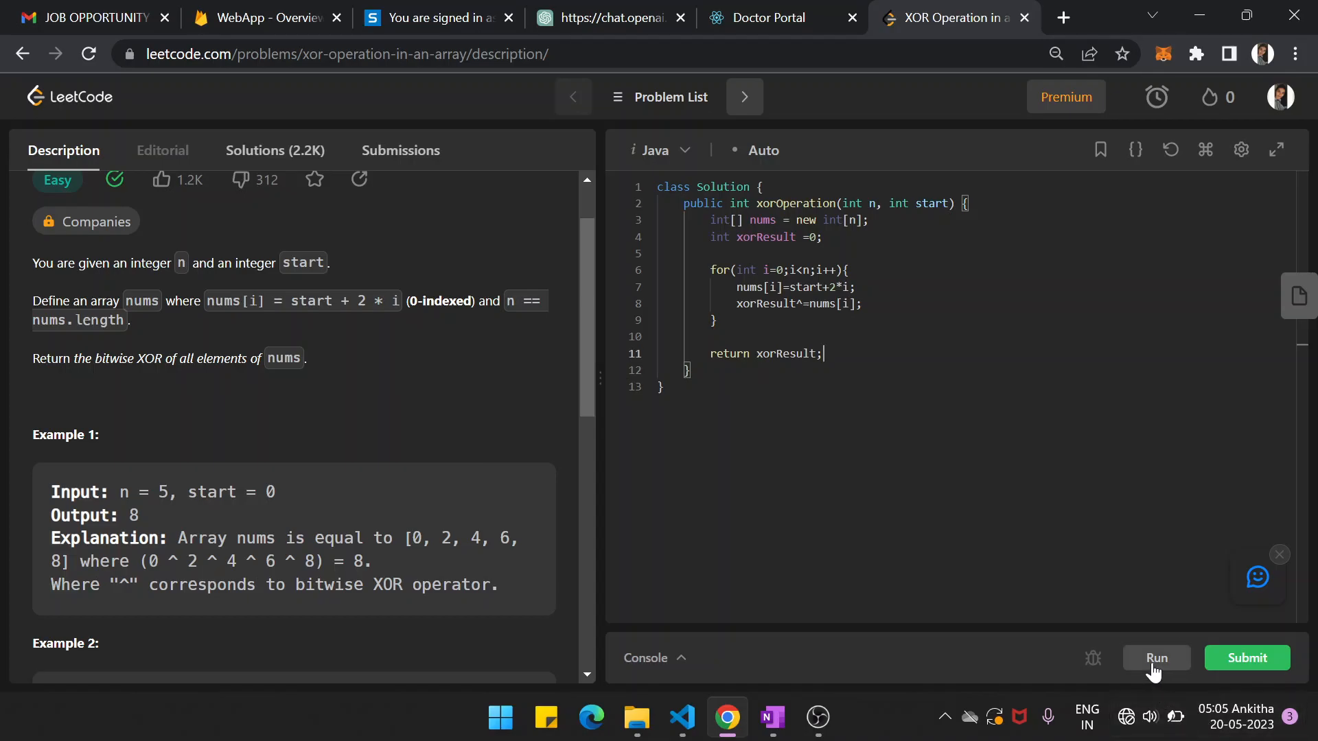
- Run the solution twice past the network error, then submit it for judging
{"action": "left_click", "coordinate": [1157, 658]}
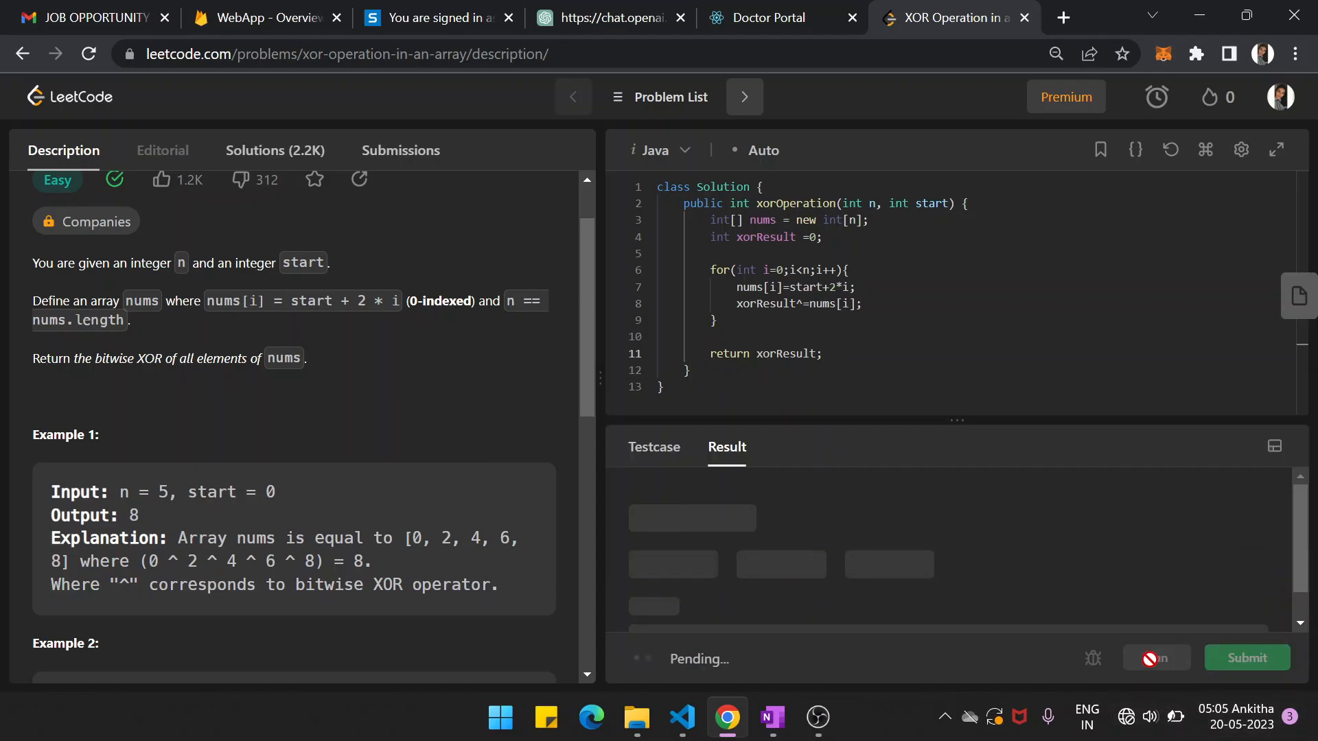
{"action": "left_click", "coordinate": [1156, 658]}
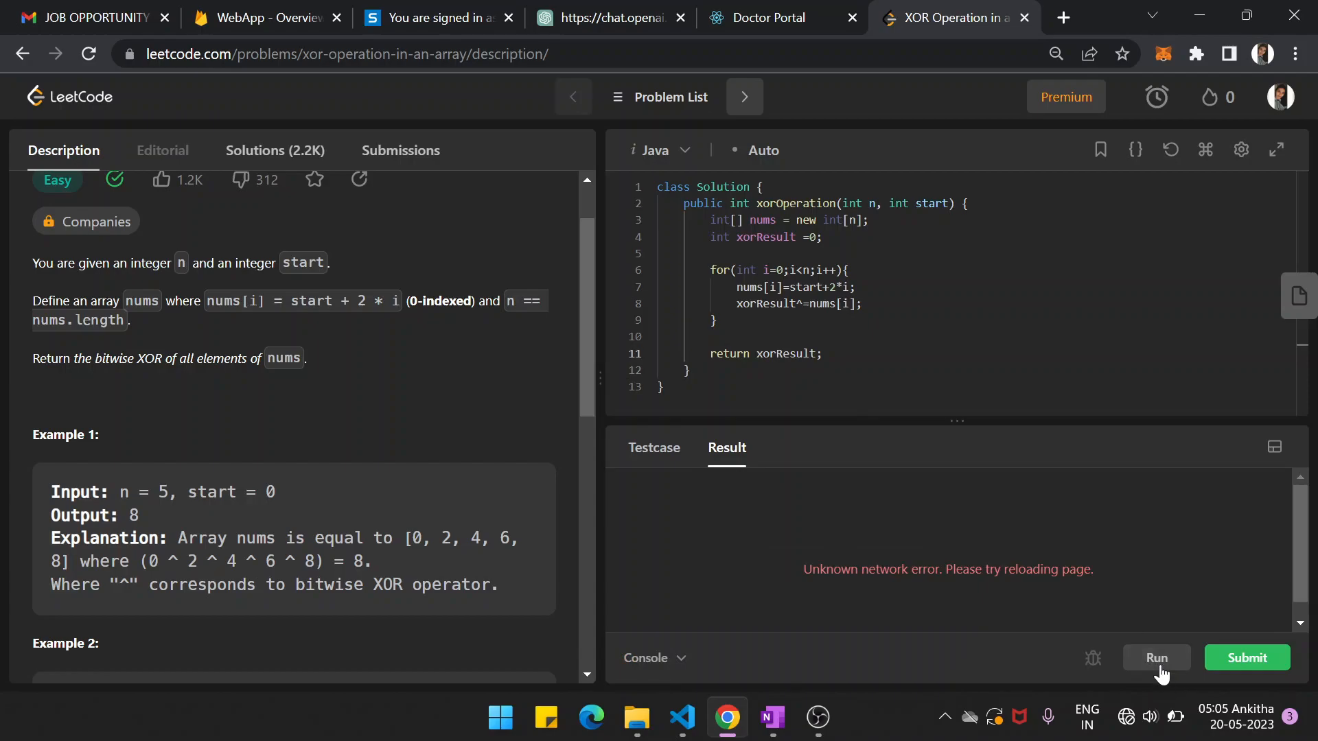
{"action": "mouse_move", "coordinate": [1036, 513]}
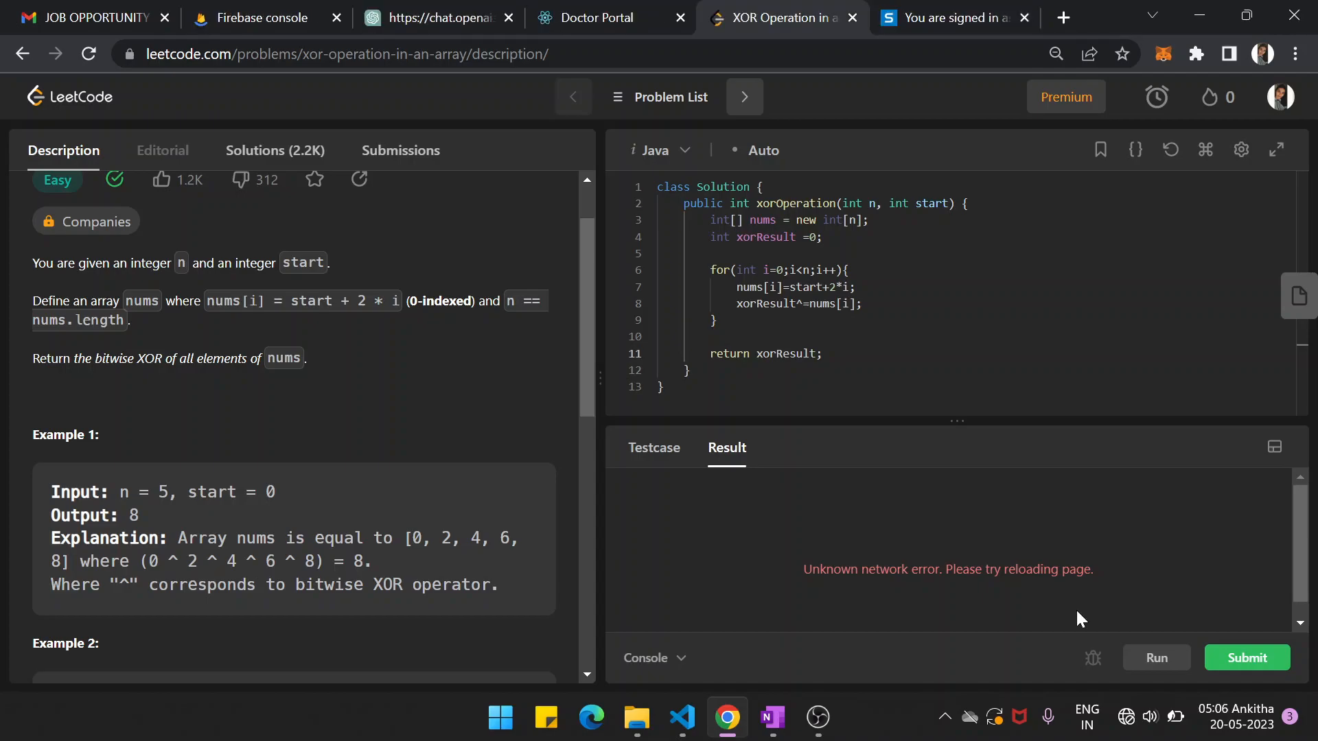
{"action": "left_click", "coordinate": [1155, 657]}
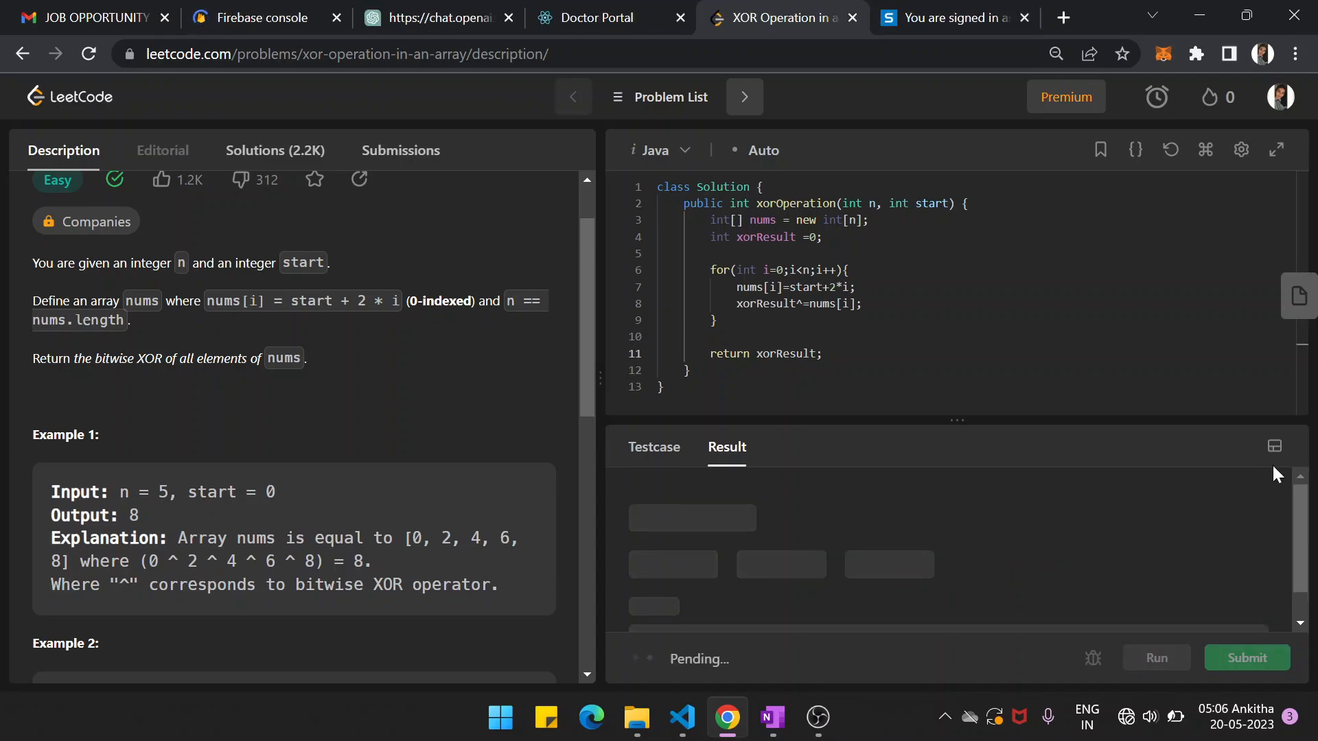
{"action": "mouse_move", "coordinate": [1152, 531]}
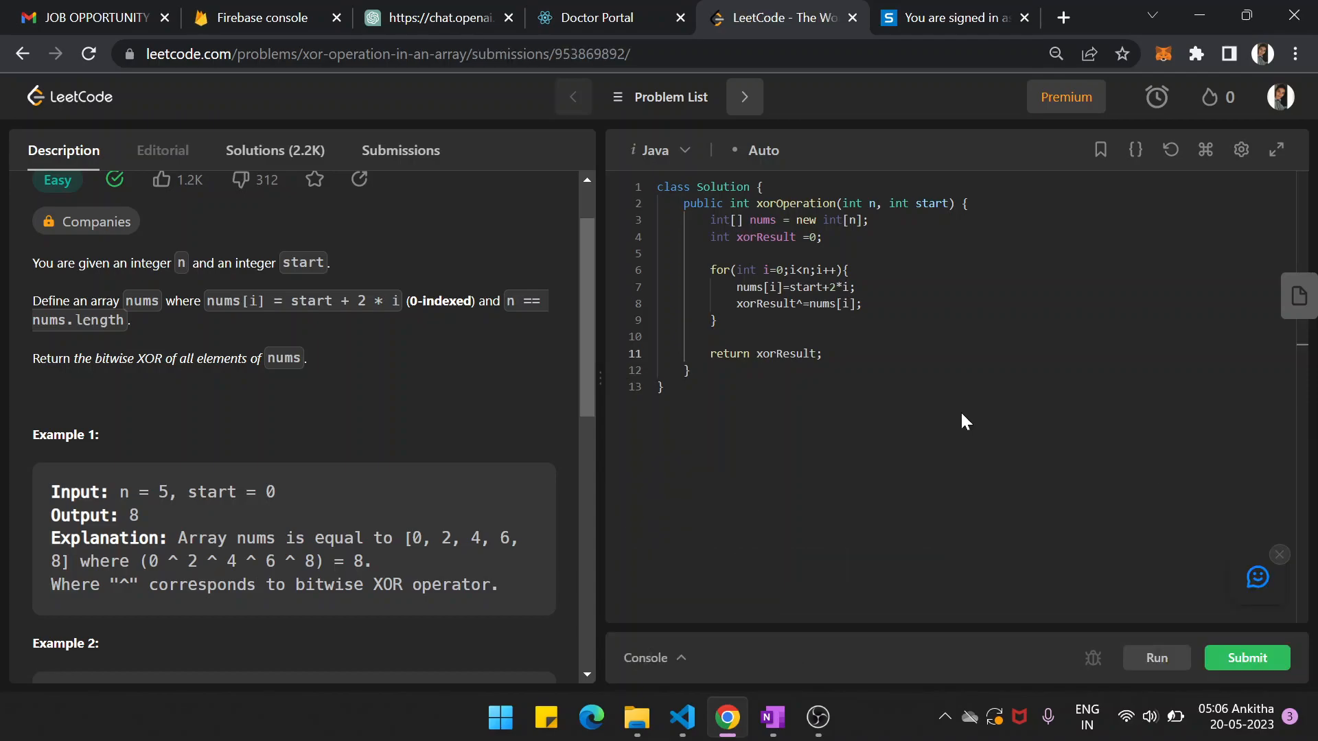
{"action": "left_click", "coordinate": [399, 151]}
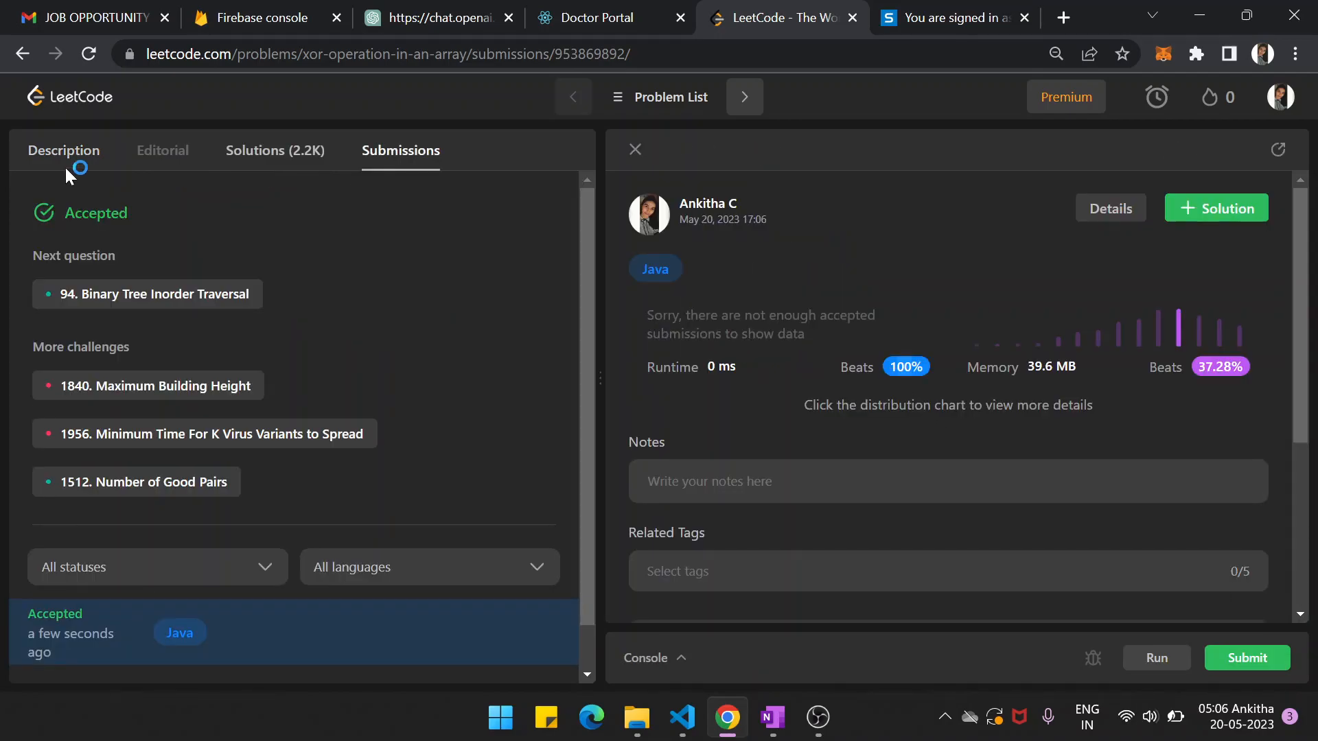
{"action": "left_click", "coordinate": [63, 151]}
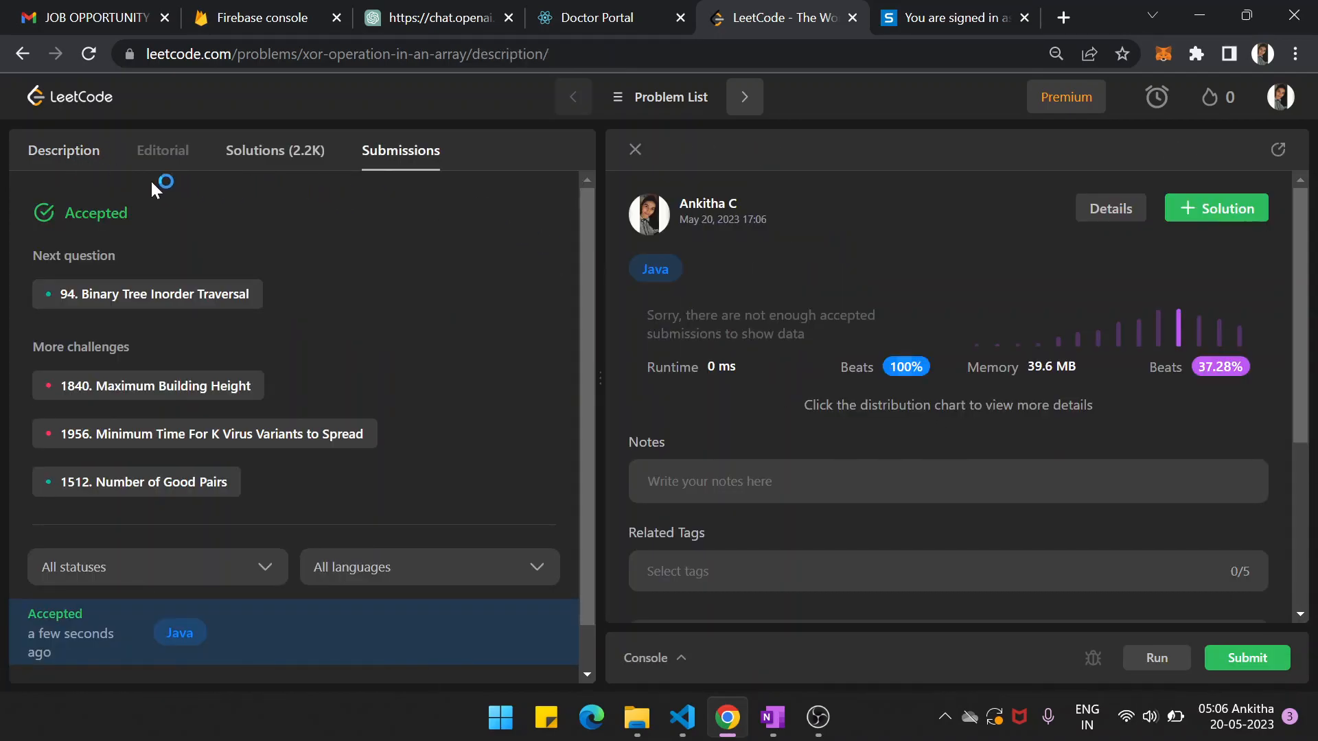
{"action": "left_click", "coordinate": [63, 151]}
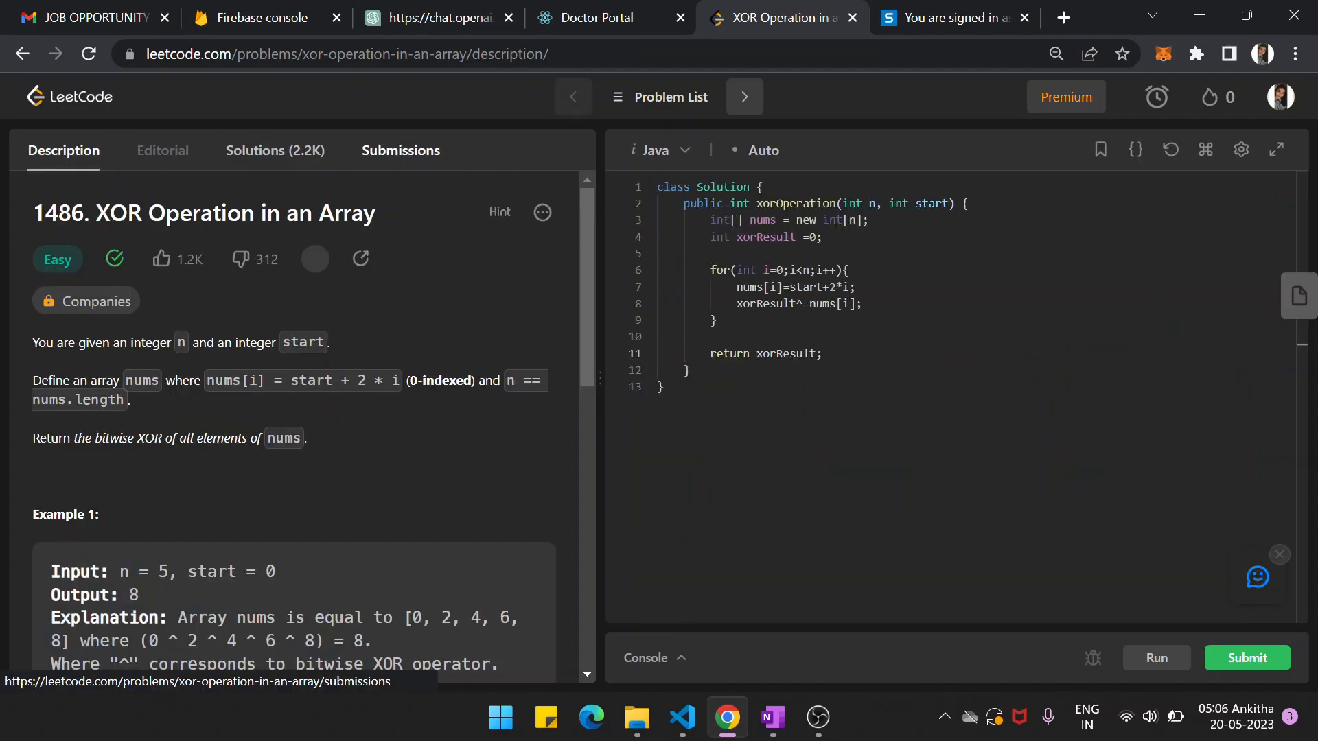